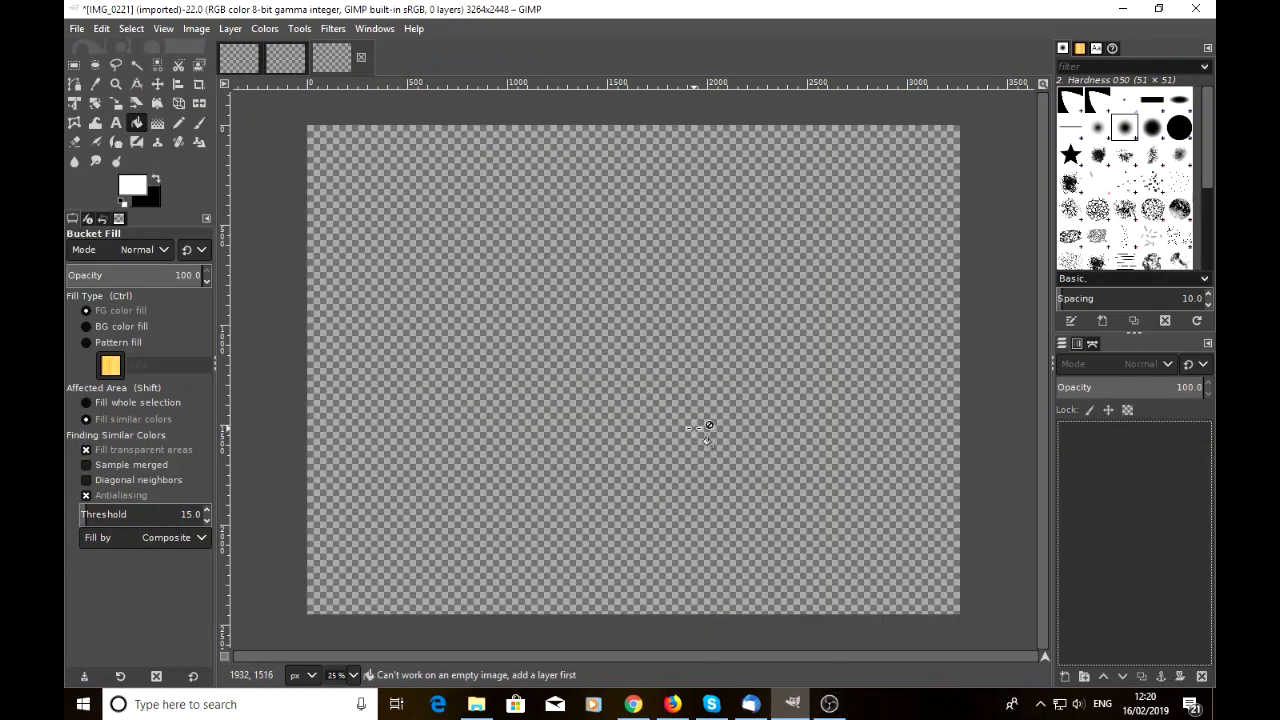
mouse_move(84, 40)
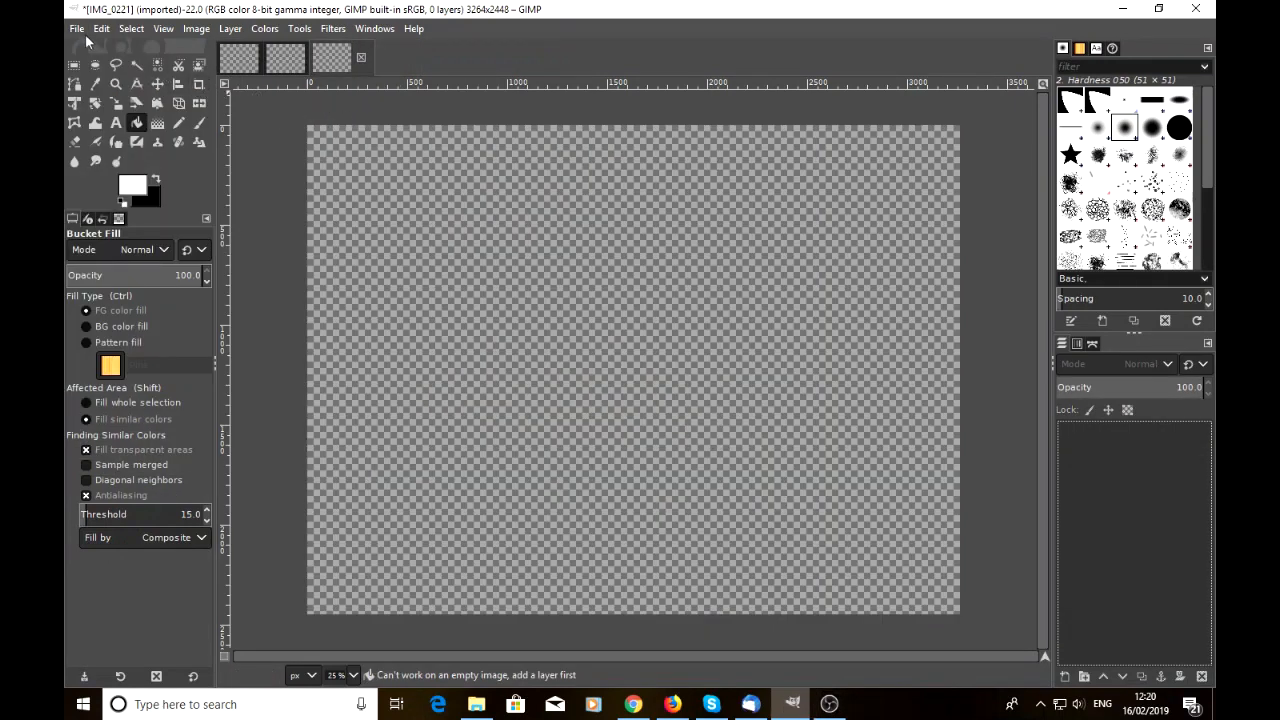
Step: Open IMG_0221.JPG from the Listed folder, choosing Keep Original at the rotate prompt
click(76, 28)
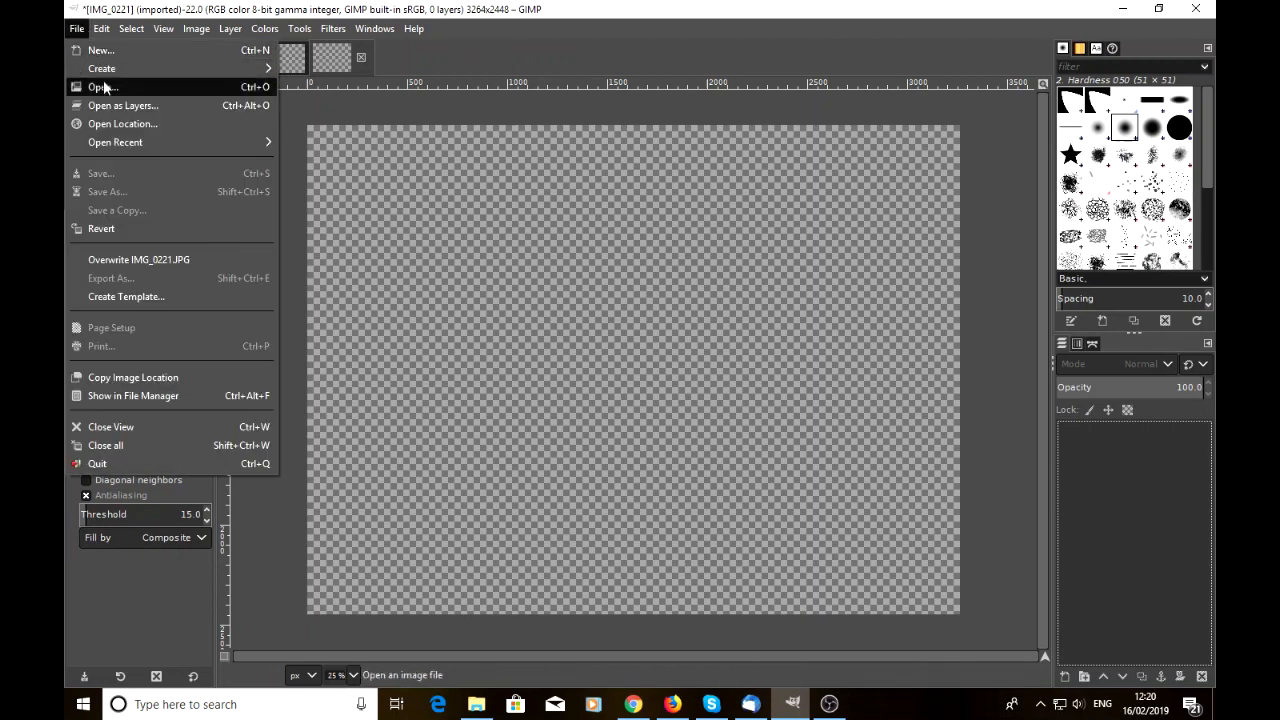
click(100, 88)
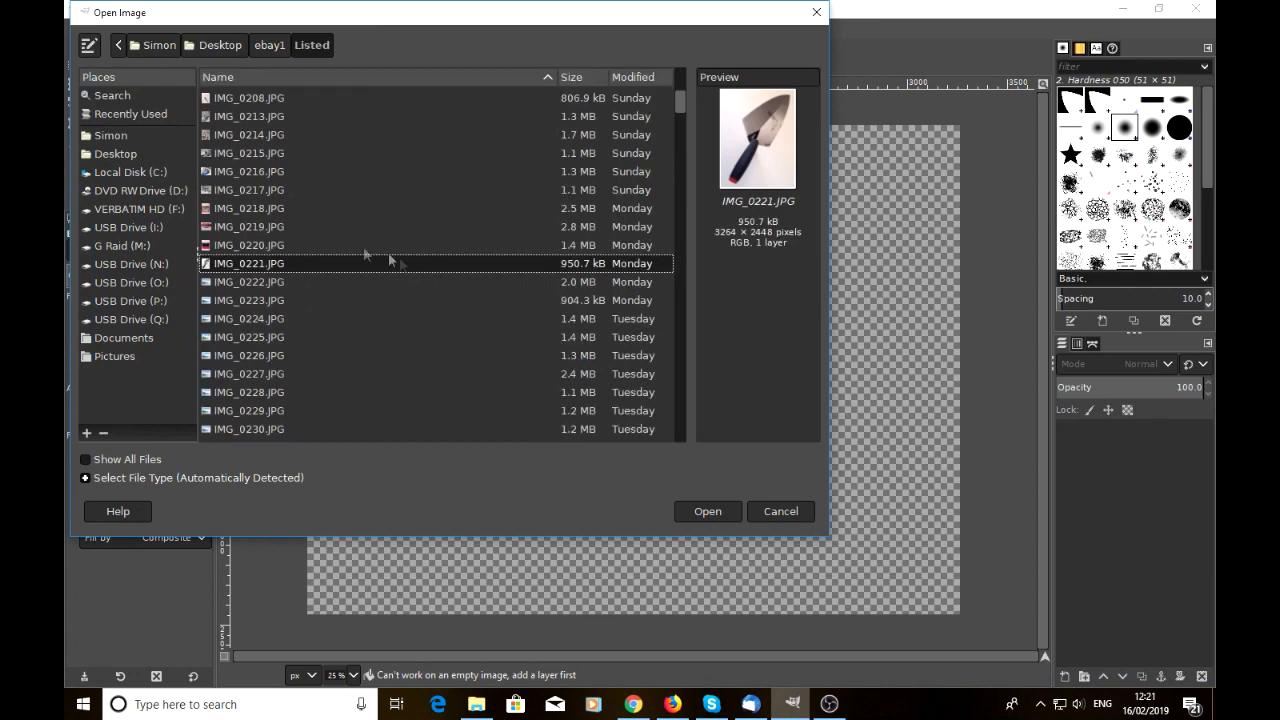
click(708, 512)
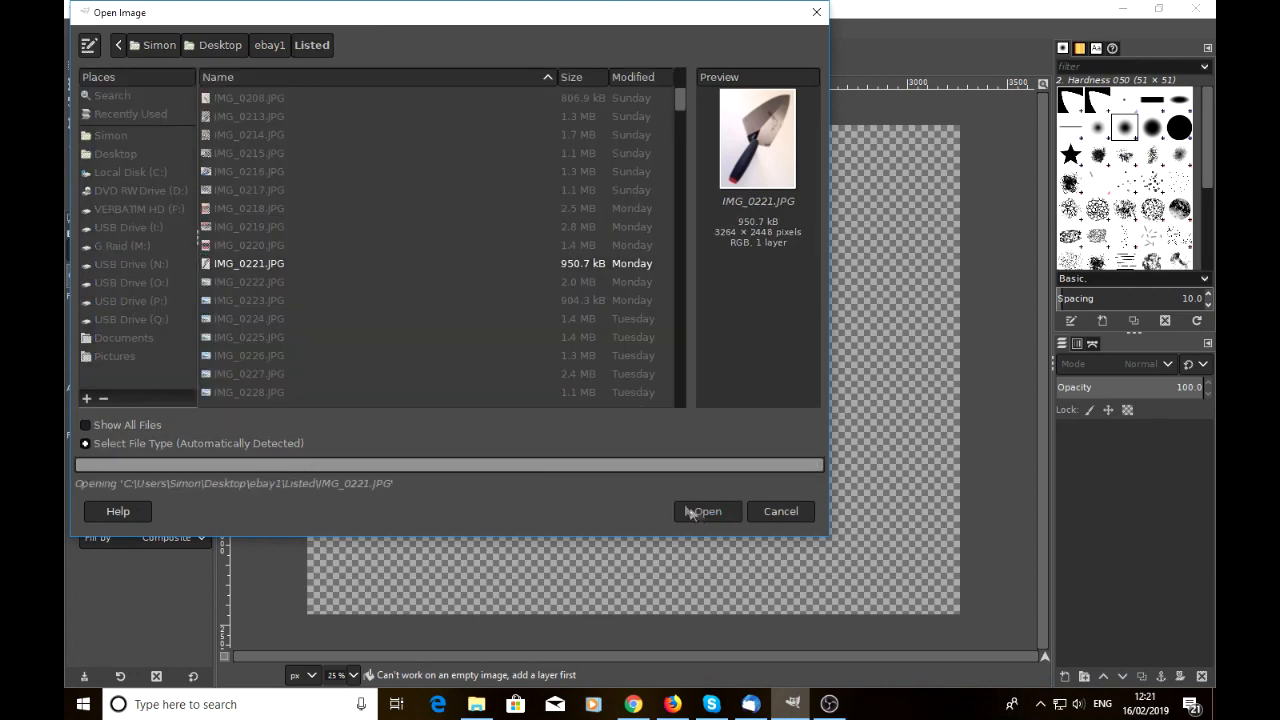
click(708, 512)
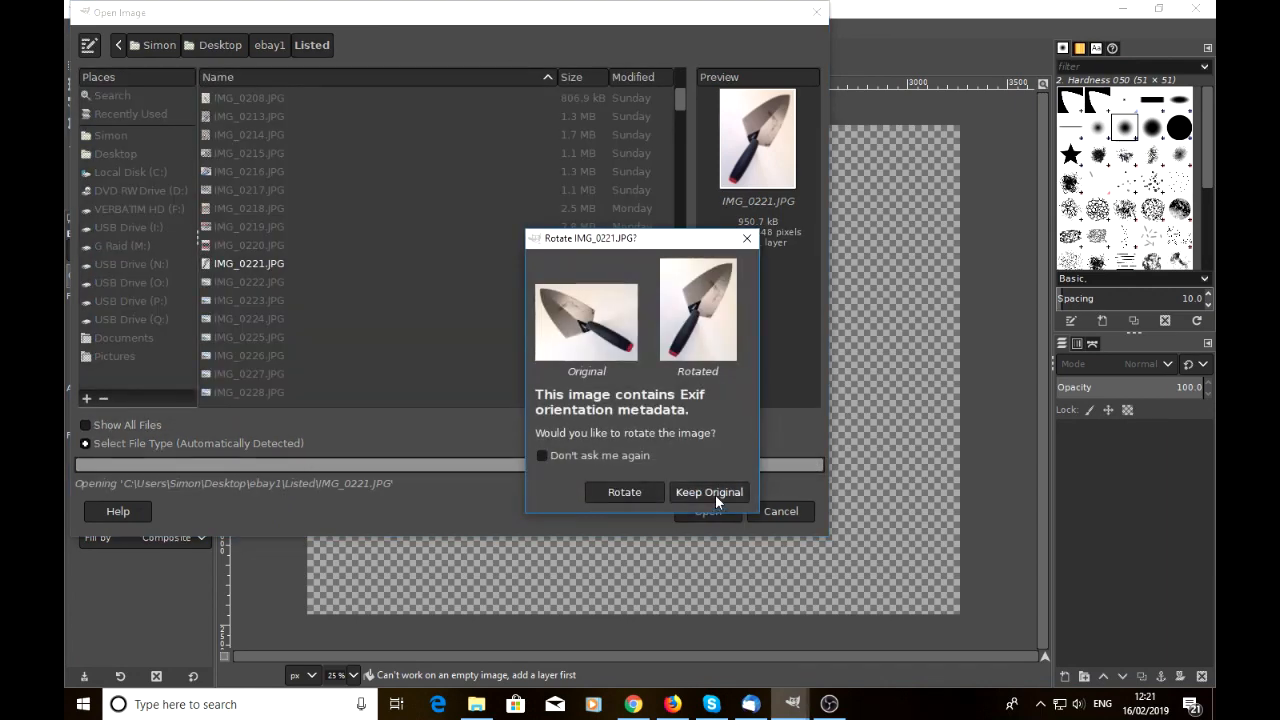
click(708, 492)
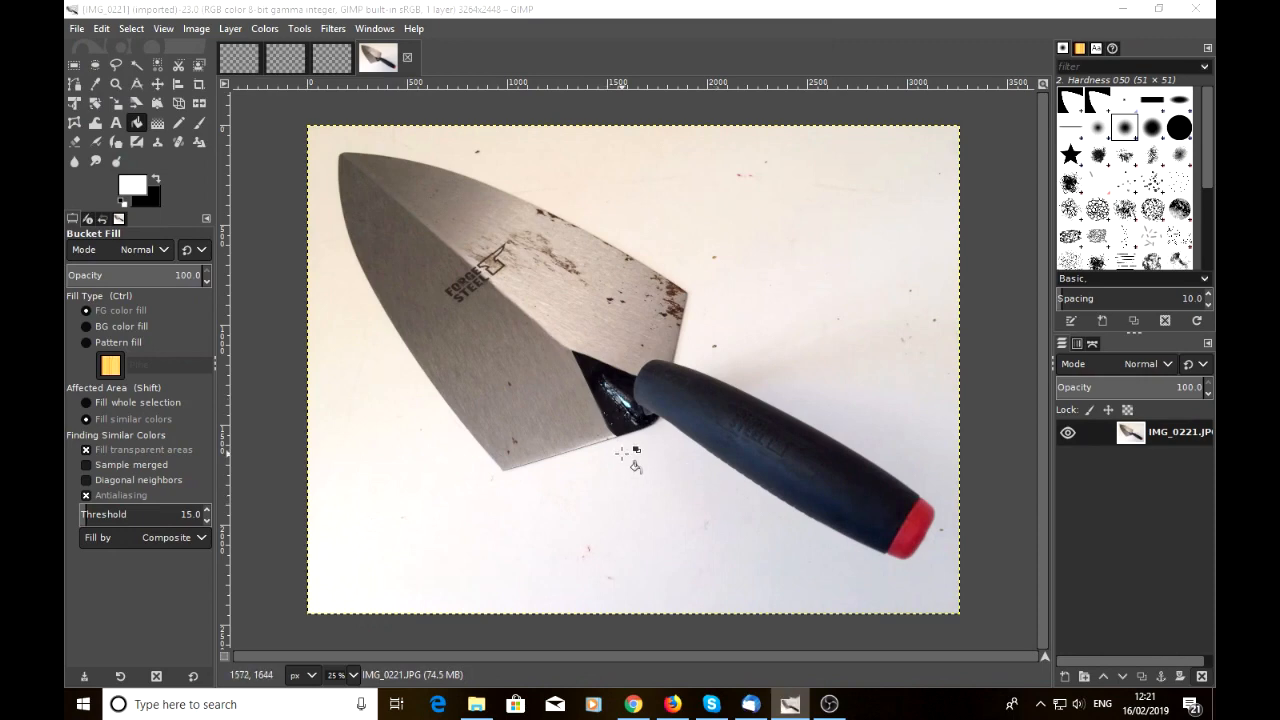
mouse_move(664, 476)
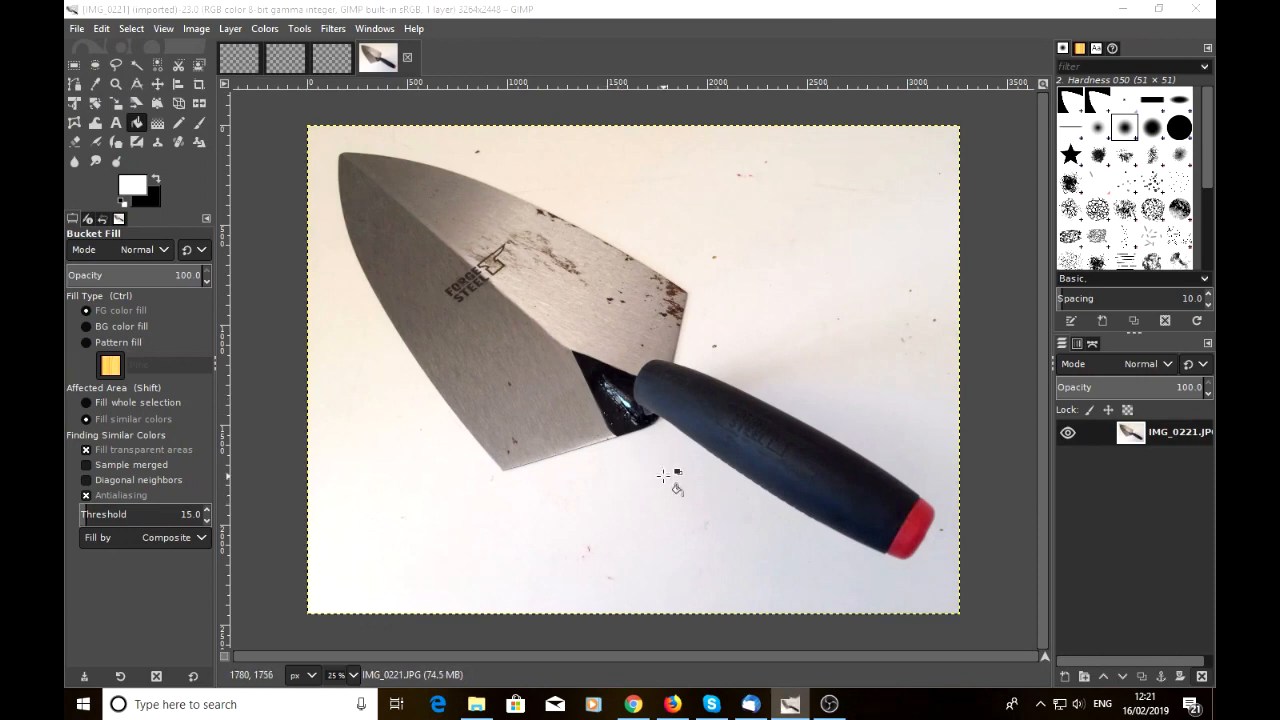
mouse_move(710, 224)
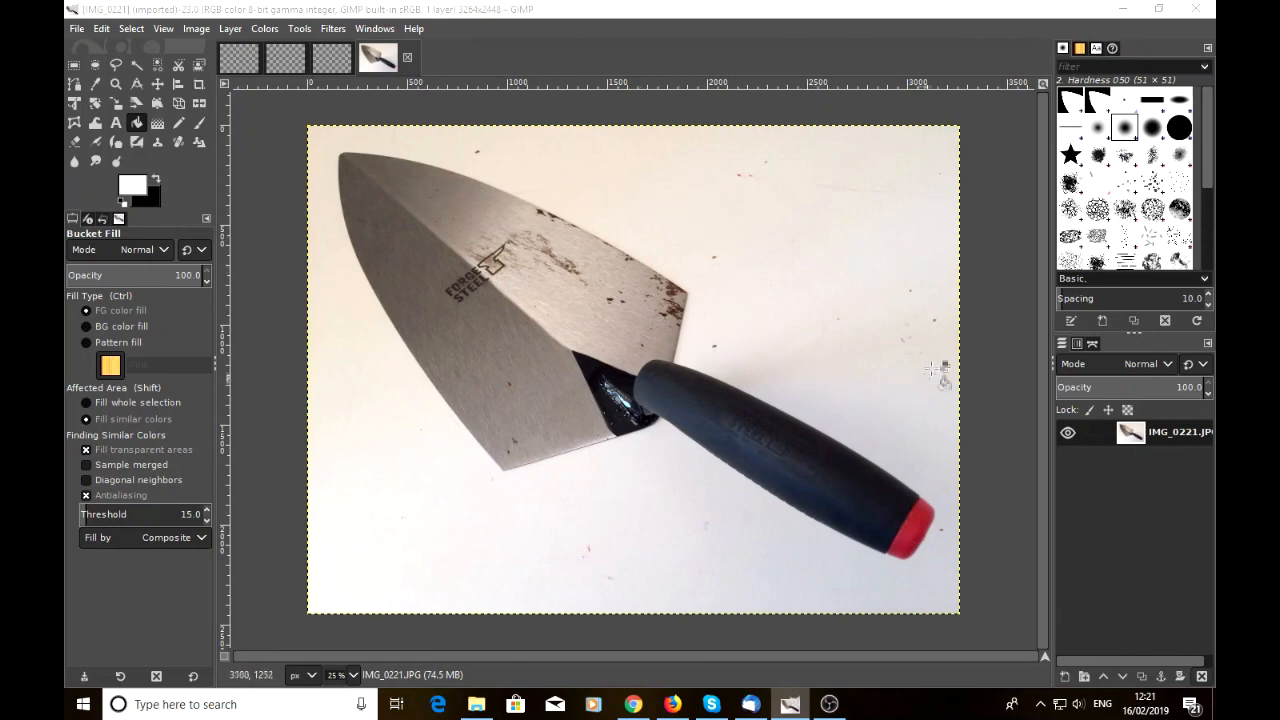
mouse_move(690, 376)
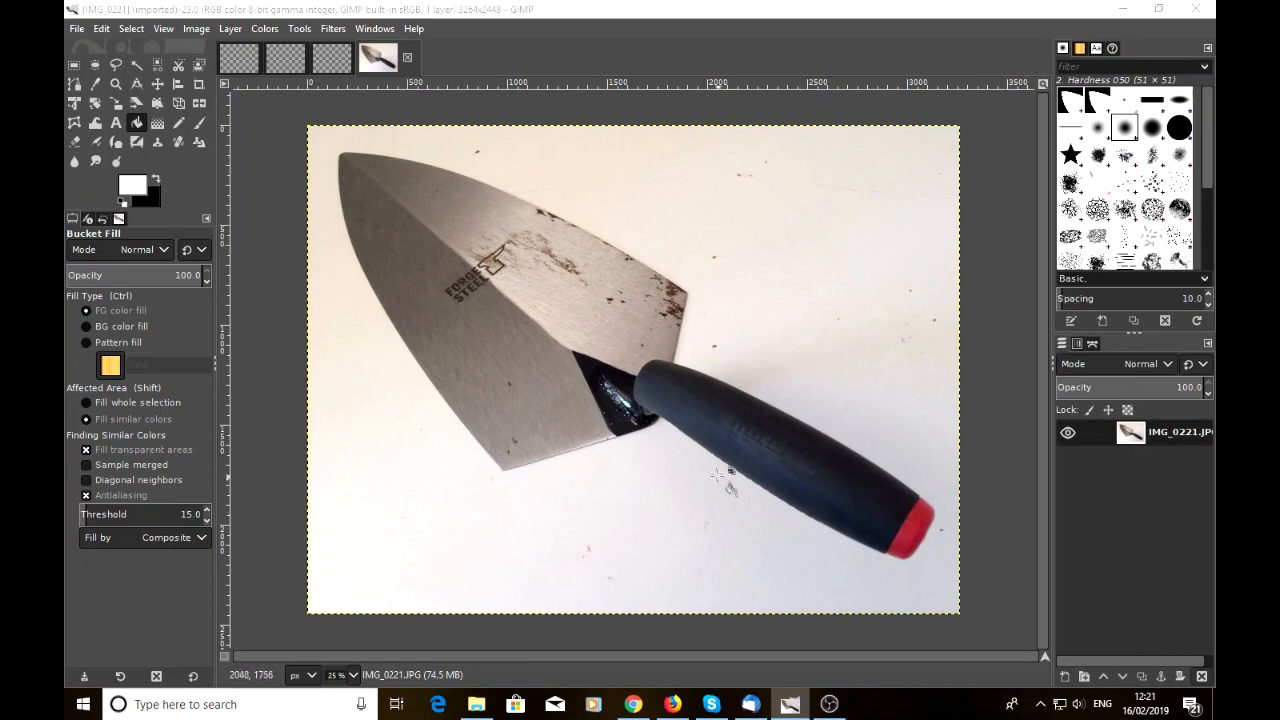
mouse_move(760, 296)
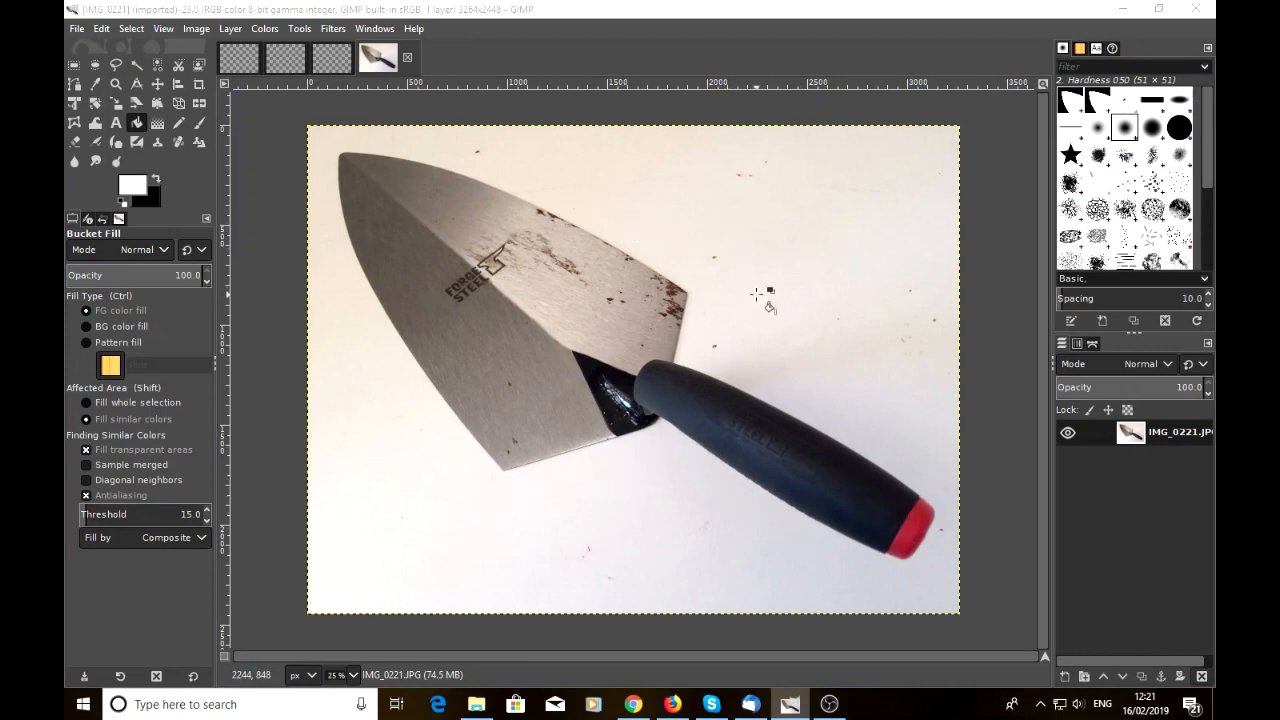
mouse_move(752, 292)
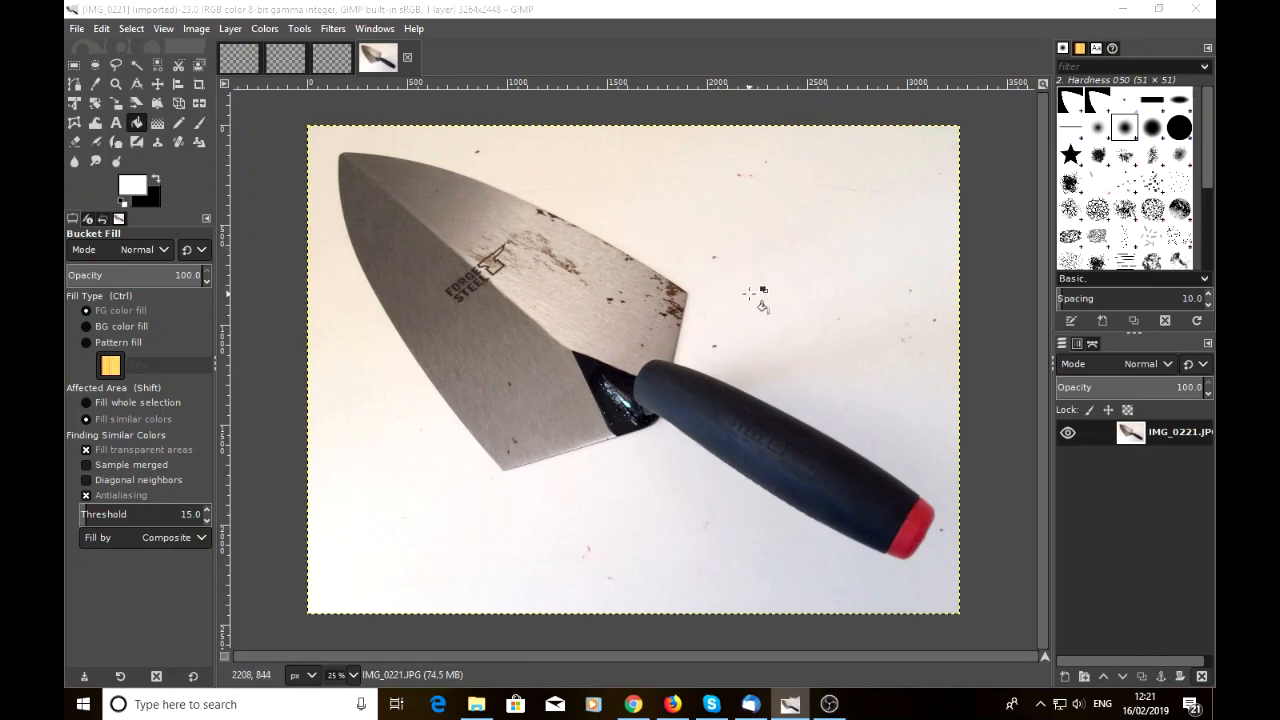
mouse_move(736, 572)
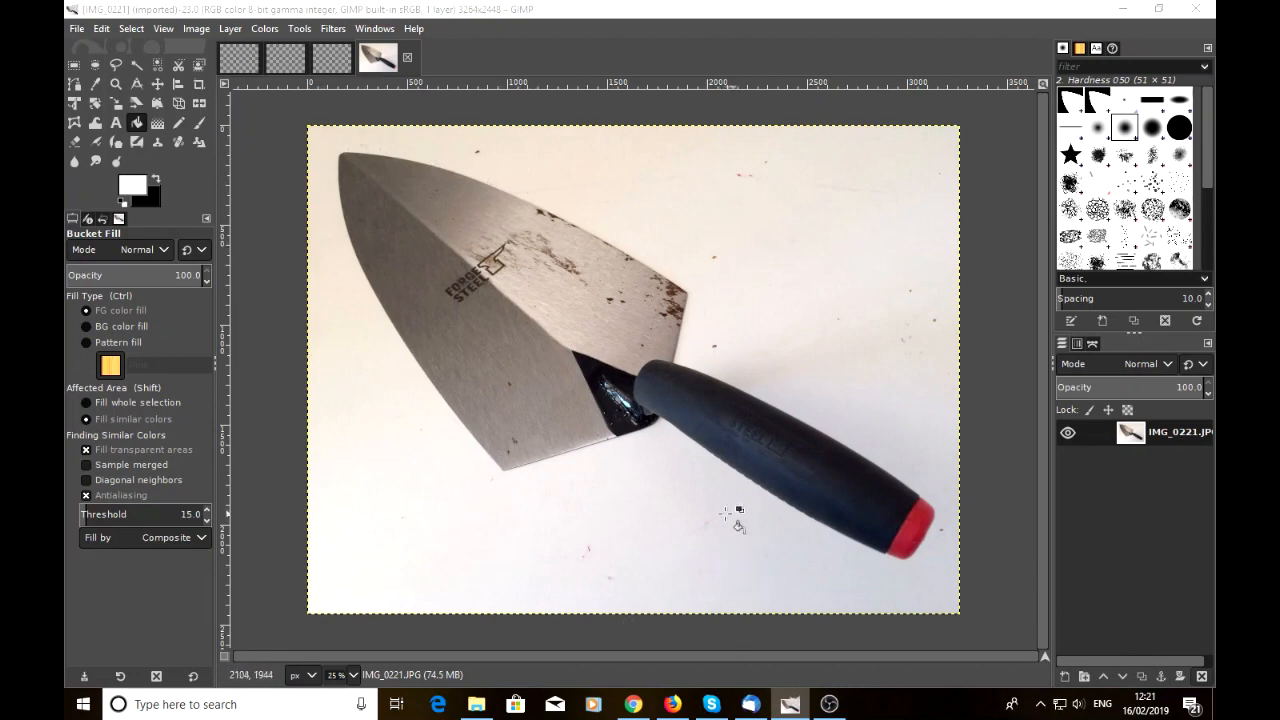
mouse_move(460, 356)
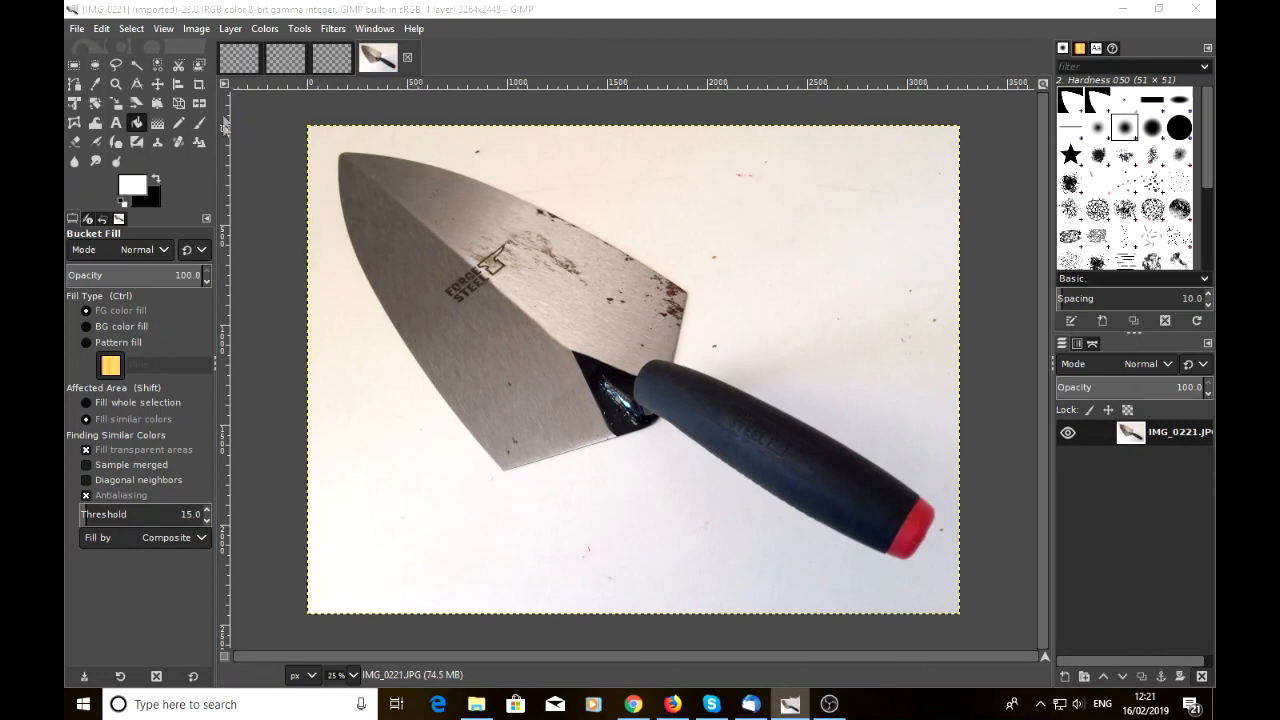
Step: Add an alpha channel to the photo layer, duplicate it and start renaming the copy to 'mask'
click(230, 28)
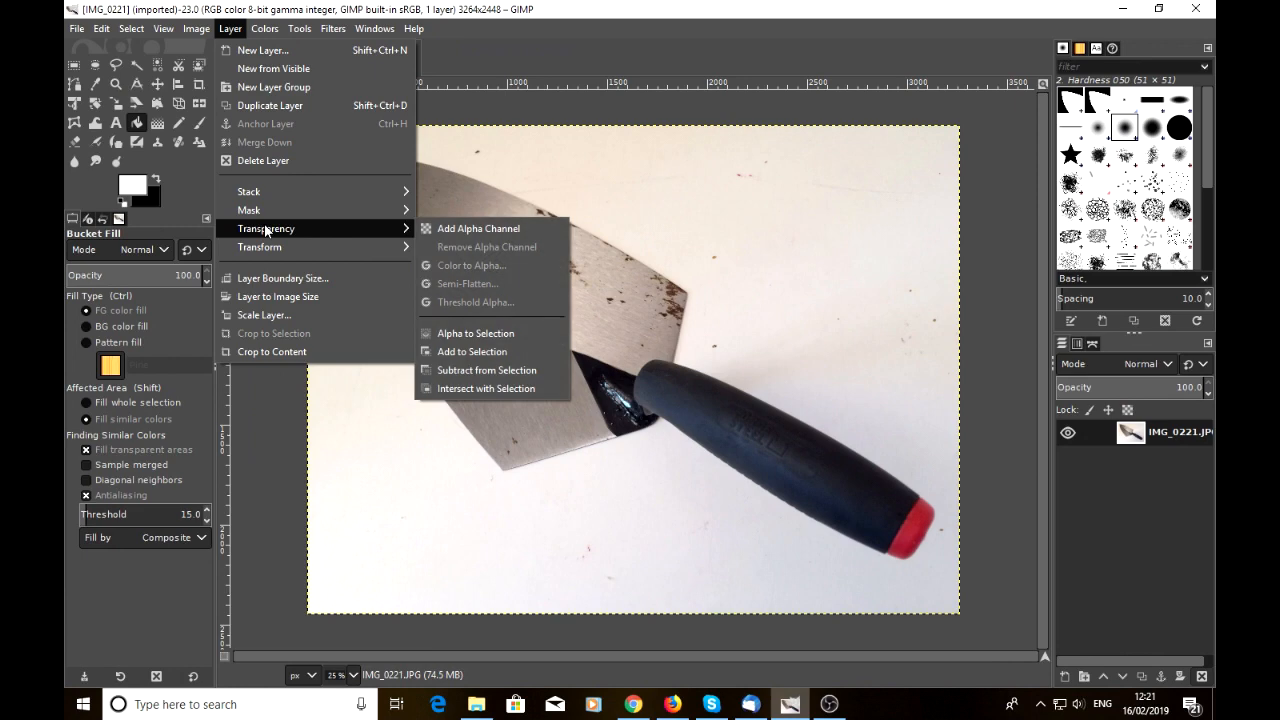
mouse_move(478, 228)
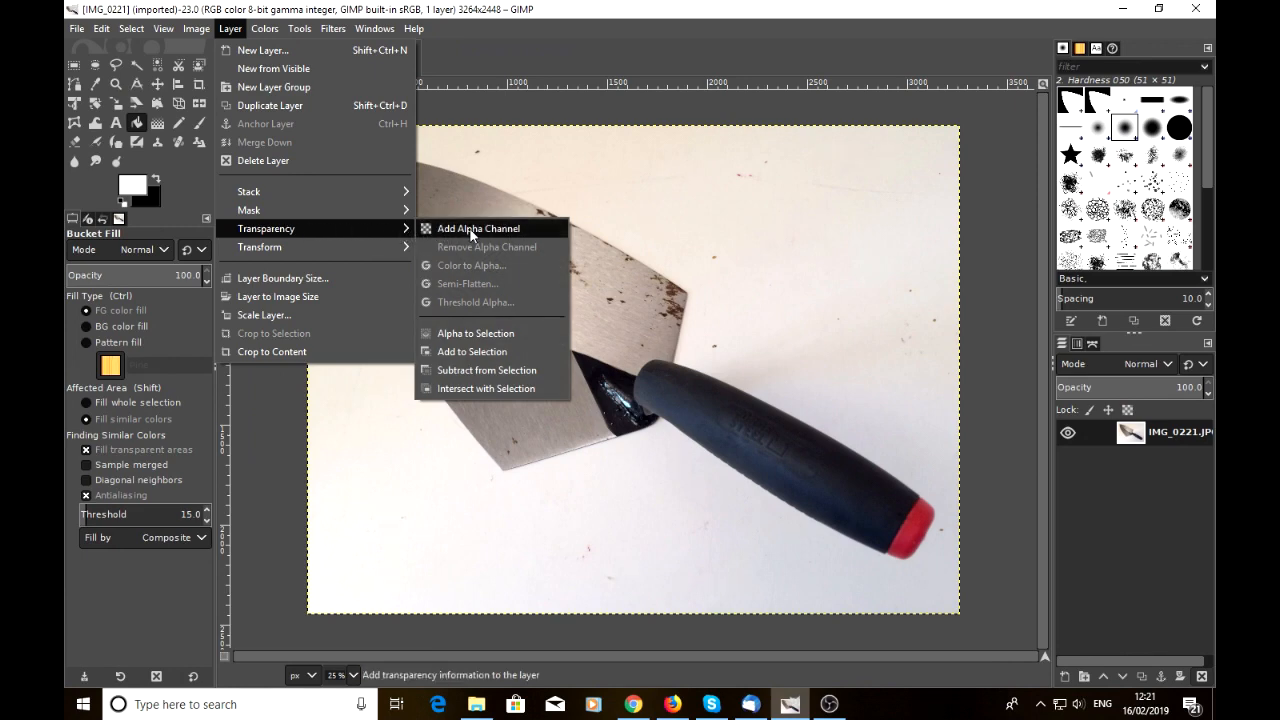
click(478, 228)
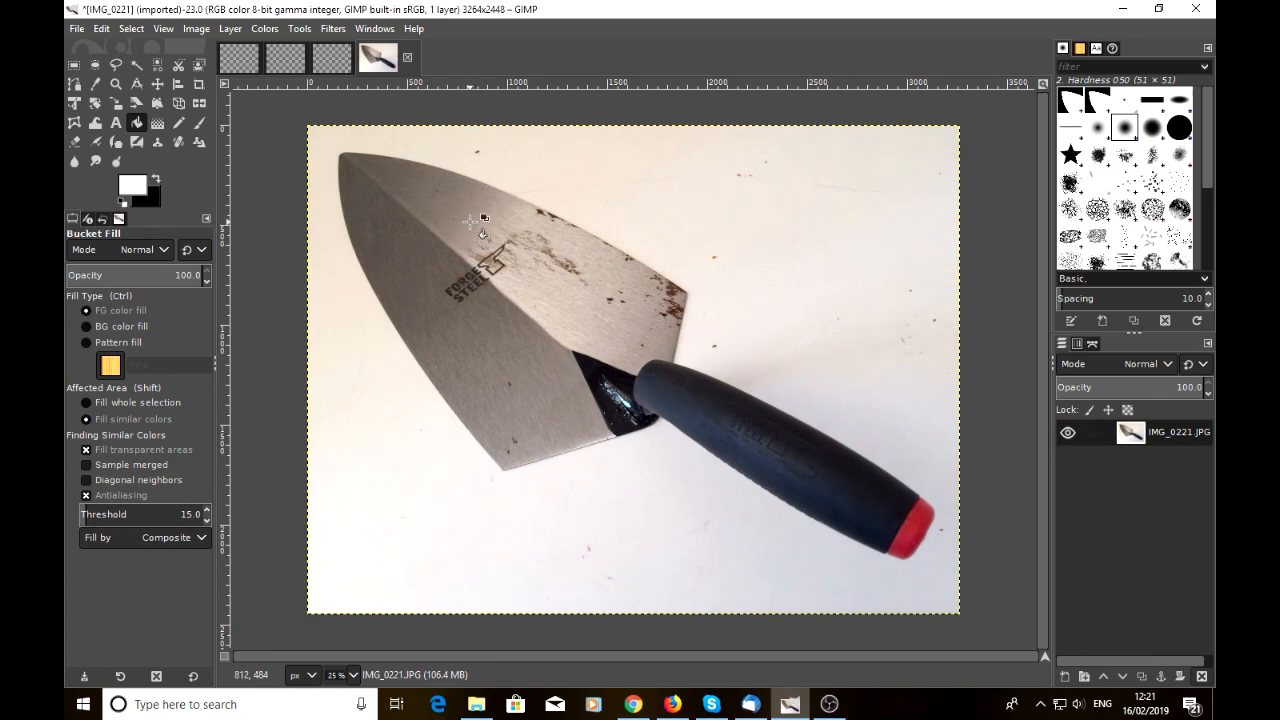
click(228, 28)
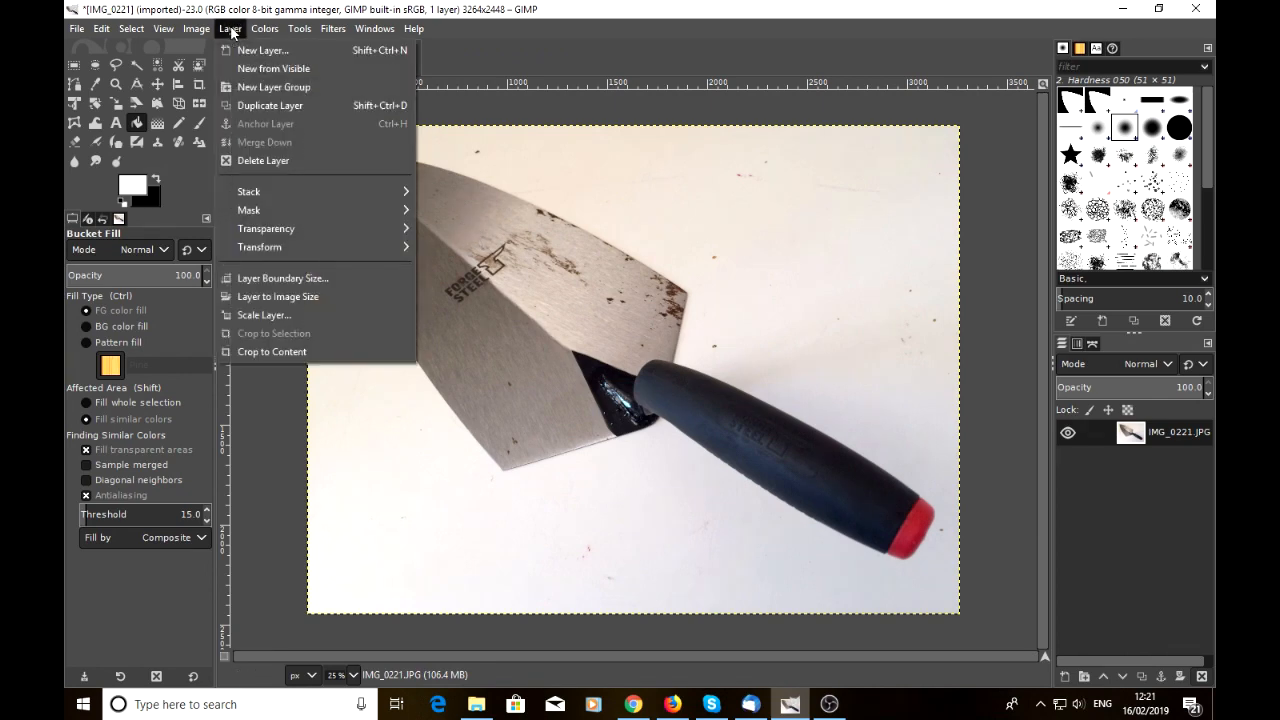
mouse_move(294, 112)
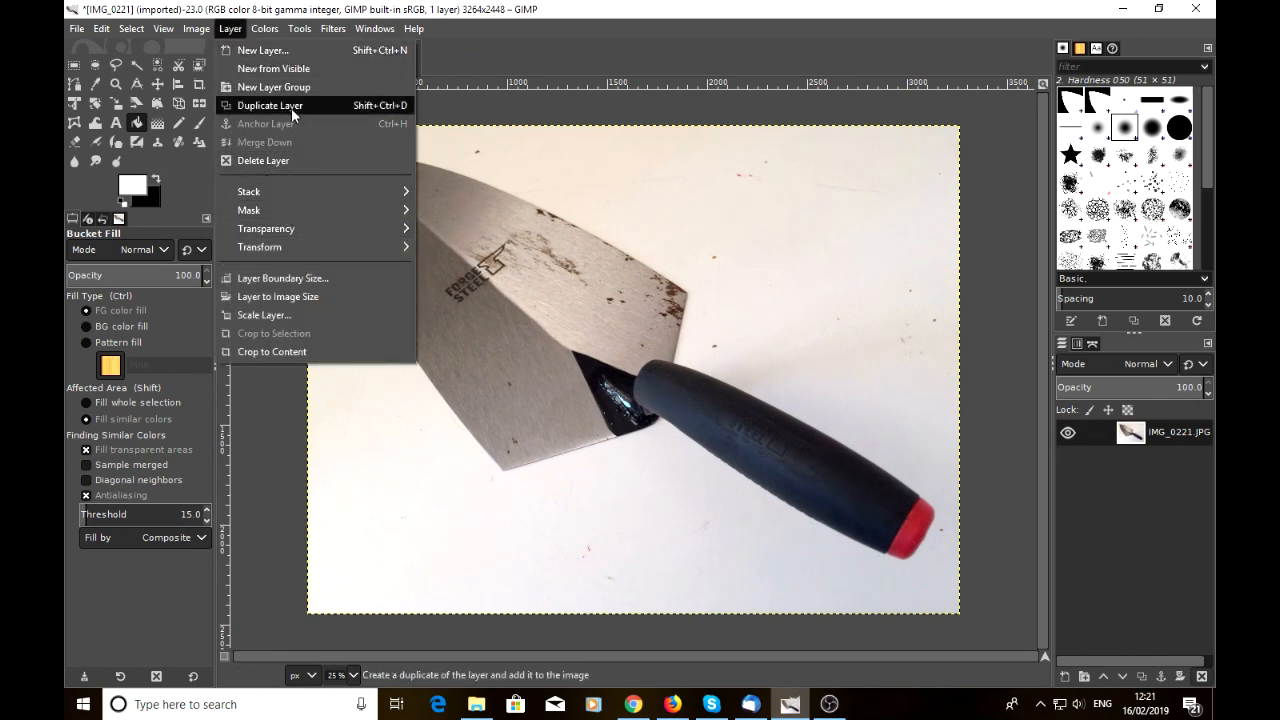
click(268, 104)
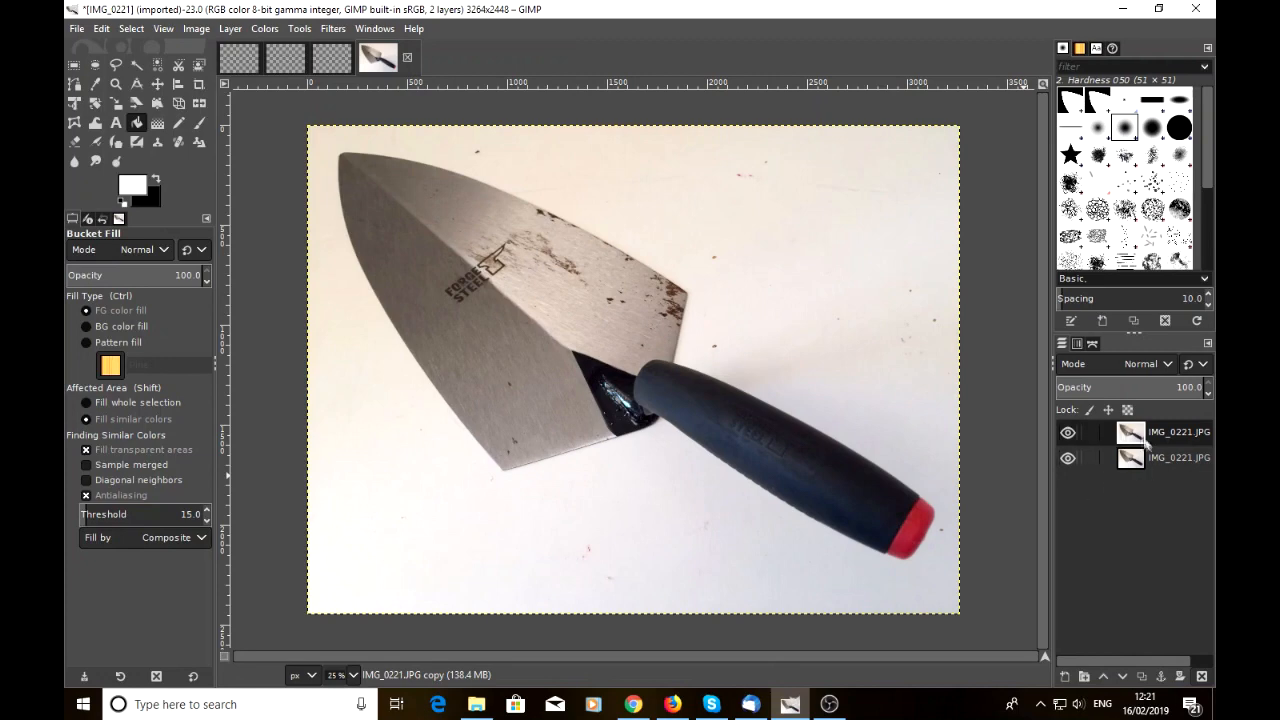
mouse_move(1128, 468)
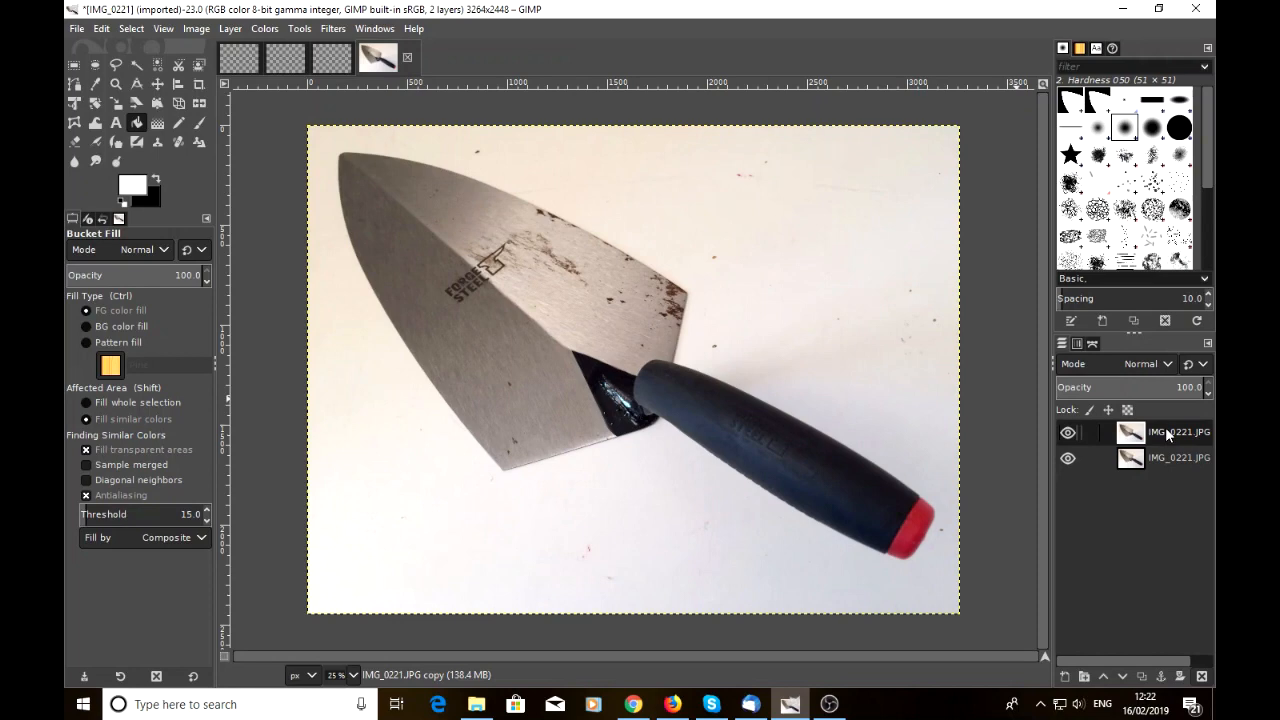
double_click(1178, 432)
text(mask)
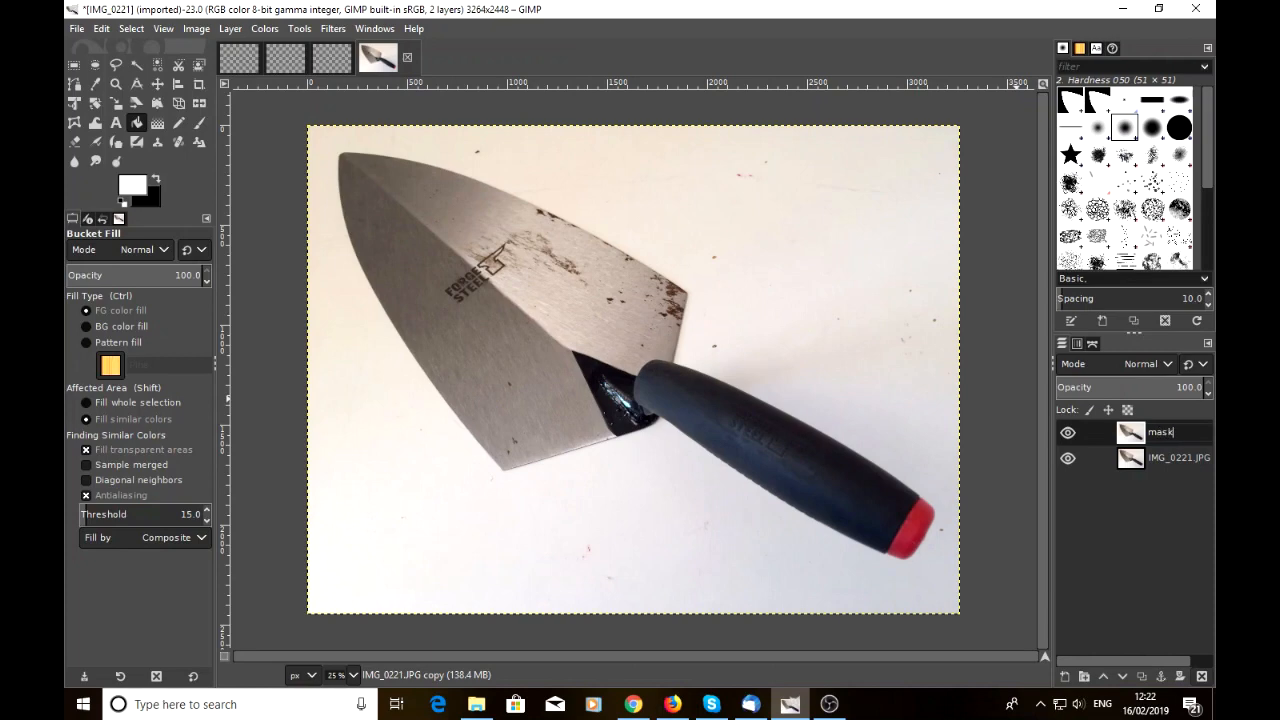
mouse_move(1148, 508)
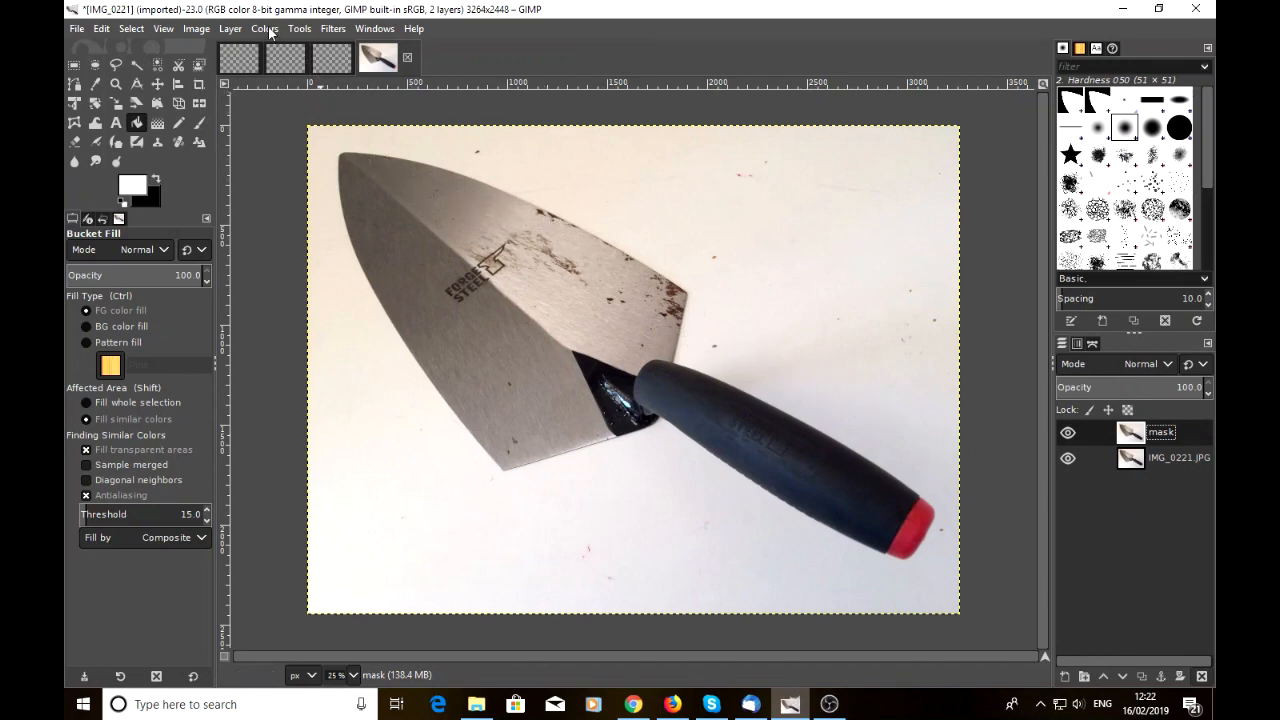
click(264, 28)
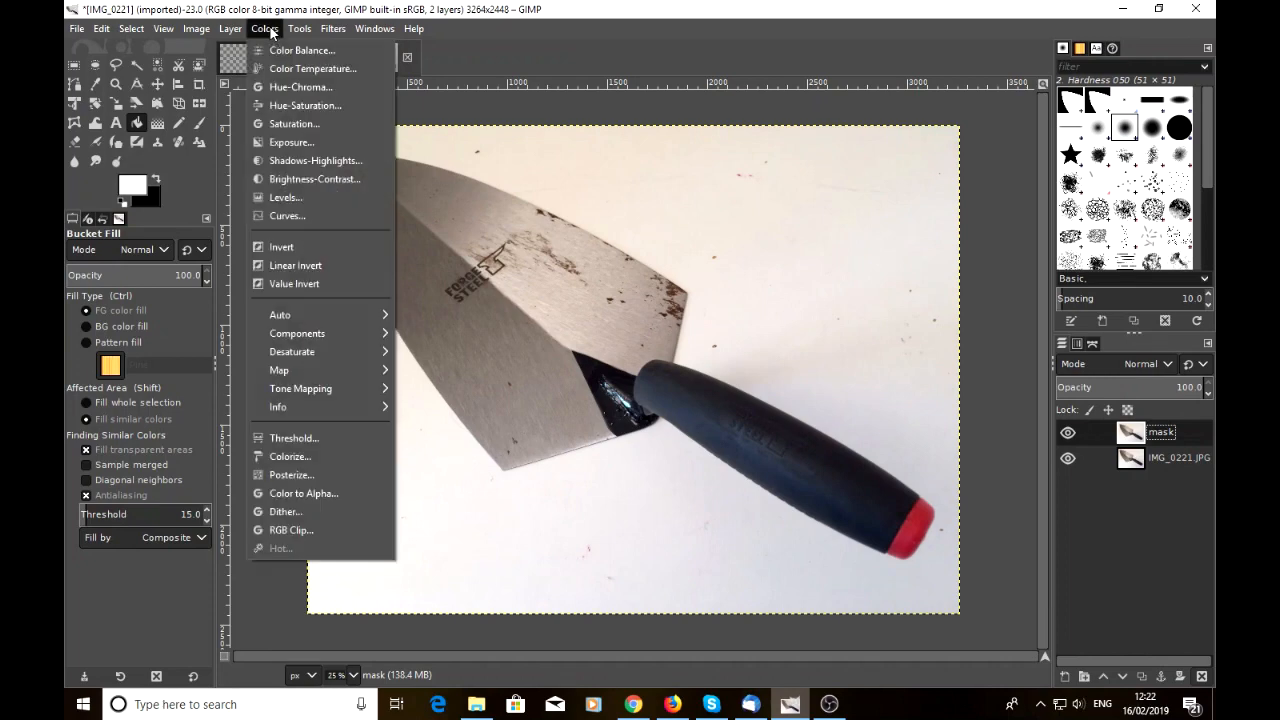
mouse_move(292, 142)
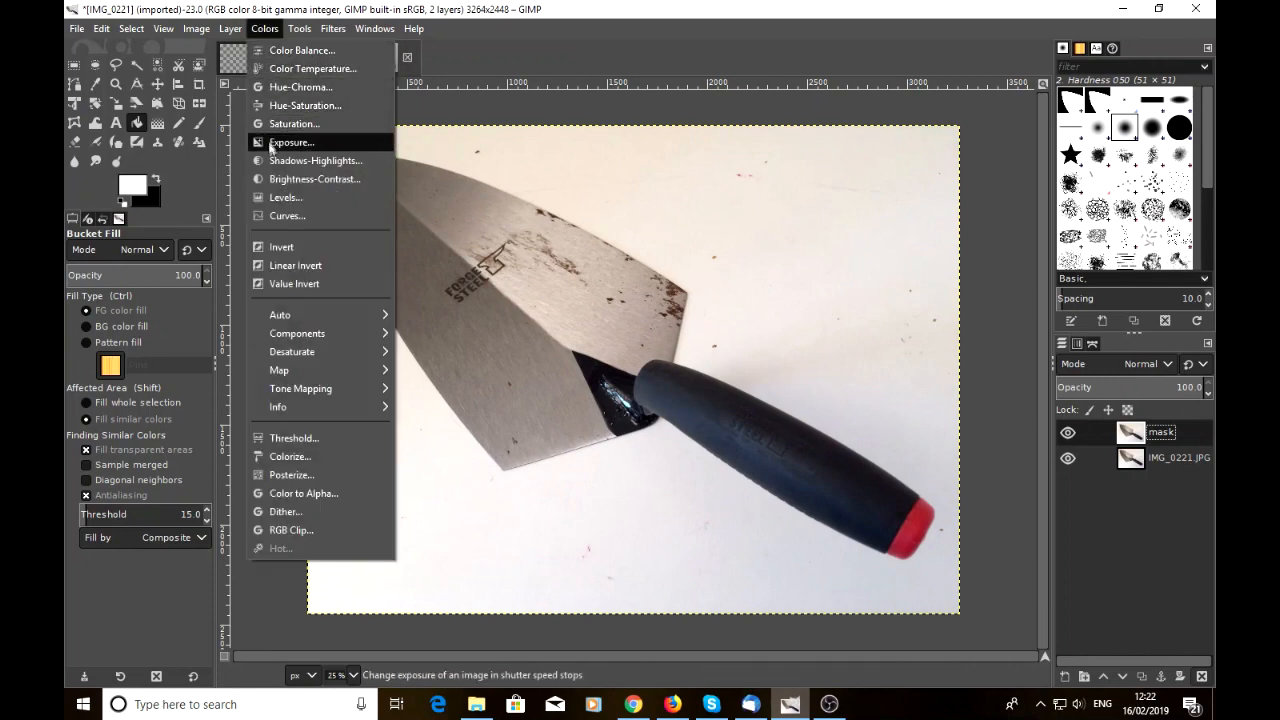
mouse_move(320, 352)
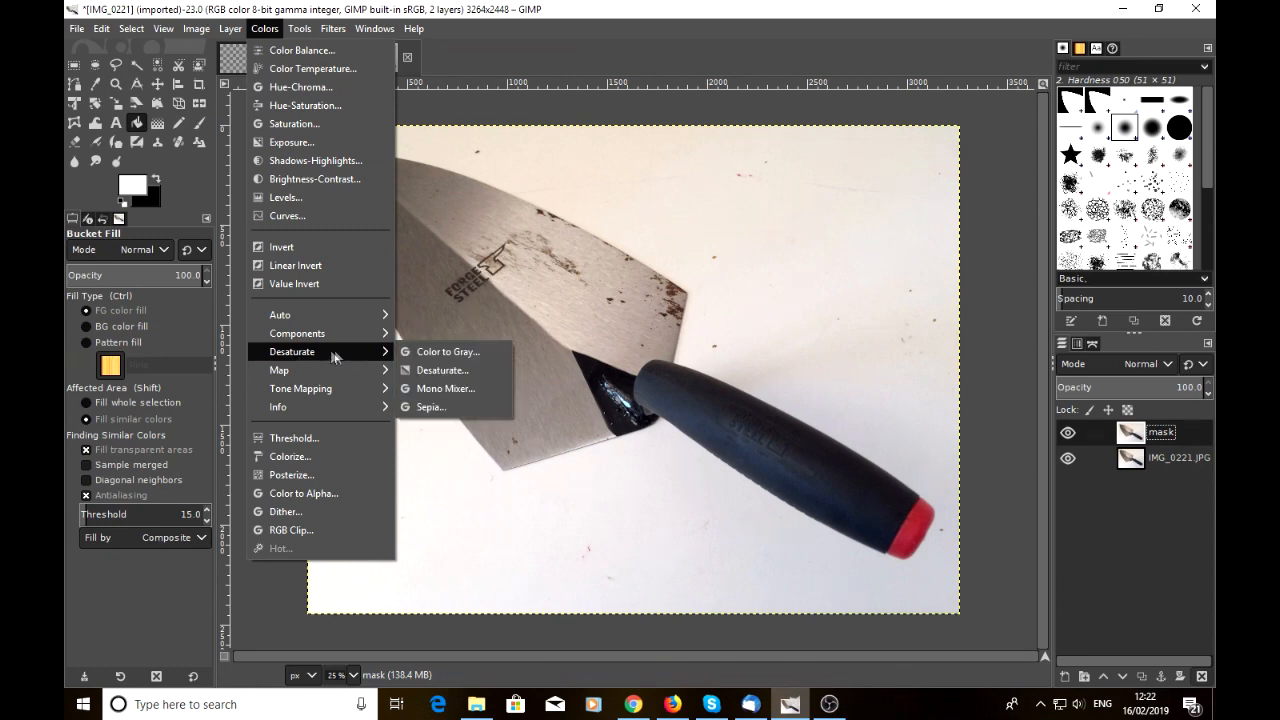
click(442, 370)
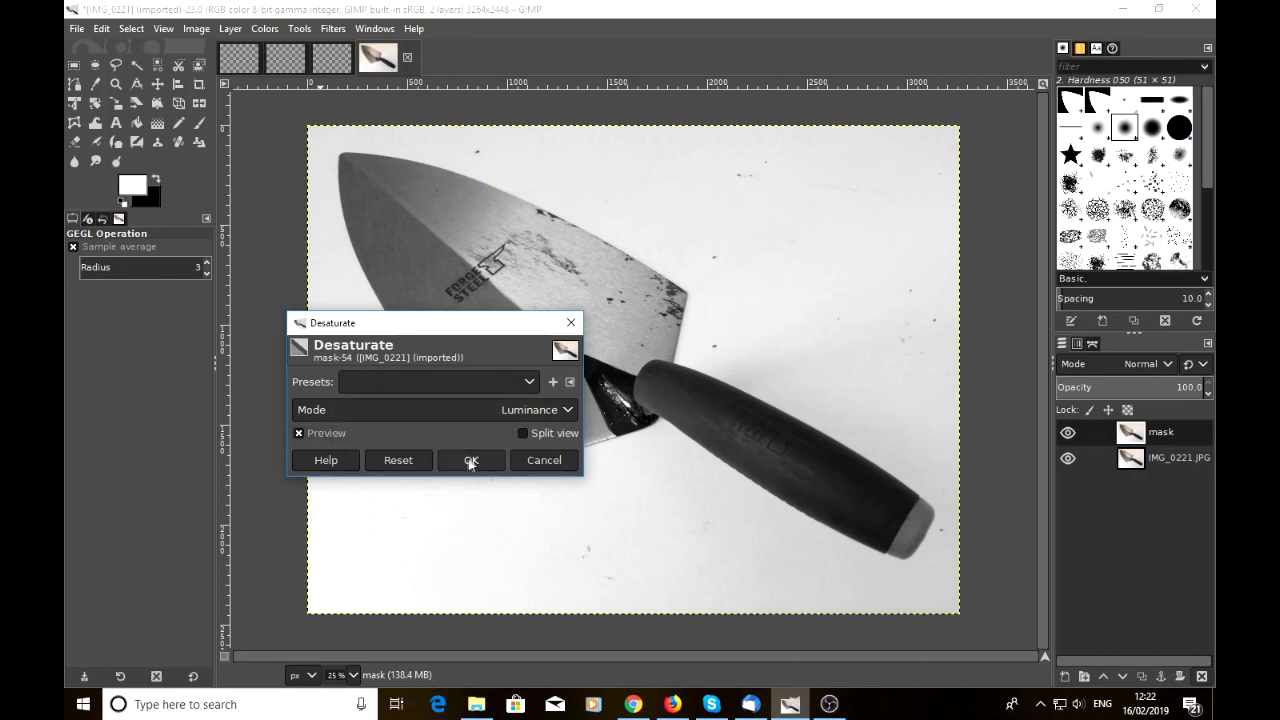
click(470, 460)
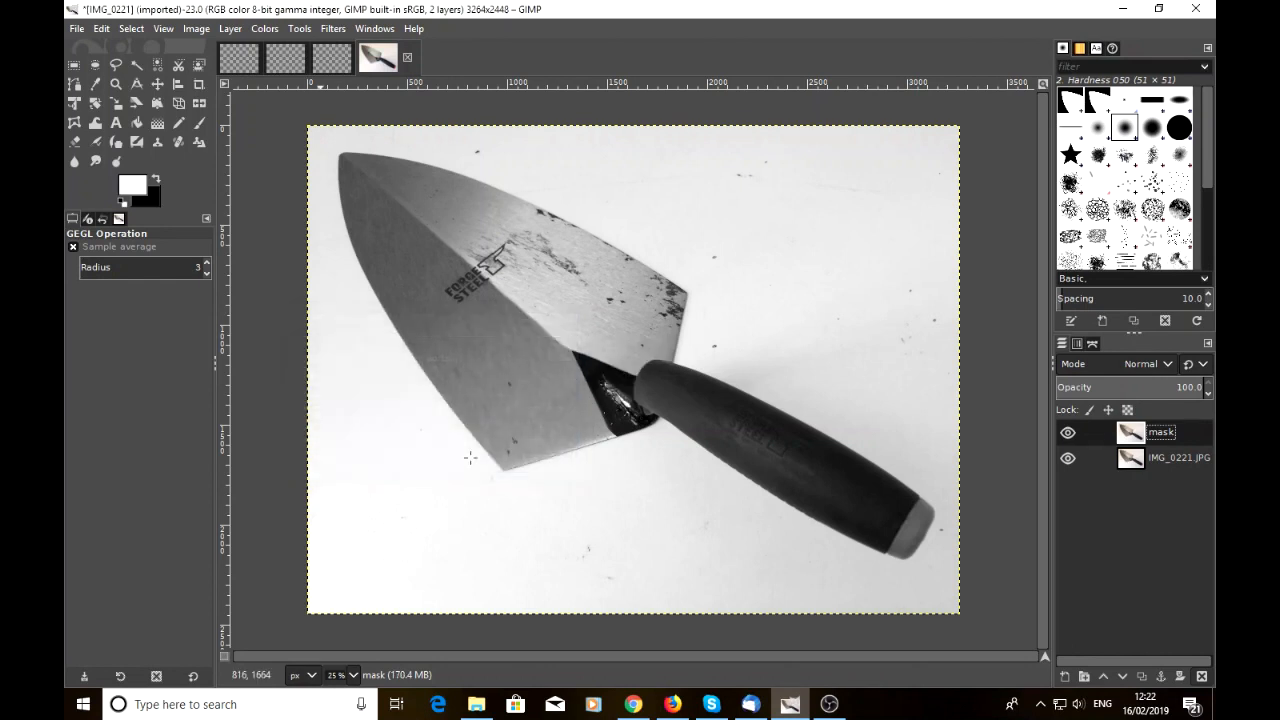
mouse_move(746, 556)
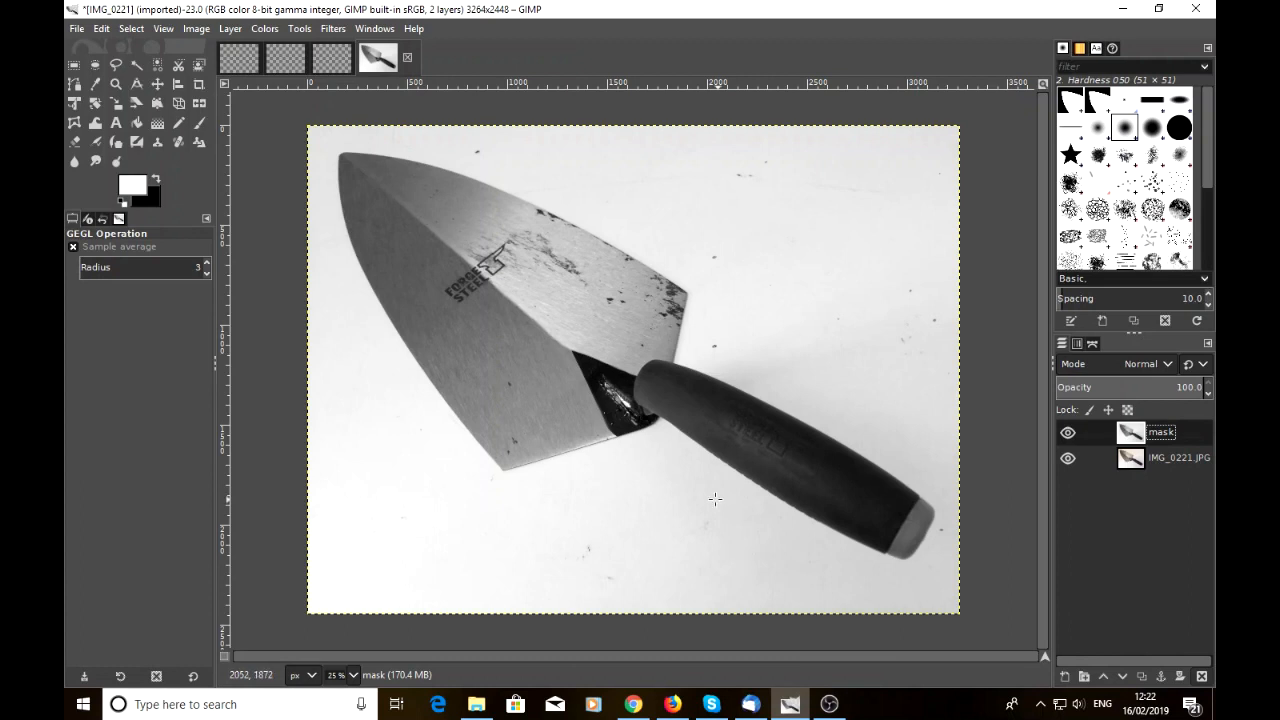
mouse_move(688, 500)
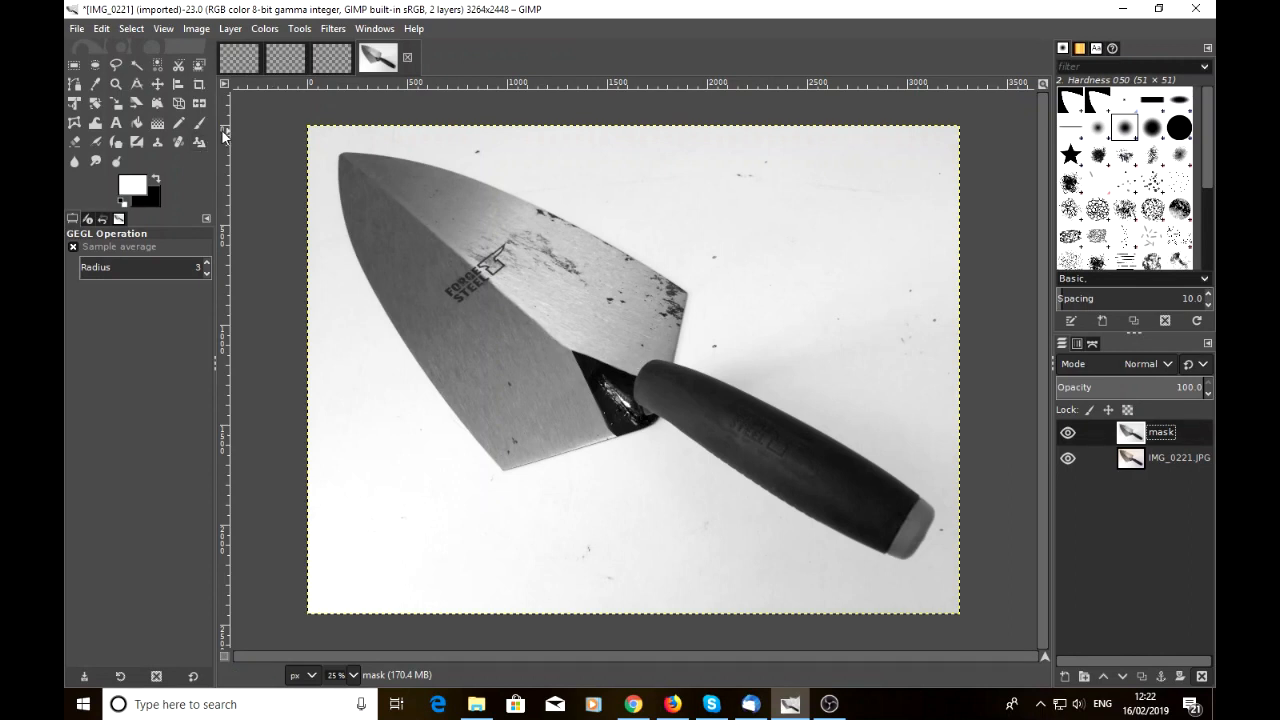
Step: In Brightness-Contrast, push brightness up to about 41 and set contrast to 44
click(264, 28)
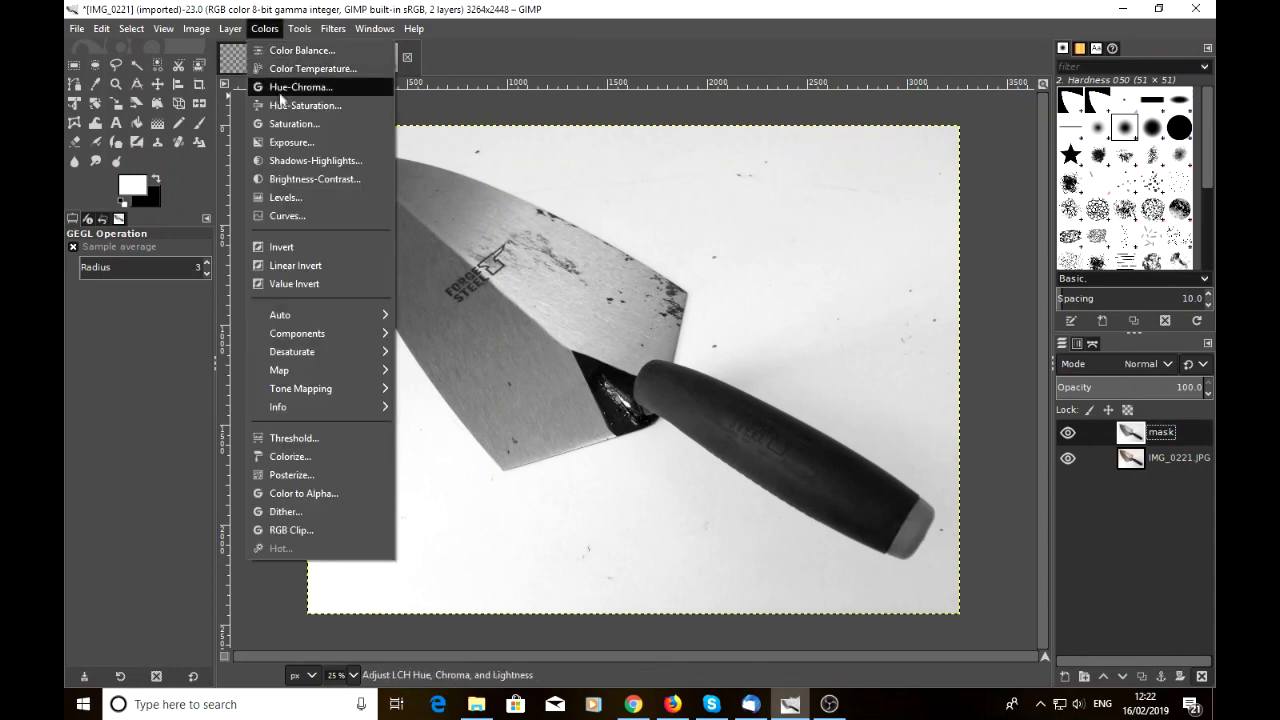
click(314, 180)
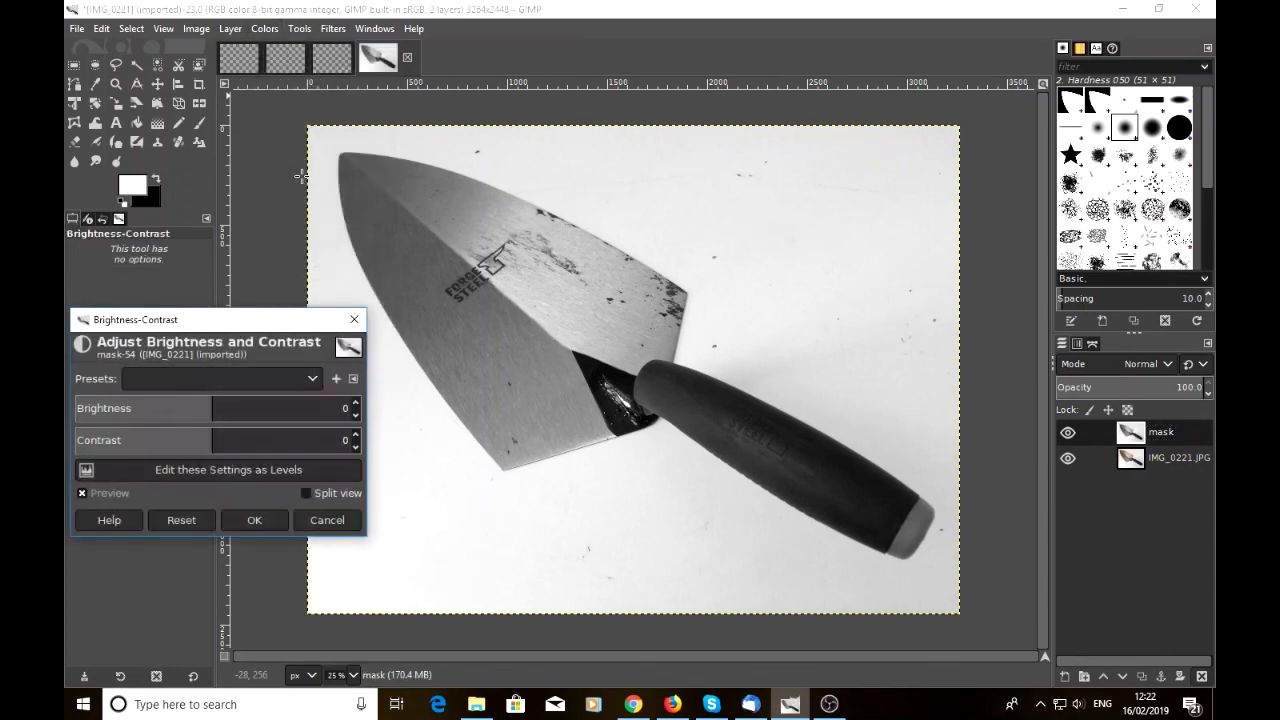
drag(220, 320, 220, 316)
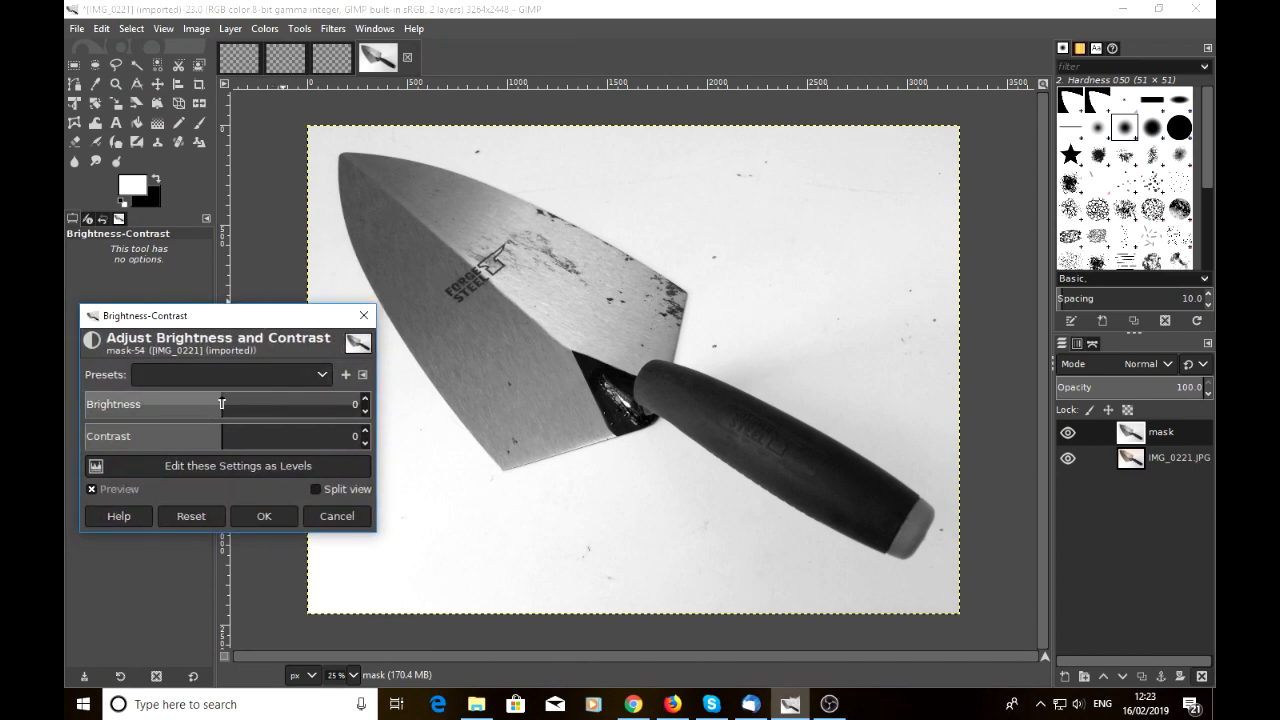
drag(220, 404, 250, 404)
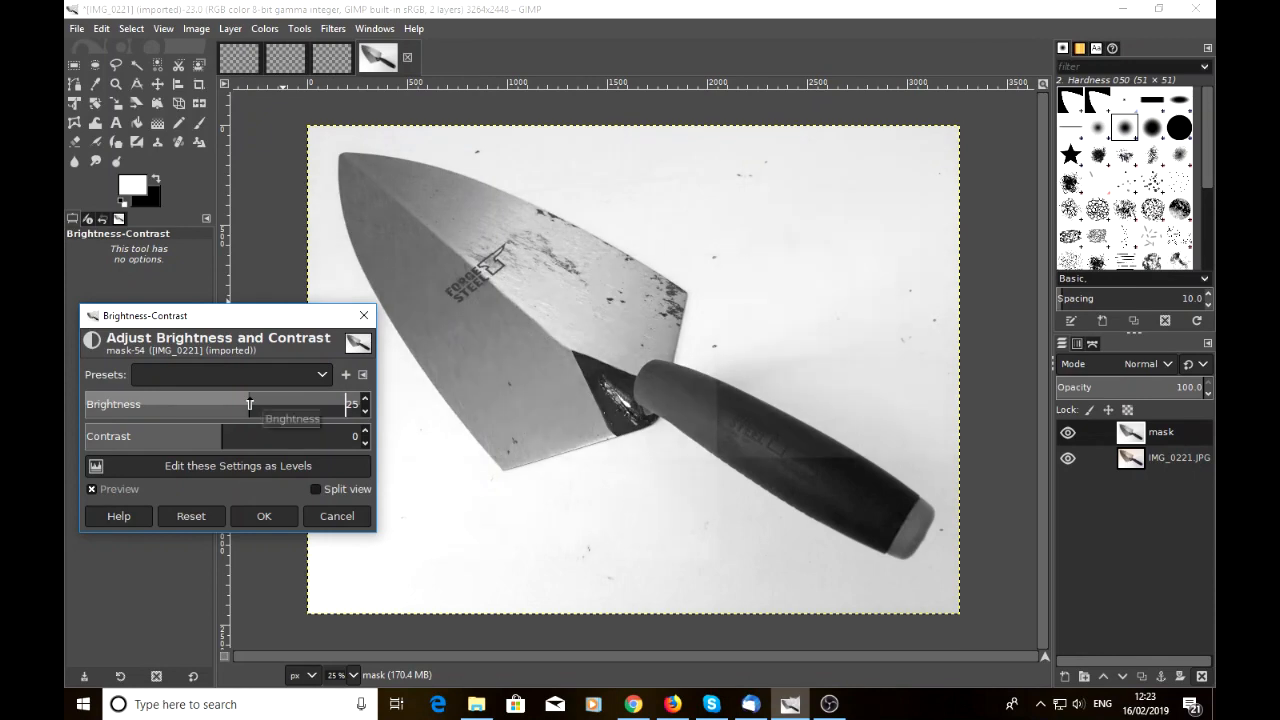
drag(250, 404, 258, 404)
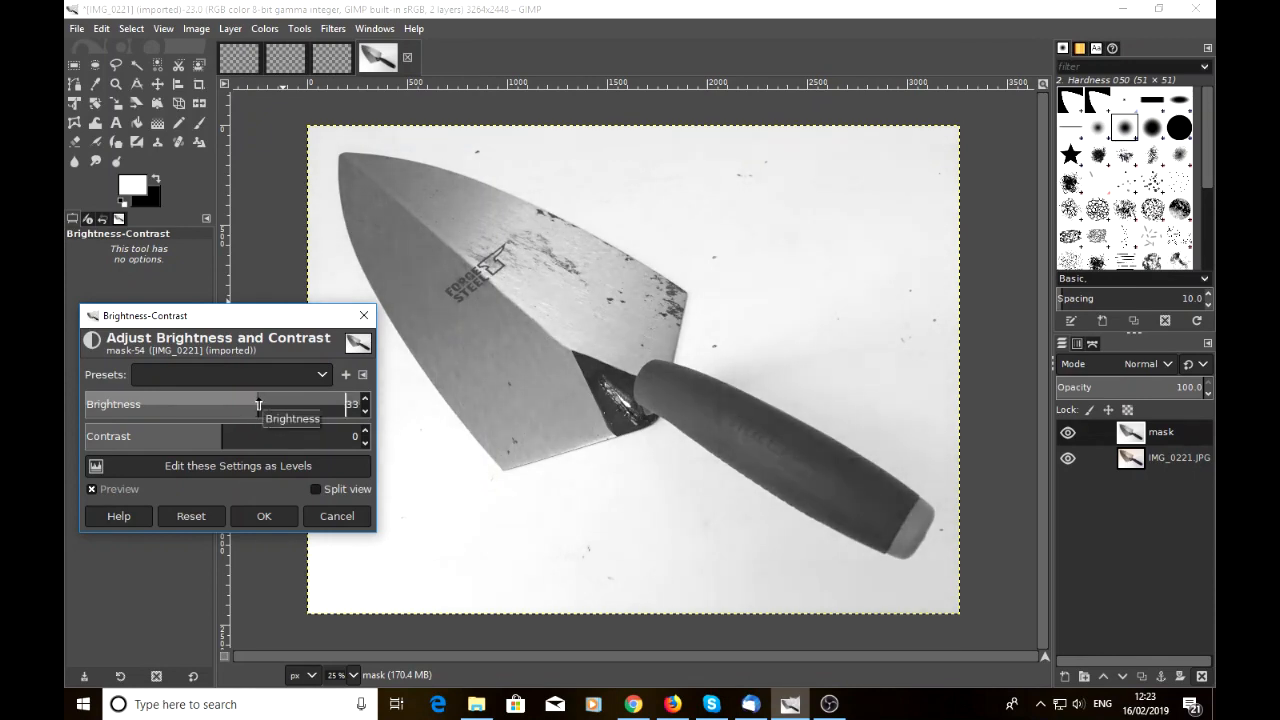
drag(330, 404, 260, 404)
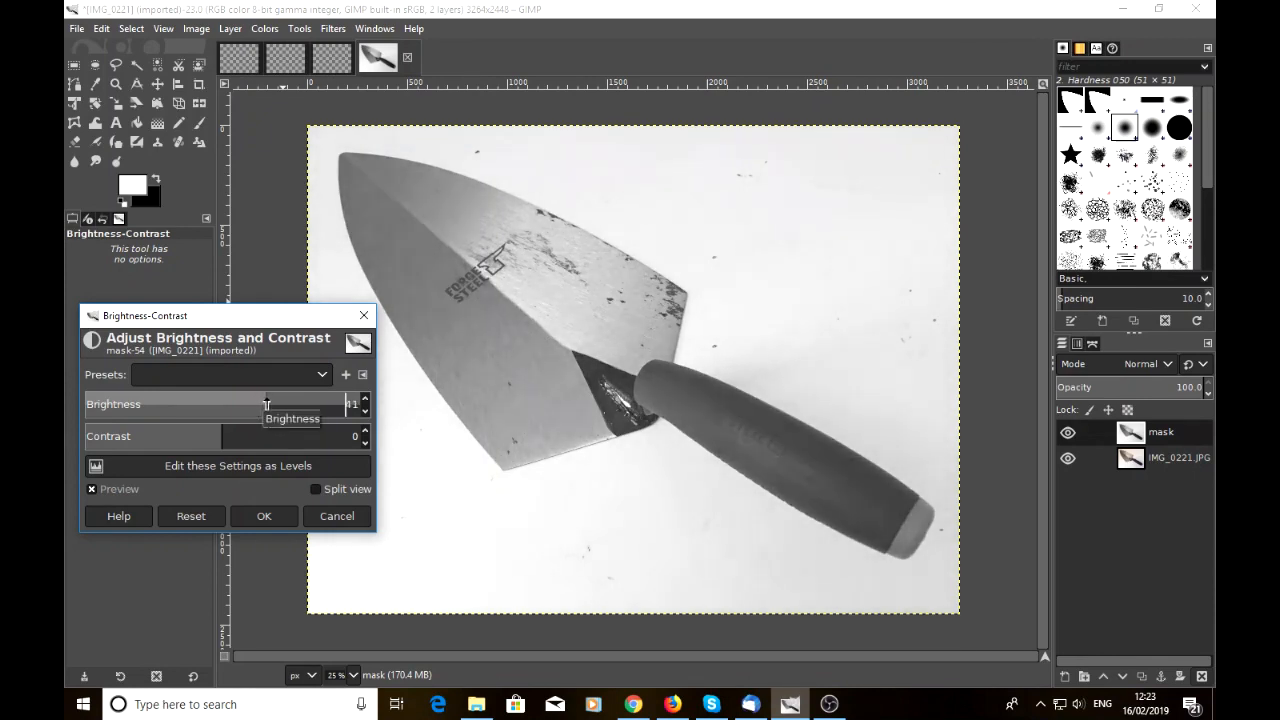
drag(264, 404, 356, 404)
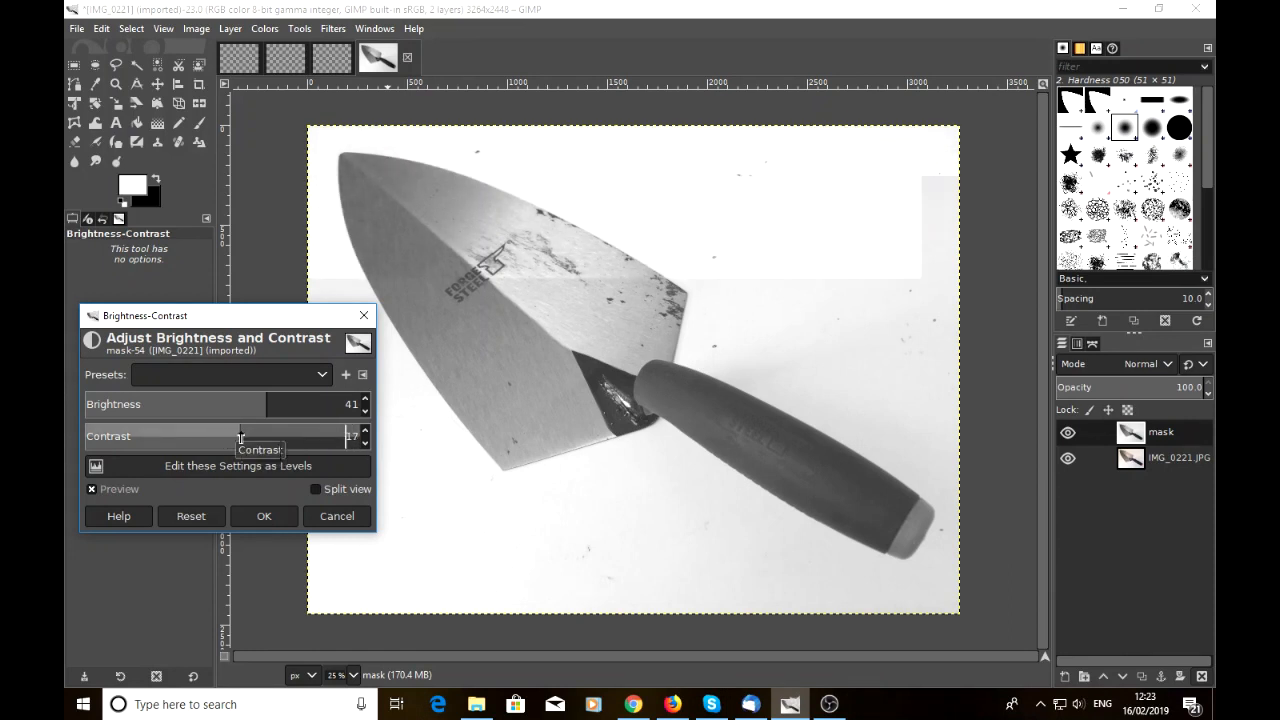
drag(240, 436, 256, 436)
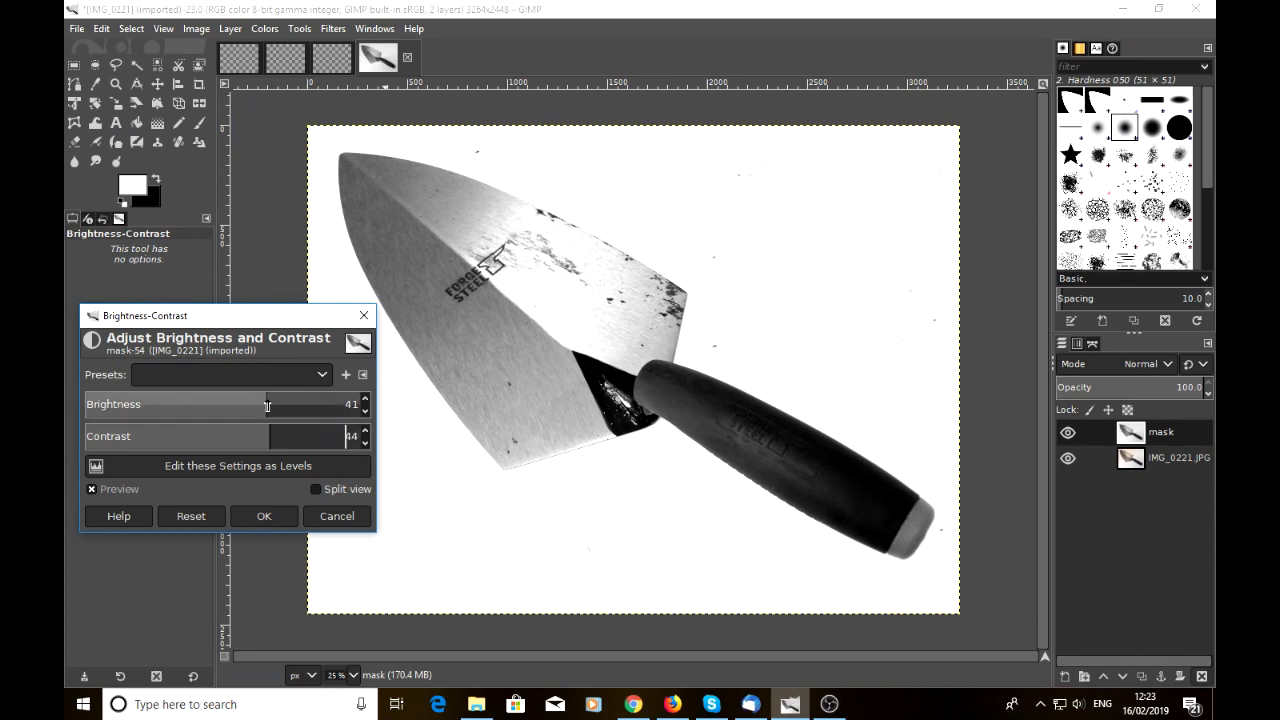
Step: Bring brightness back down to 13 and apply the adjustment to the mask layer
drag(268, 404, 256, 404)
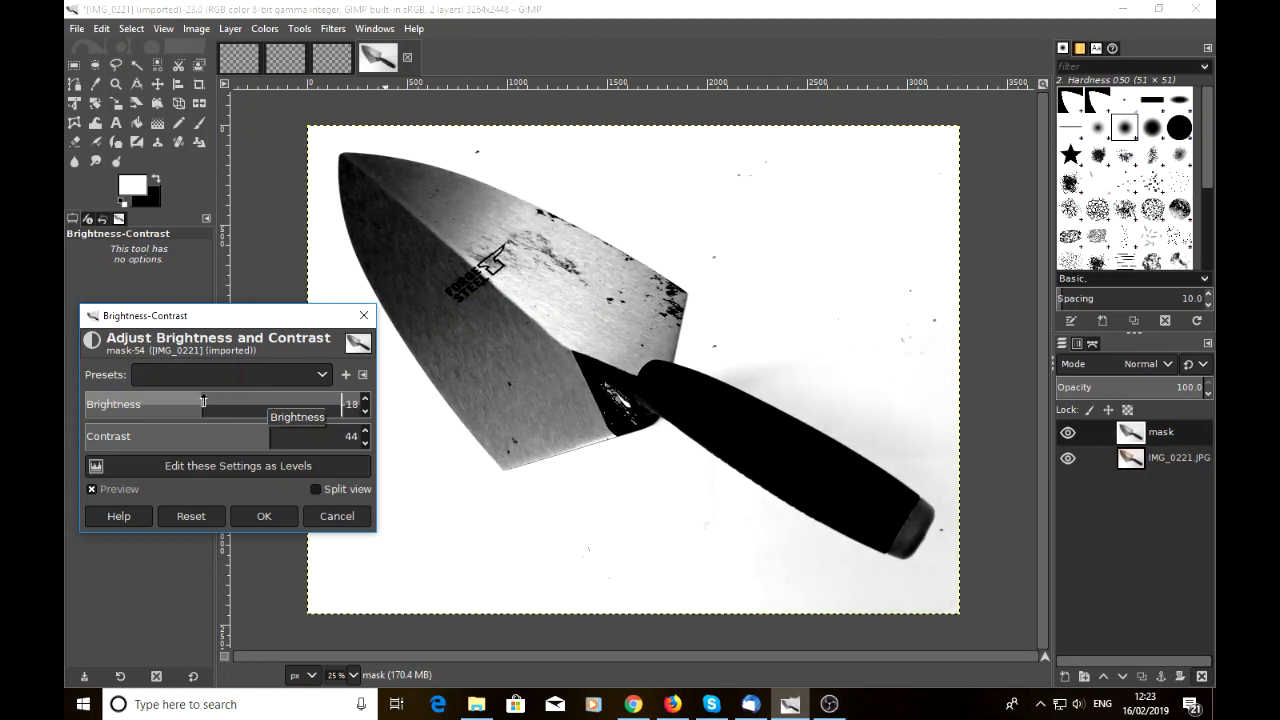
drag(204, 410, 208, 410)
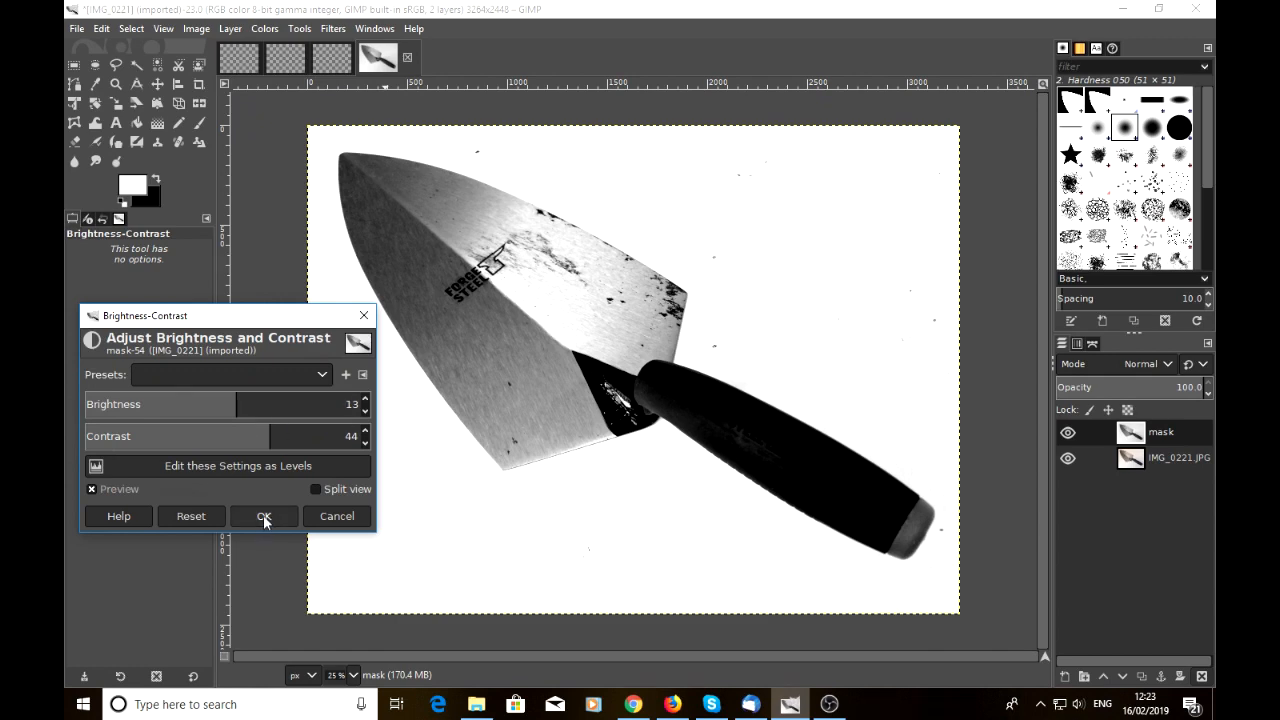
click(264, 516)
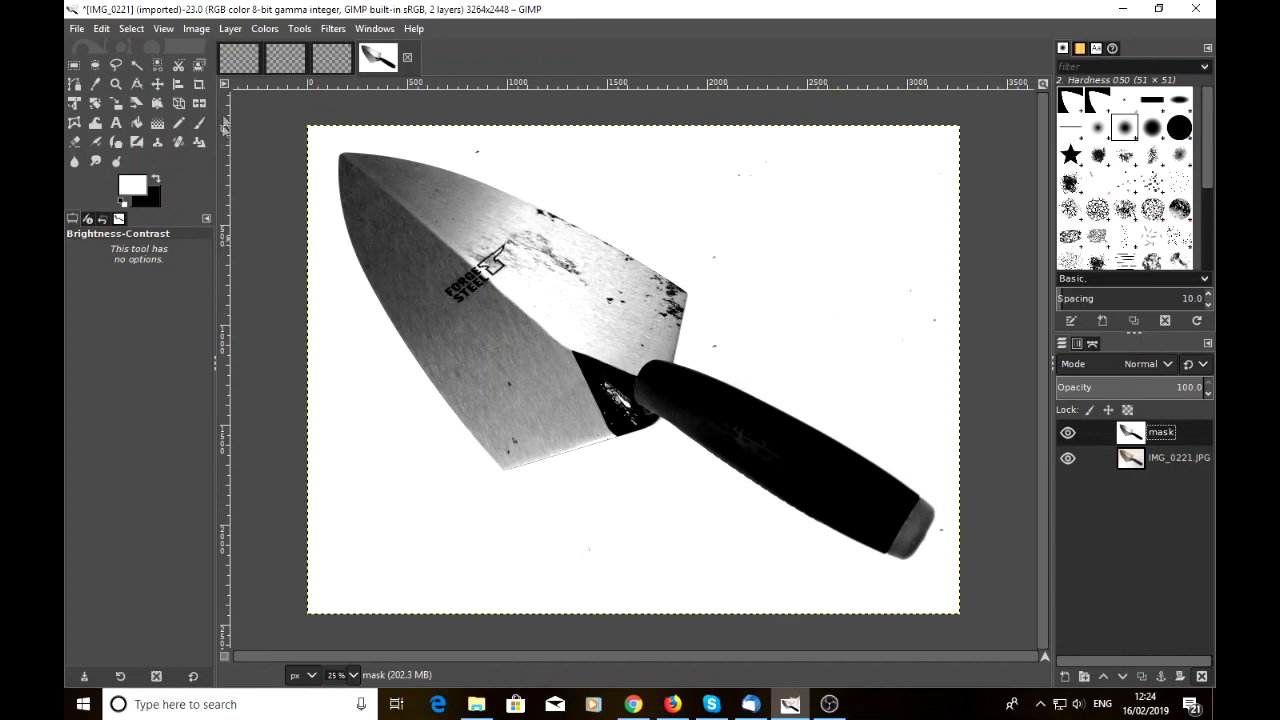
Step: Apply Colors > Invert so the mask shows a light trowel on black
click(264, 28)
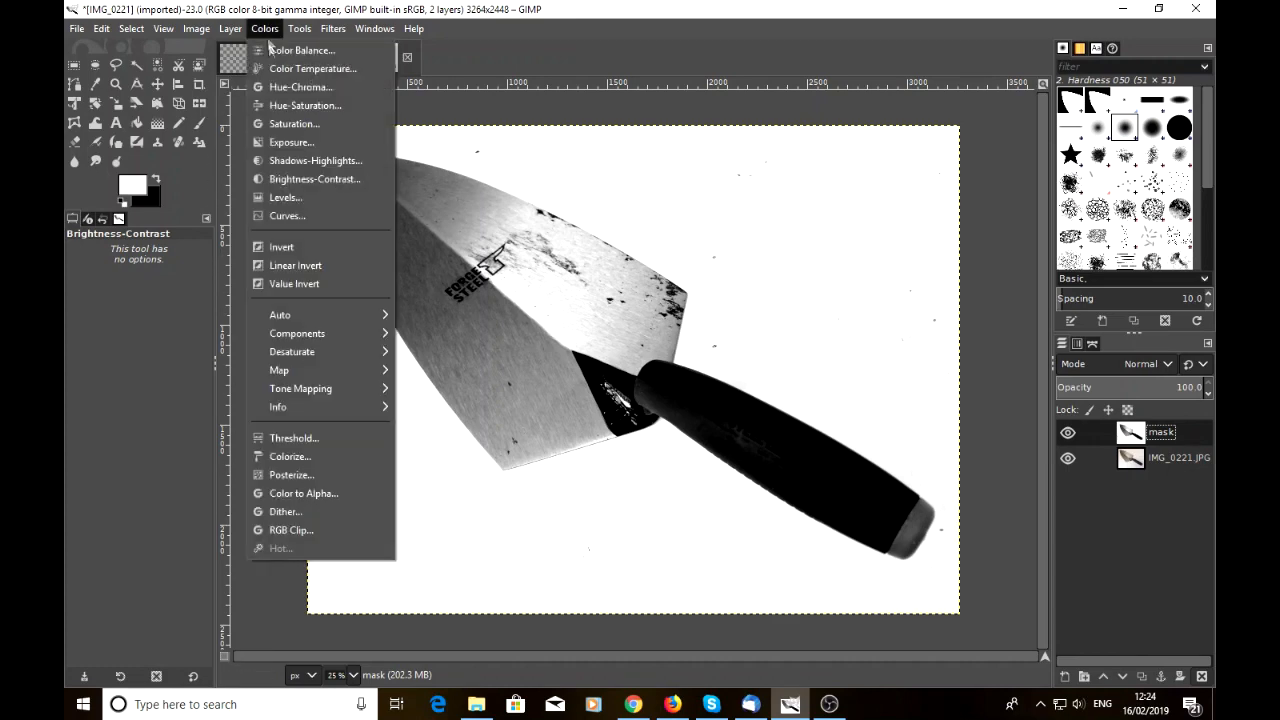
mouse_move(284, 248)
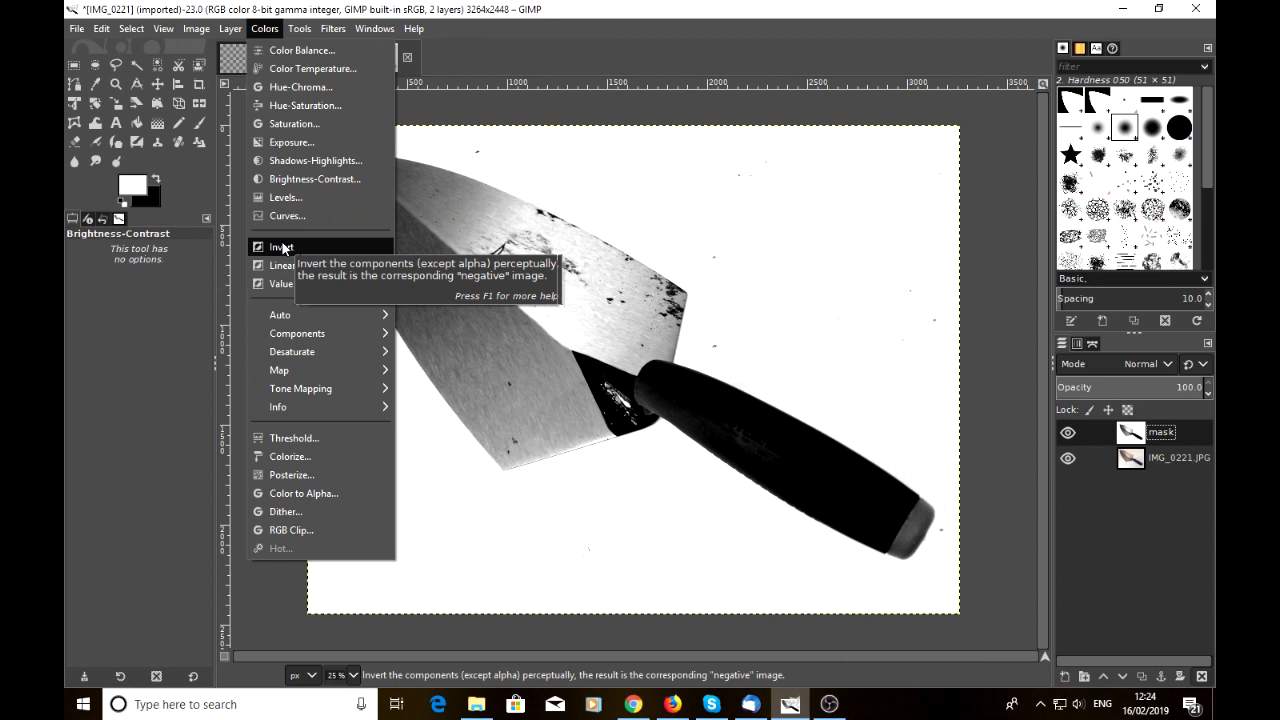
click(282, 246)
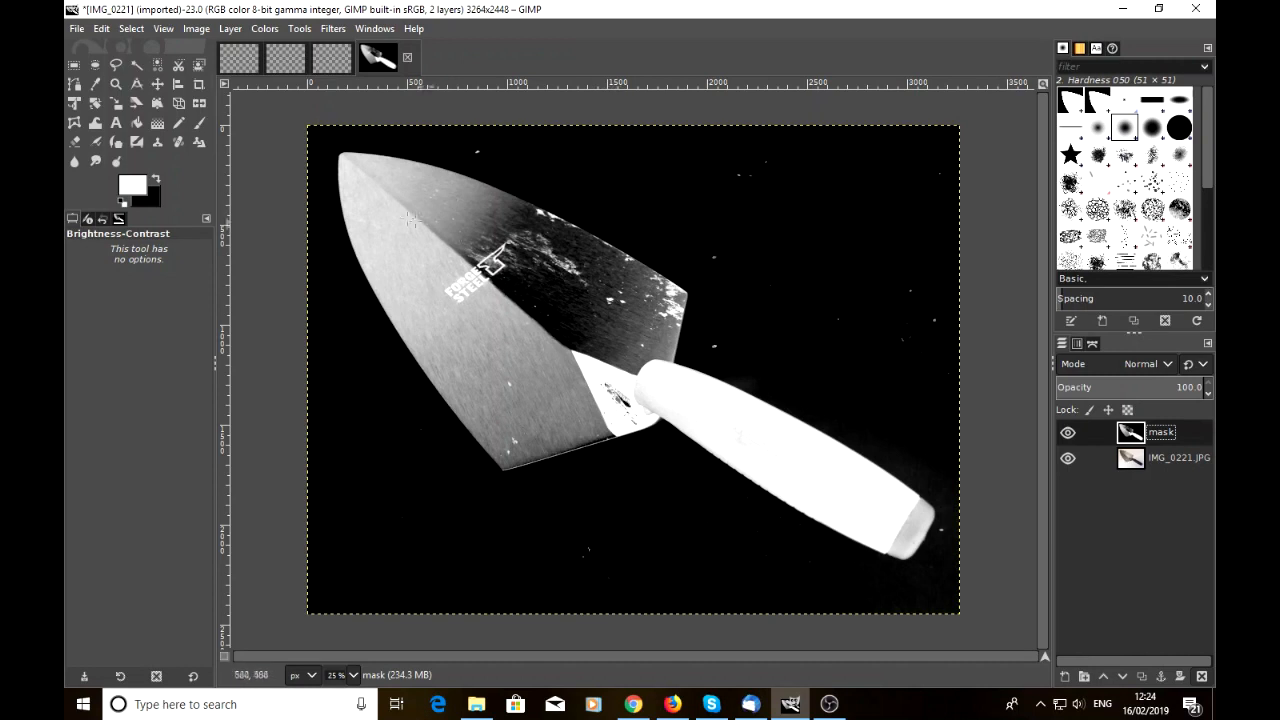
mouse_move(516, 368)
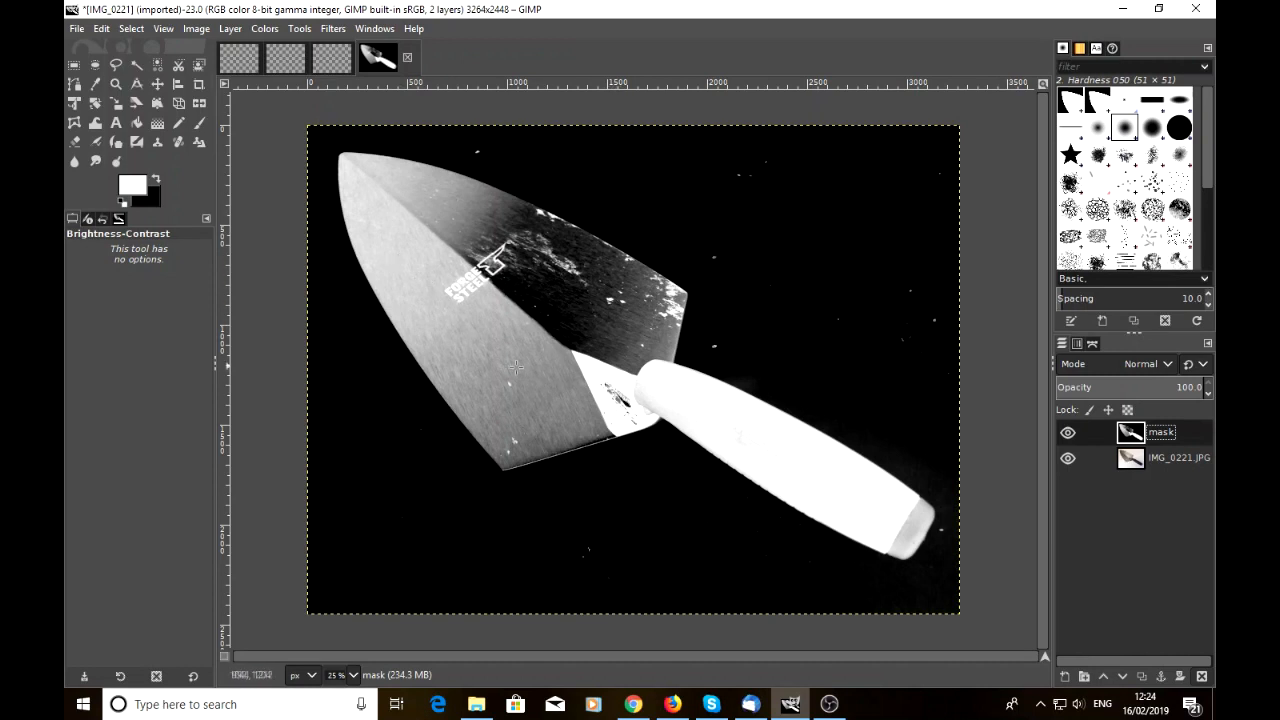
mouse_move(552, 324)
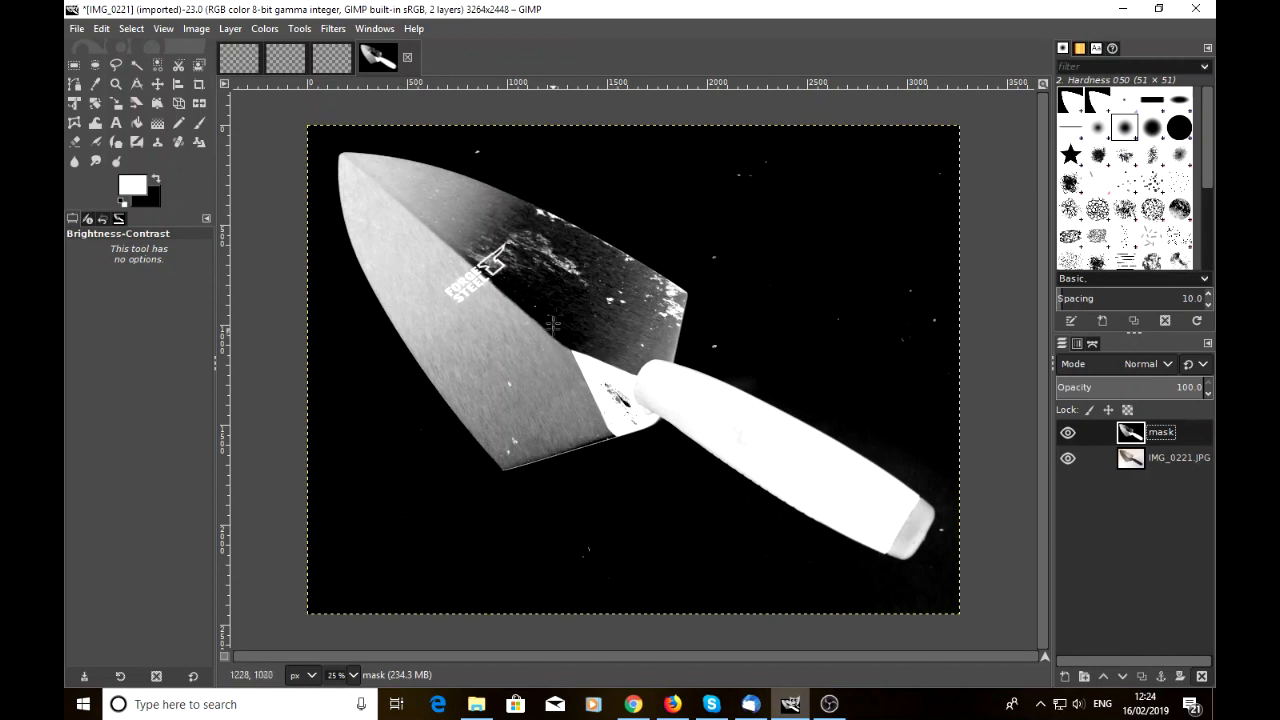
mouse_move(736, 340)
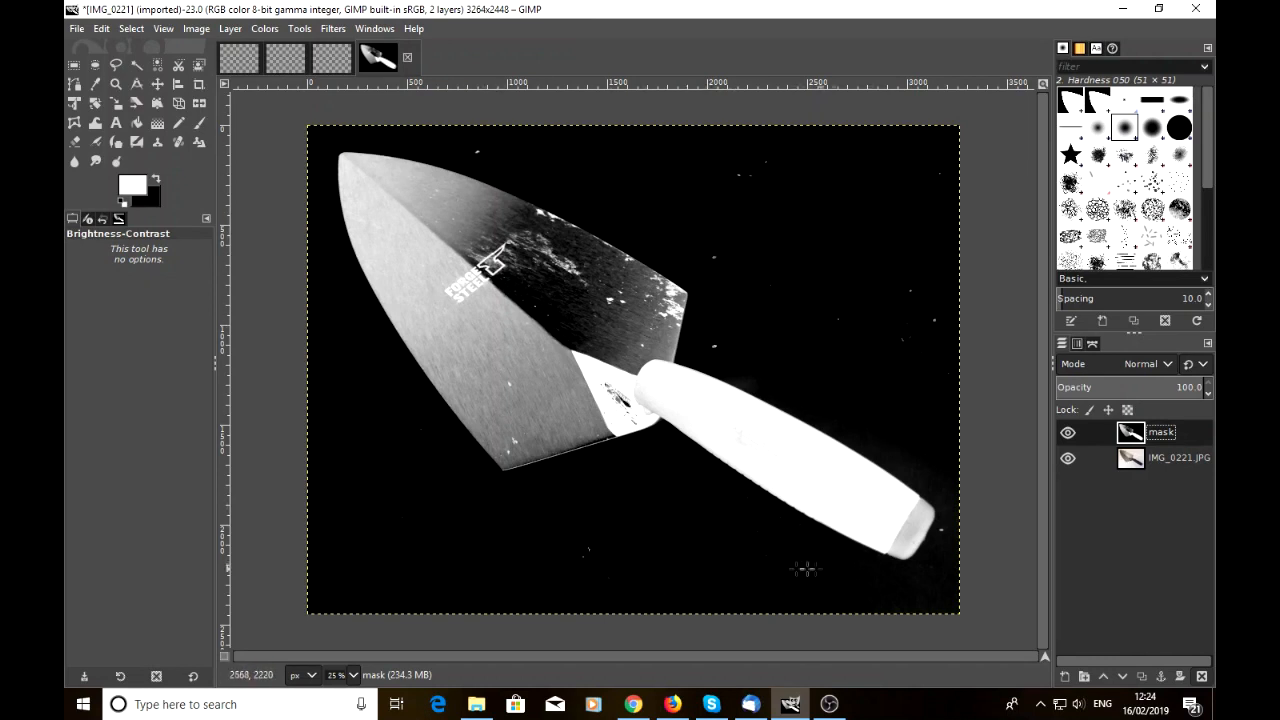
mouse_move(276, 216)
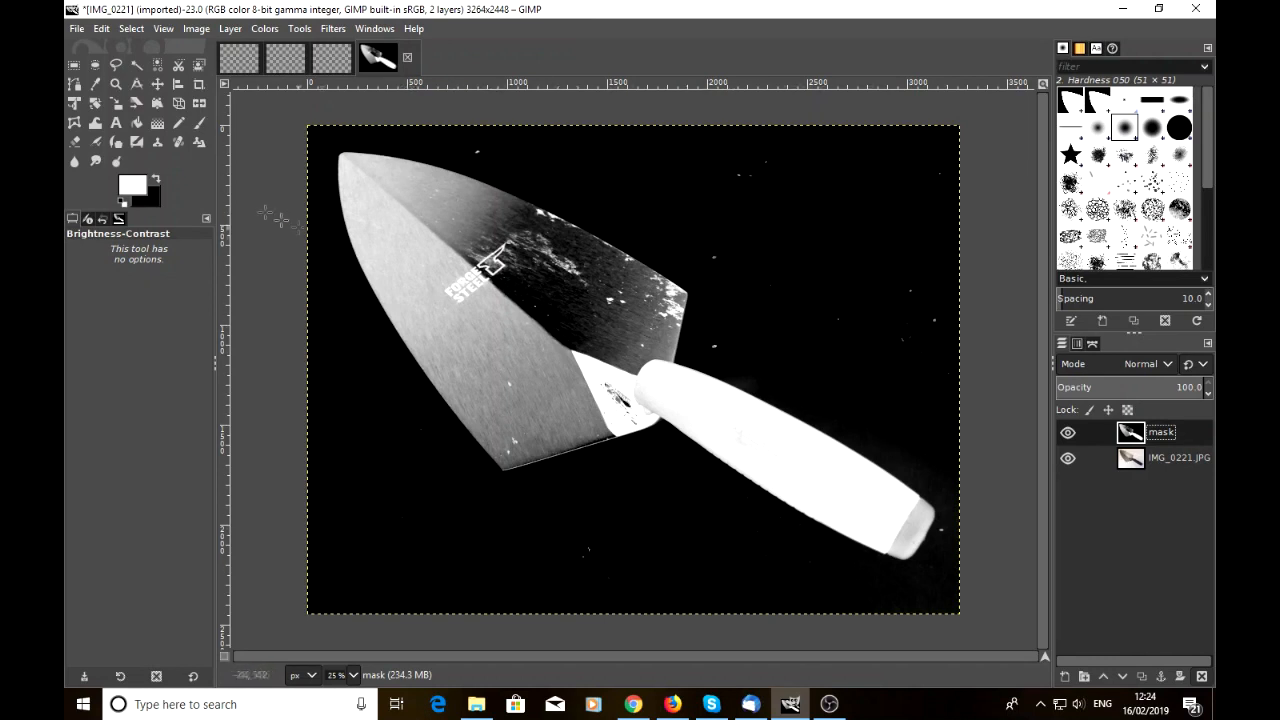
mouse_move(860, 330)
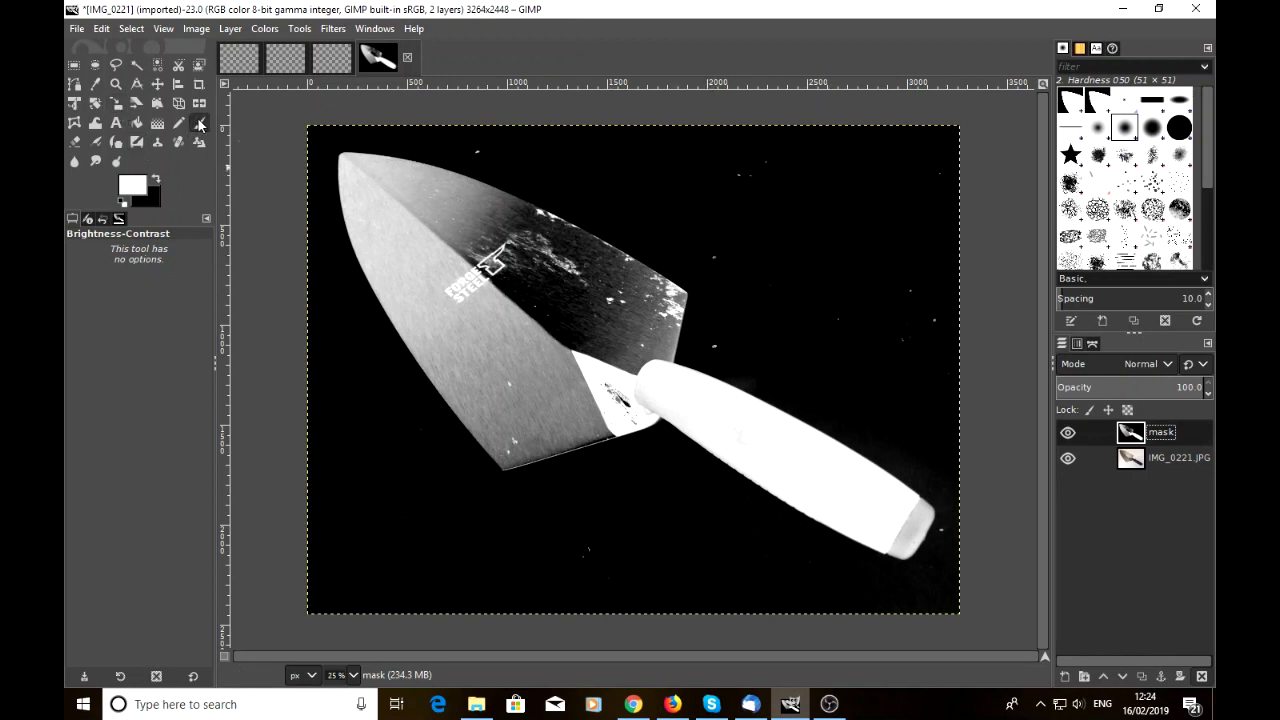
Step: Make the Paintbrush with a soft brush the active tool for working on the mask
click(200, 124)
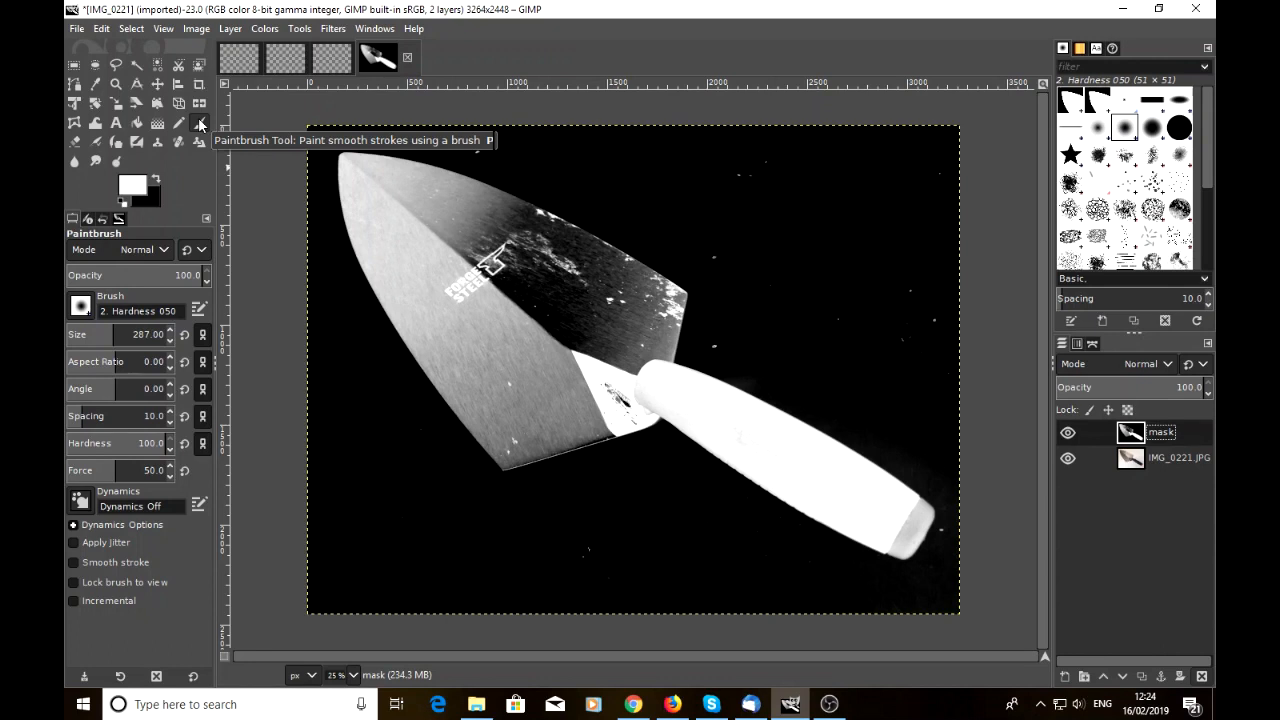
mouse_move(176, 160)
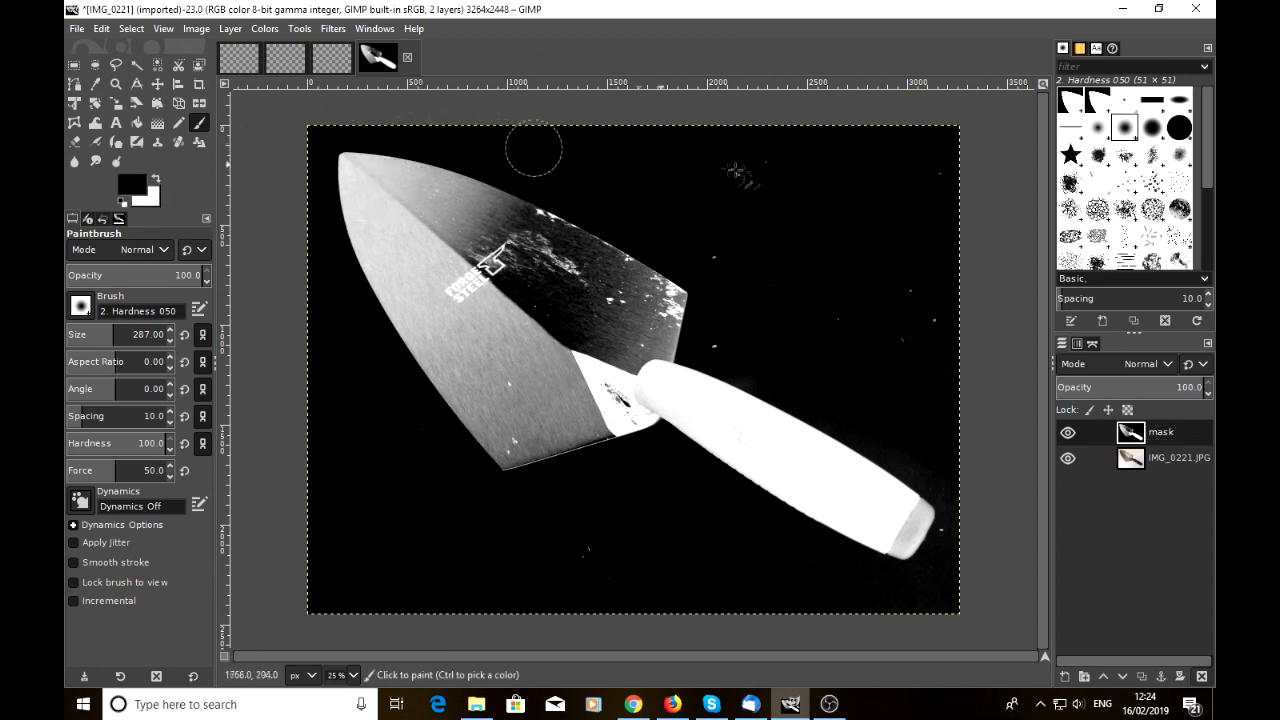
mouse_move(730, 336)
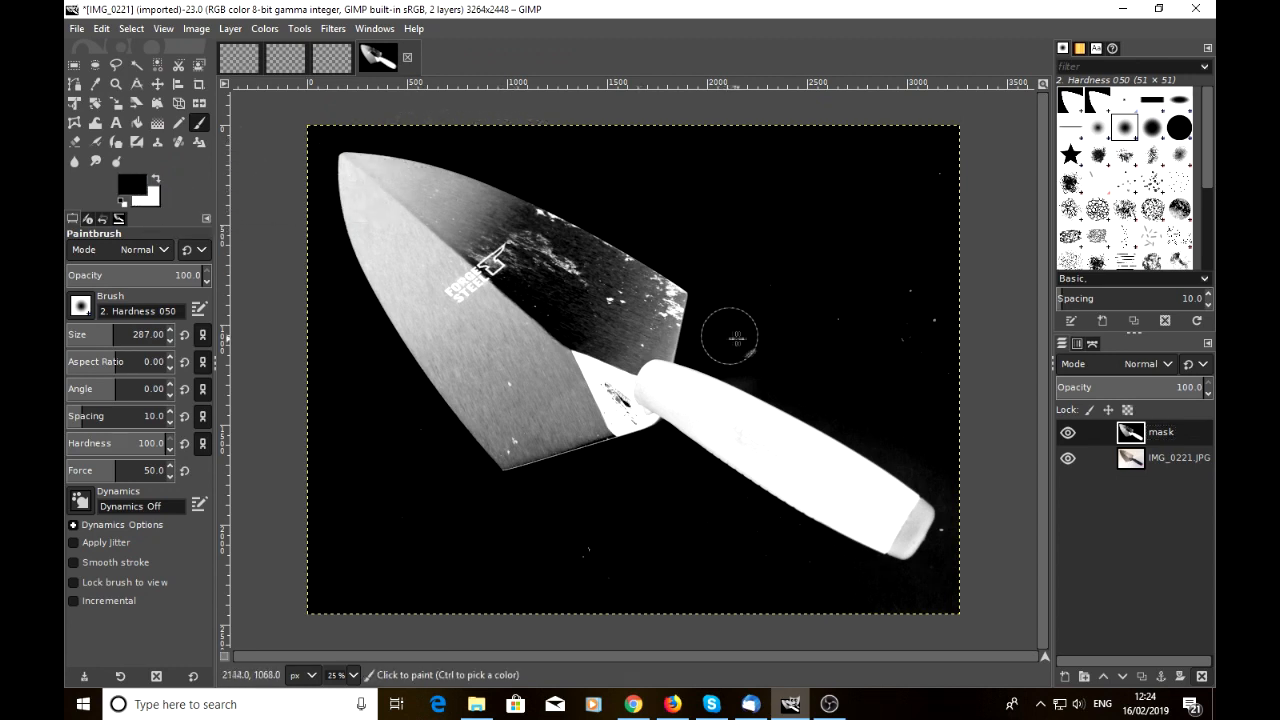
mouse_move(944, 448)
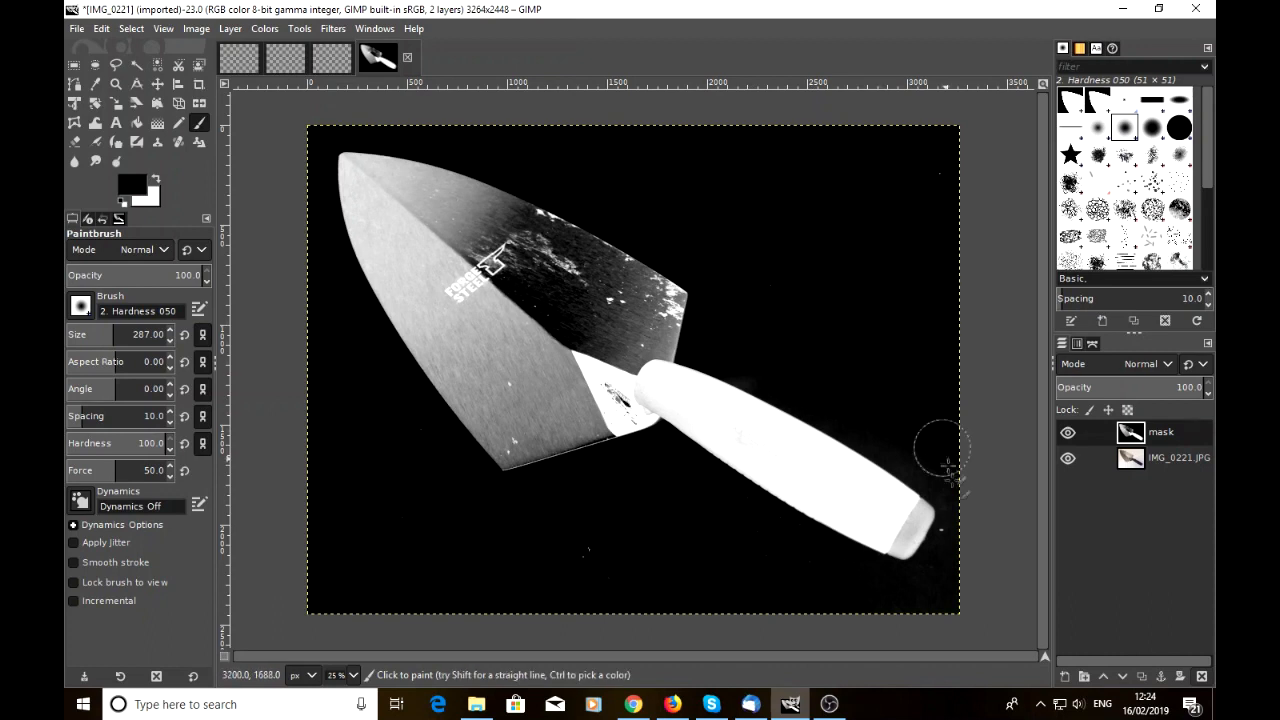
mouse_move(816, 580)
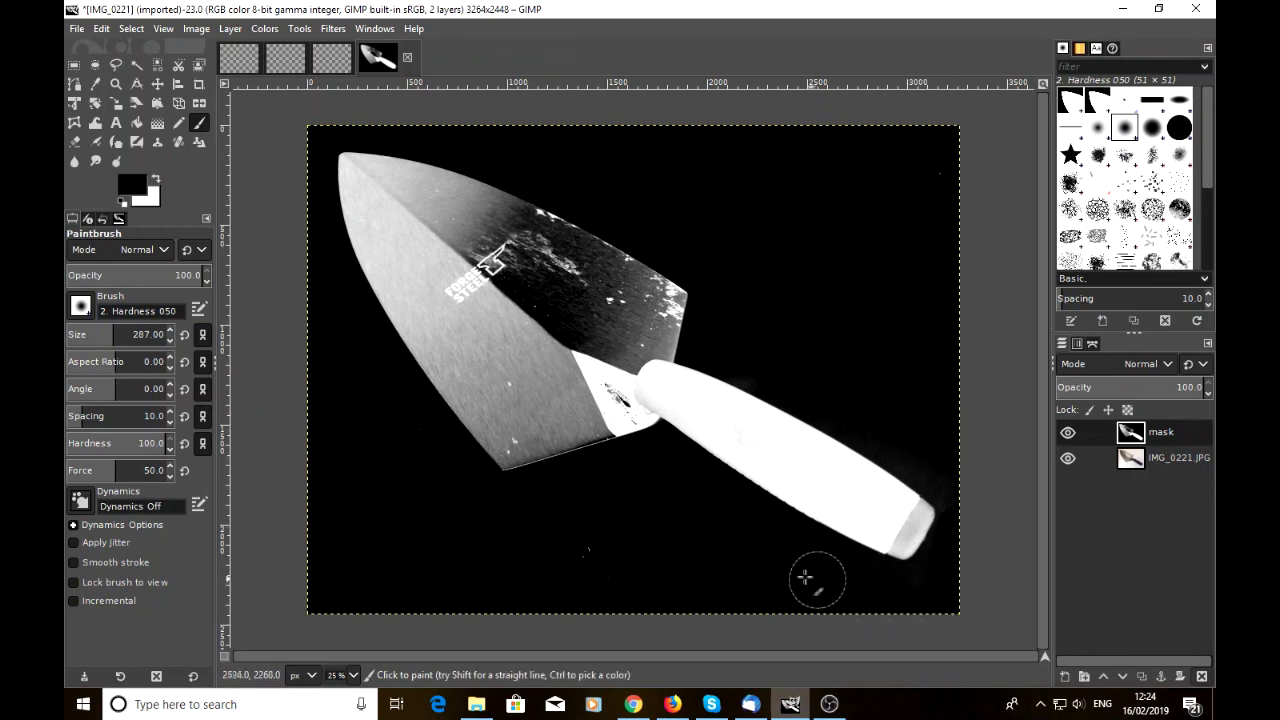
mouse_move(344, 436)
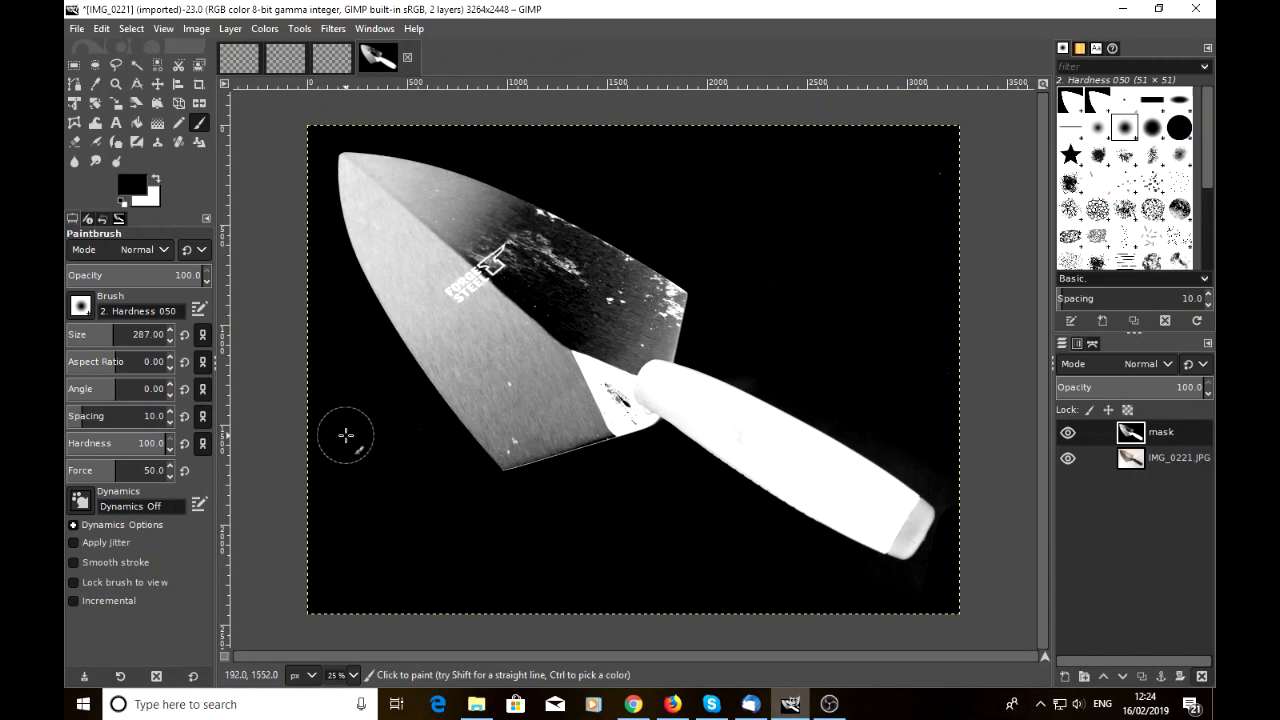
mouse_move(930, 608)
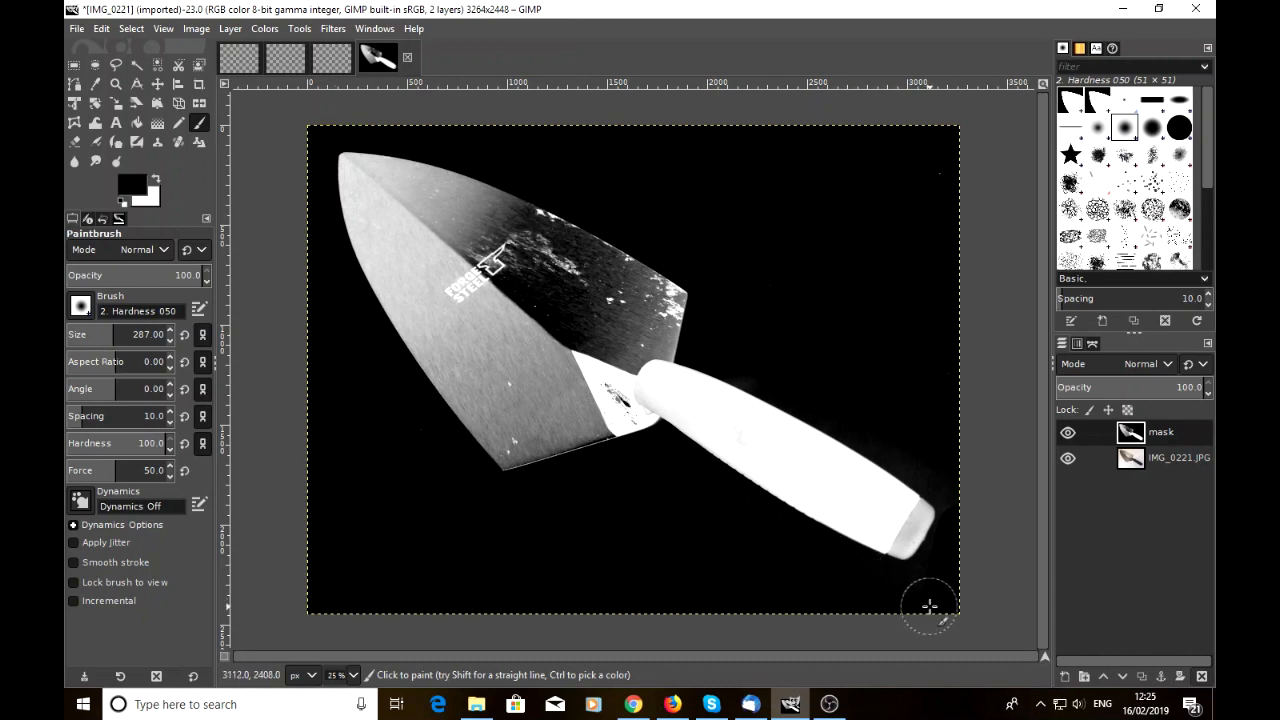
mouse_move(952, 464)
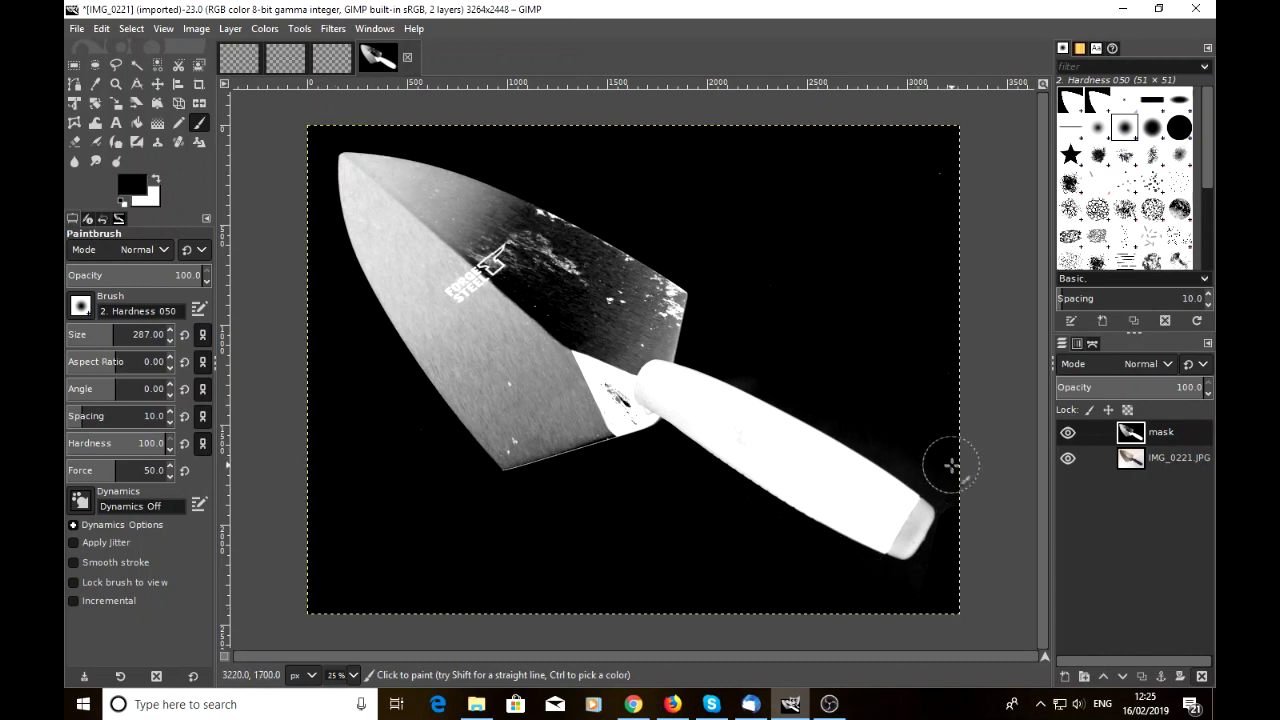
mouse_move(956, 404)
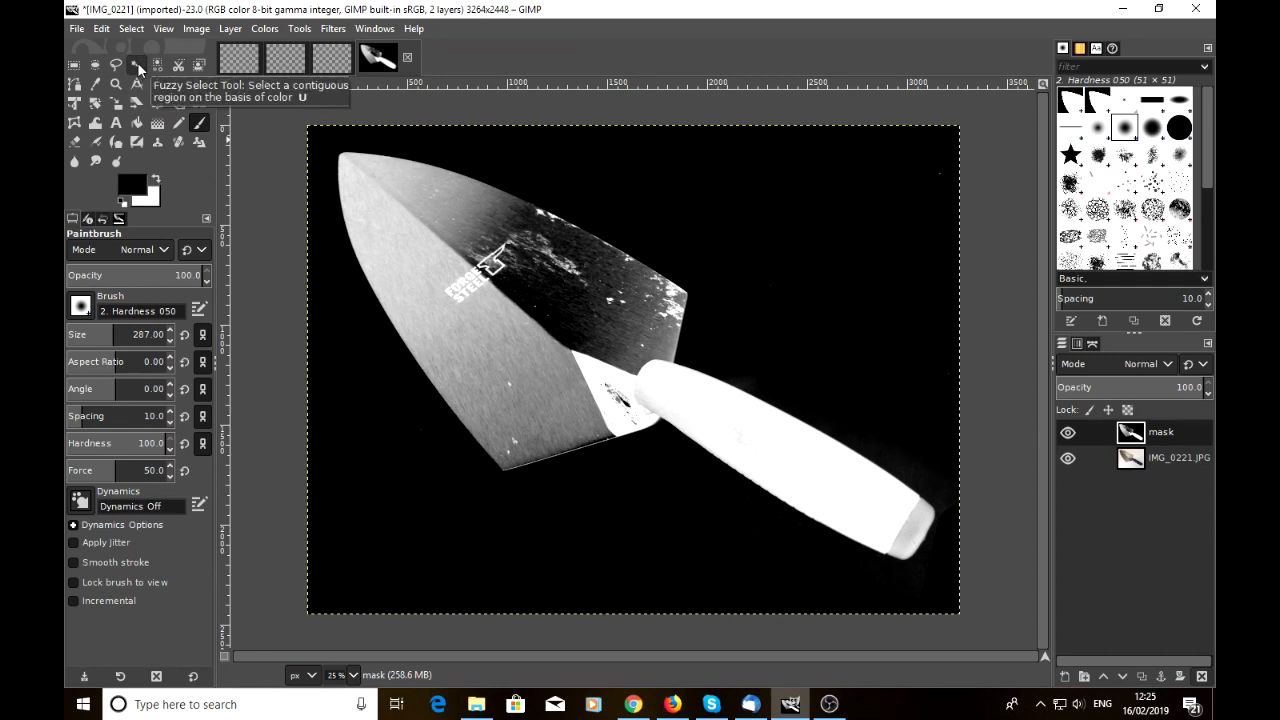
Step: Fuzzy-select the black background around the trowel and return to the Paintbrush to fix specks
click(136, 64)
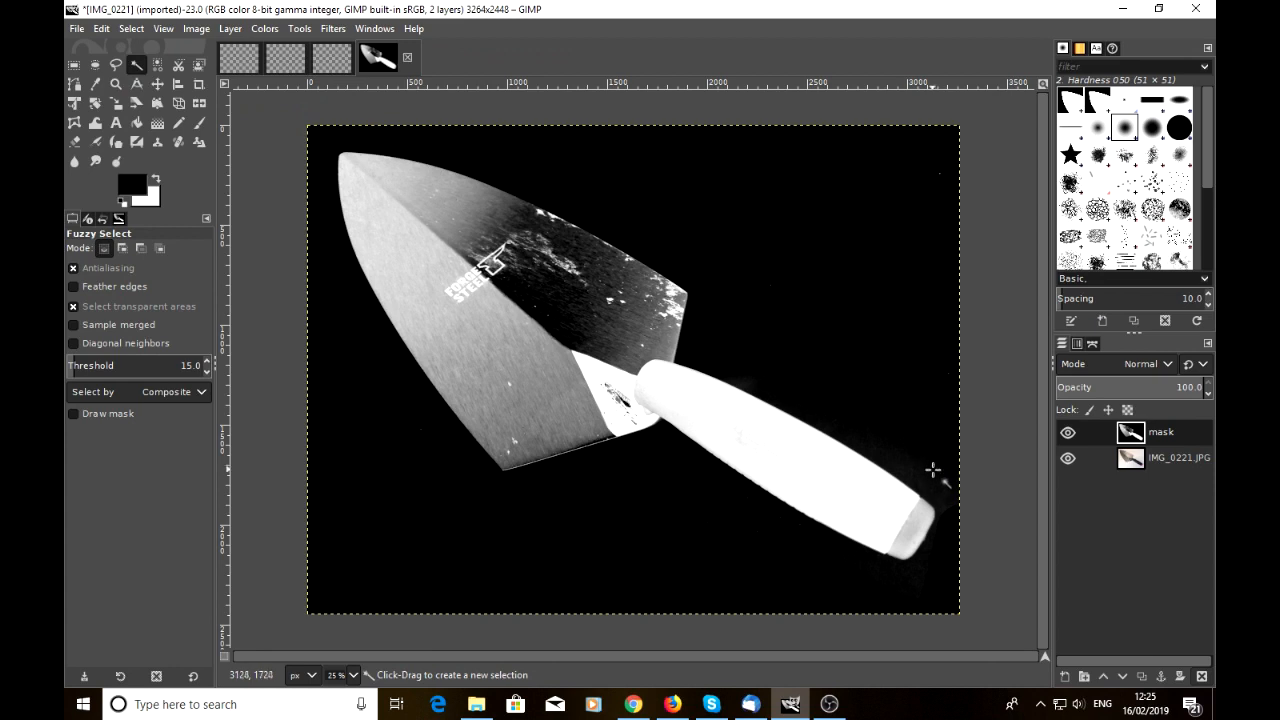
mouse_move(938, 480)
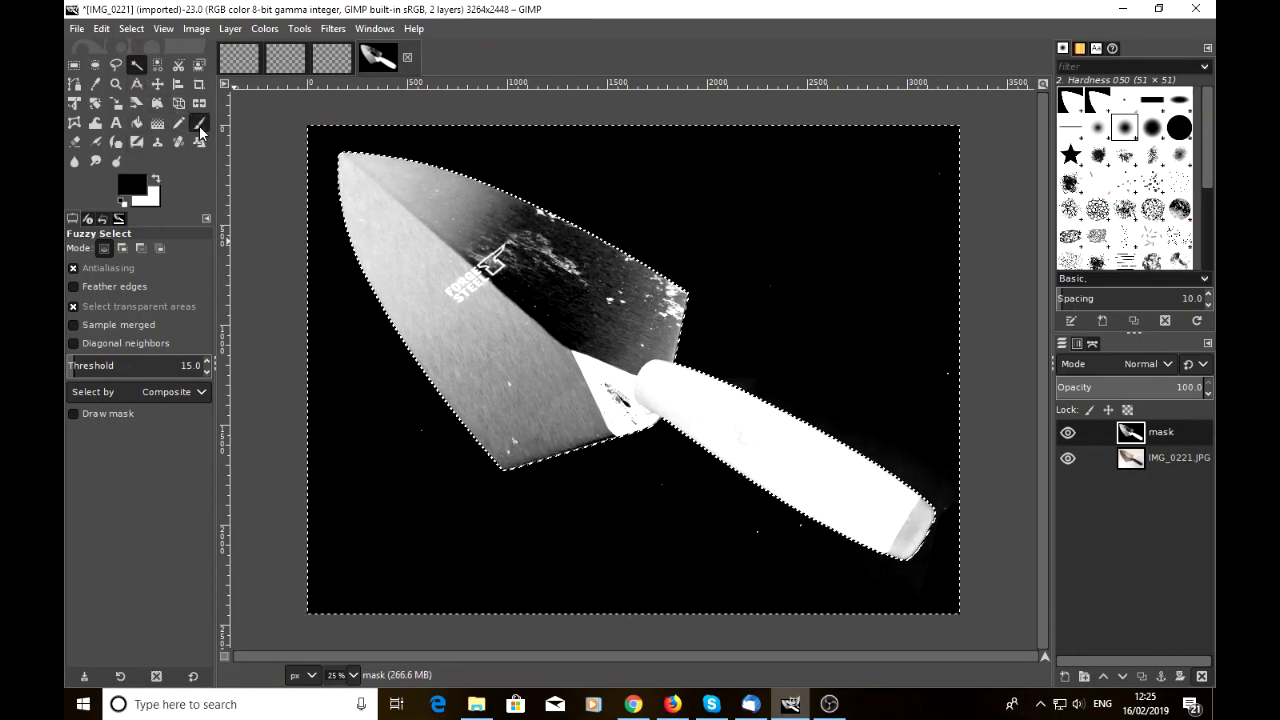
click(198, 122)
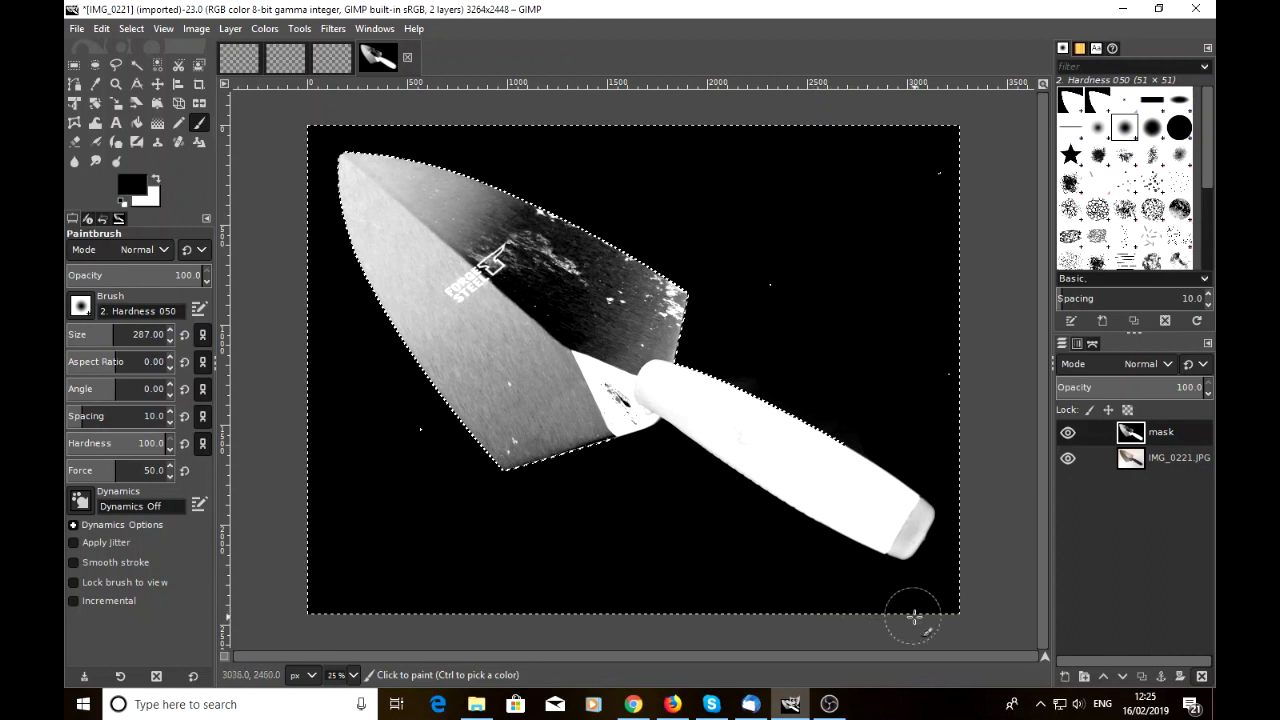
mouse_move(610, 476)
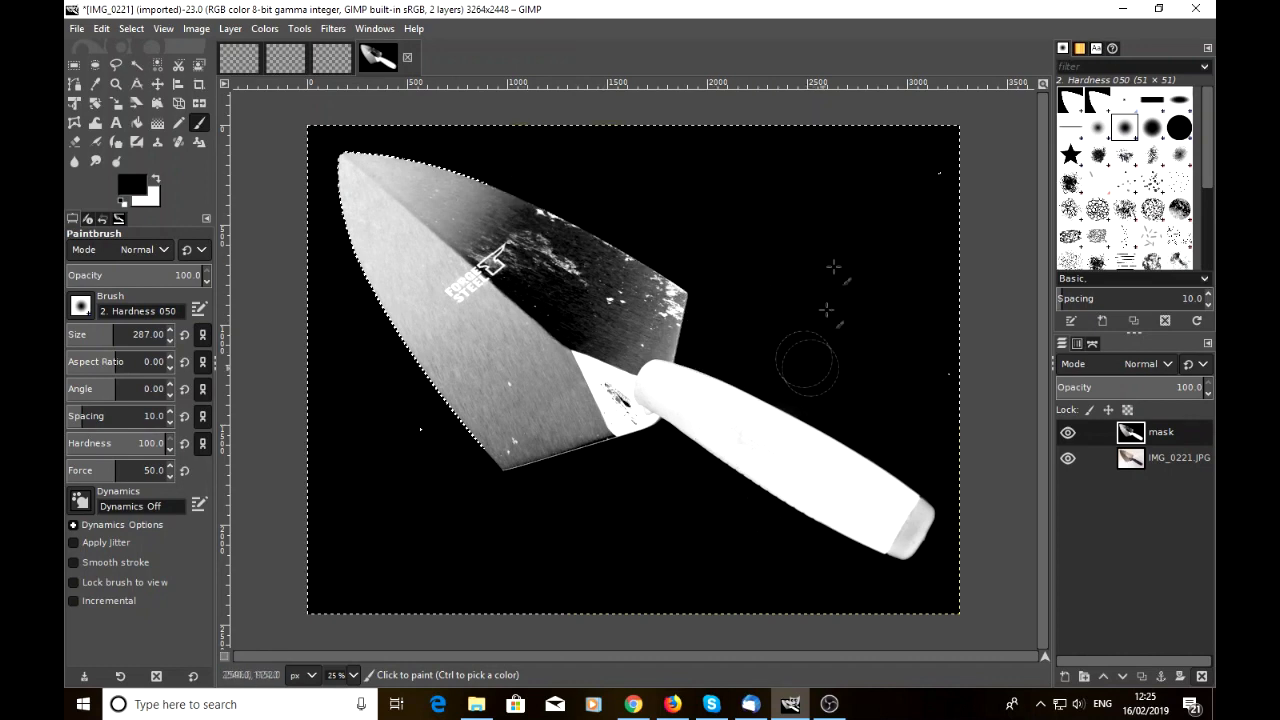
mouse_move(624, 140)
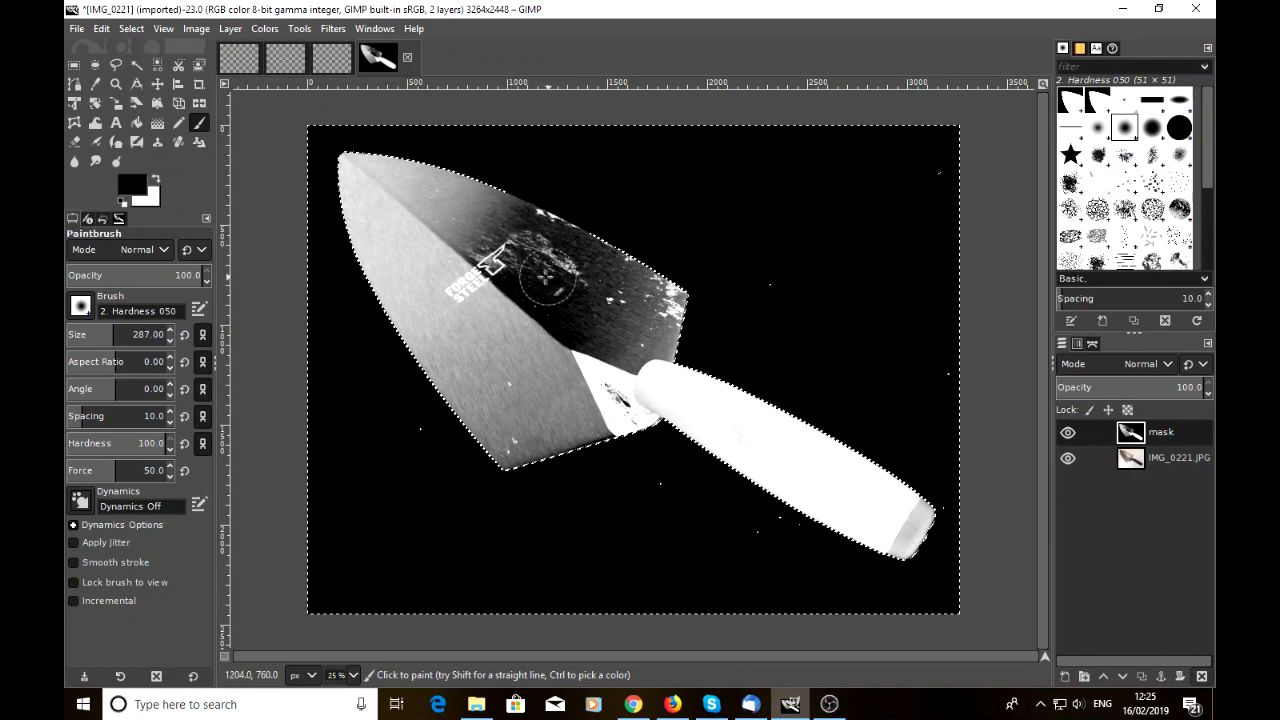
mouse_move(568, 284)
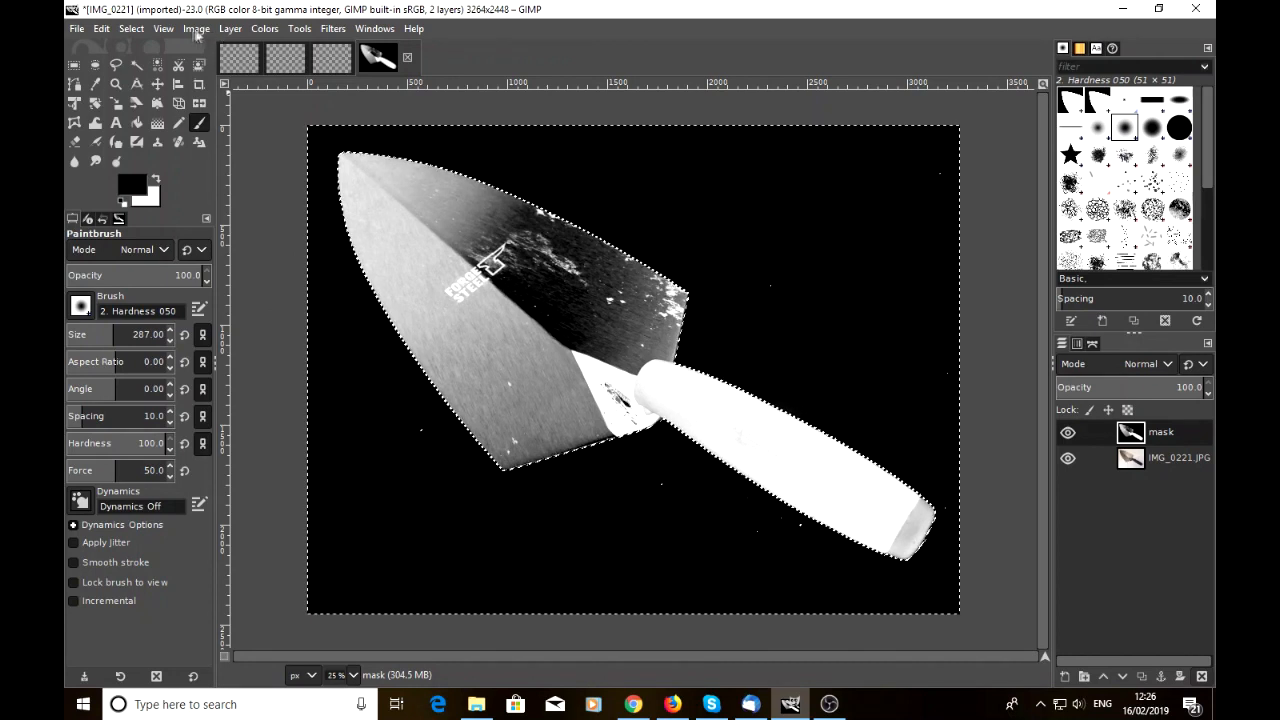
Step: Drop the background selection with Select > None
click(132, 28)
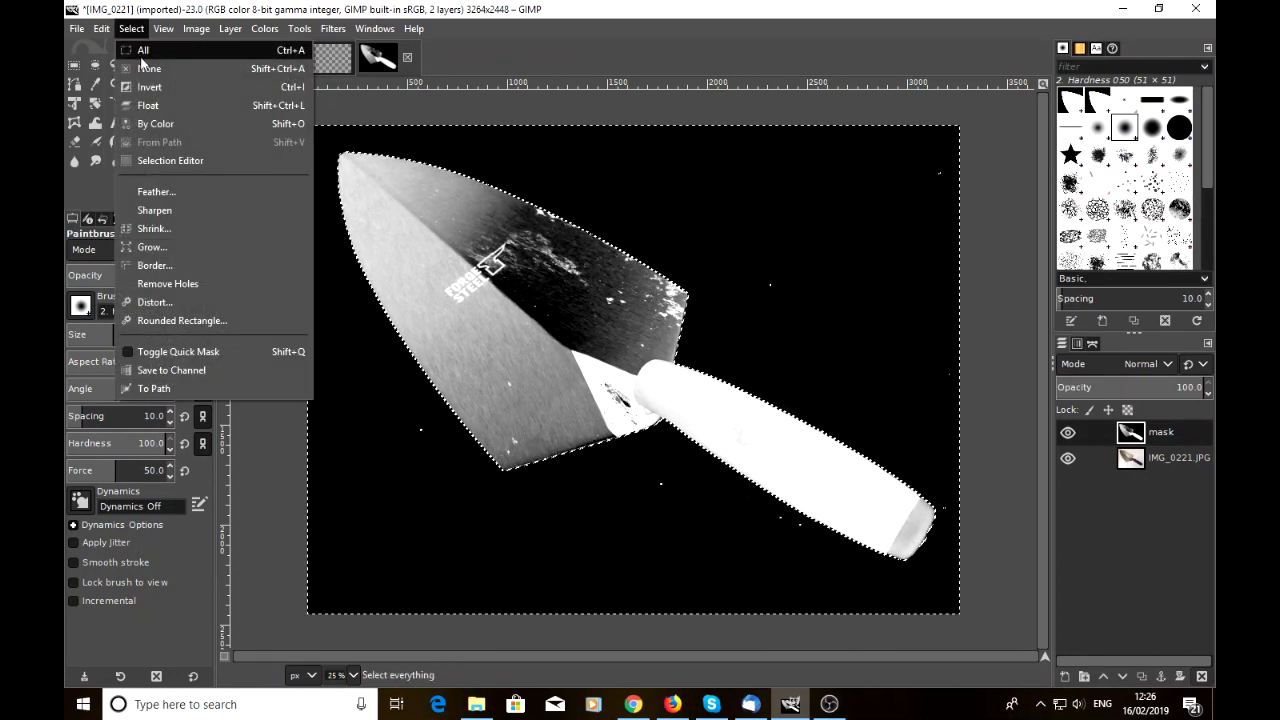
click(150, 68)
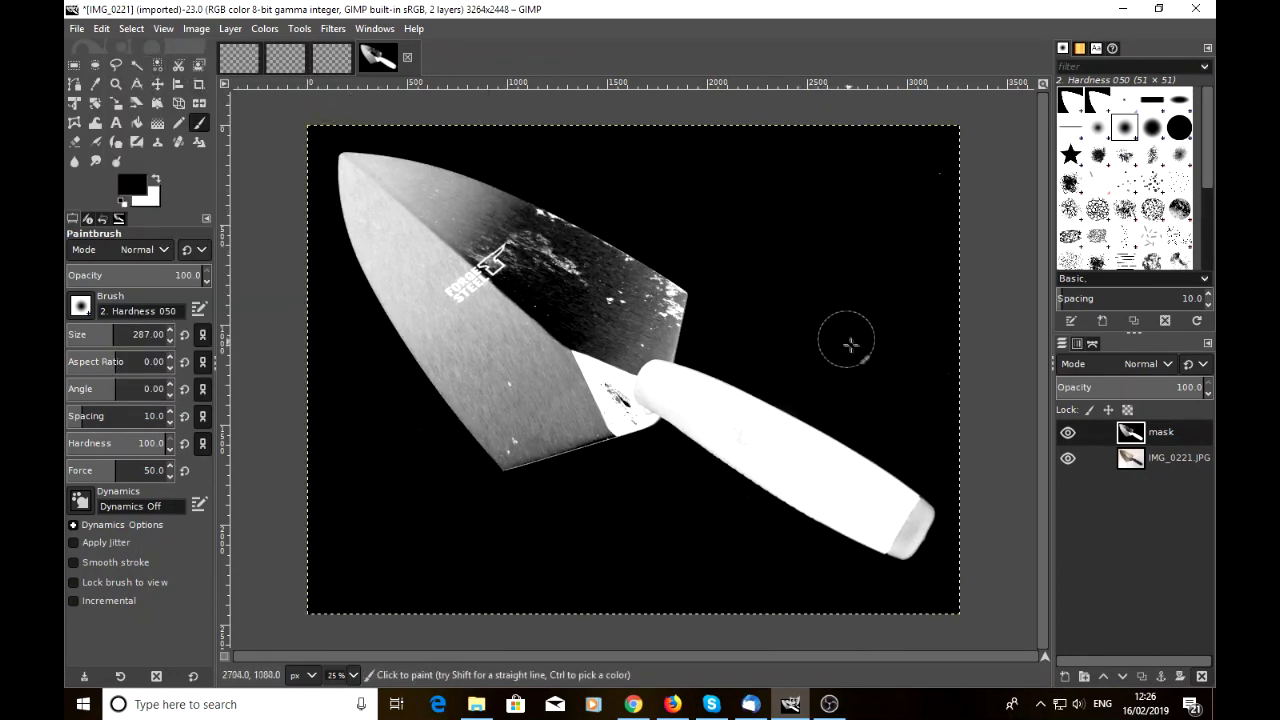
mouse_move(610, 164)
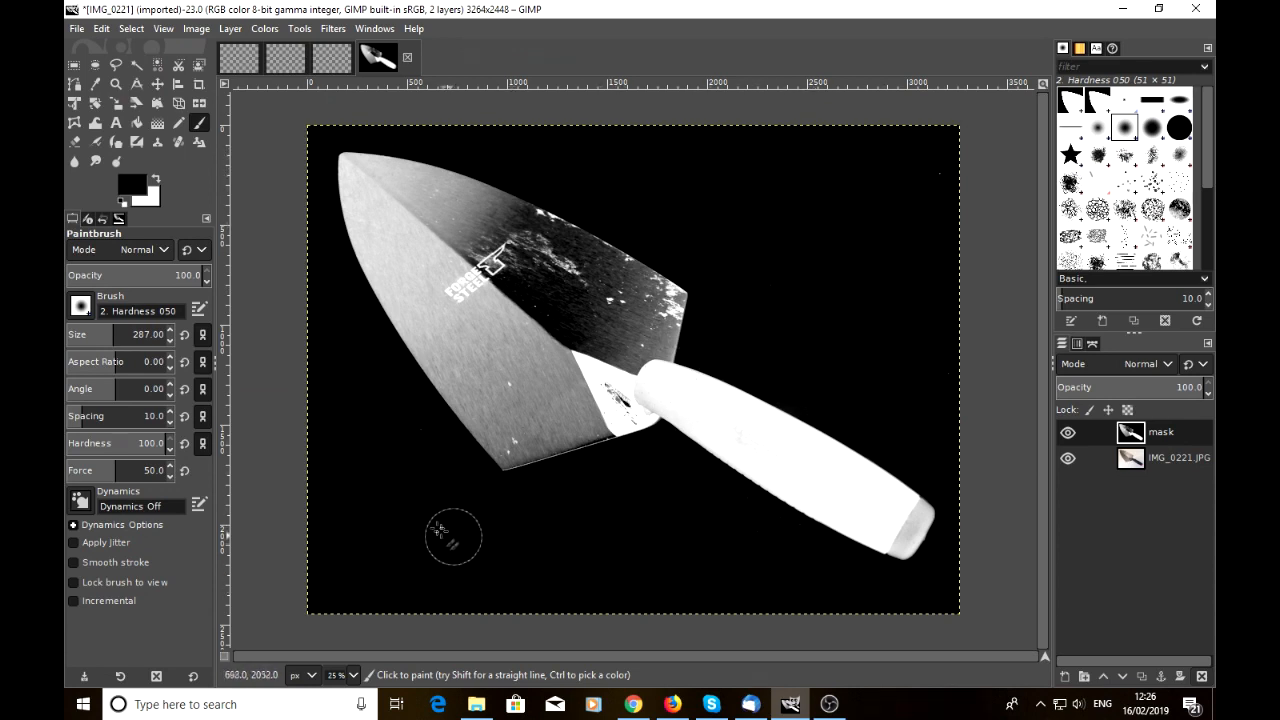
mouse_move(340, 396)
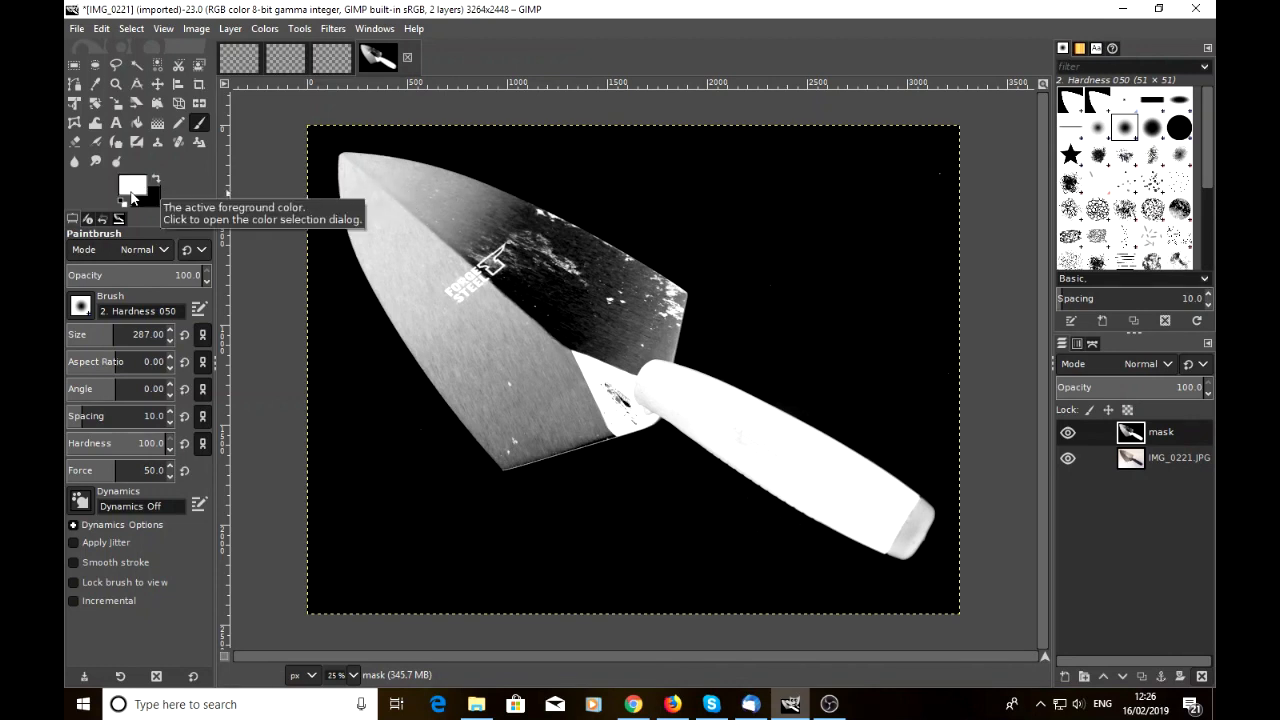
mouse_move(588, 332)
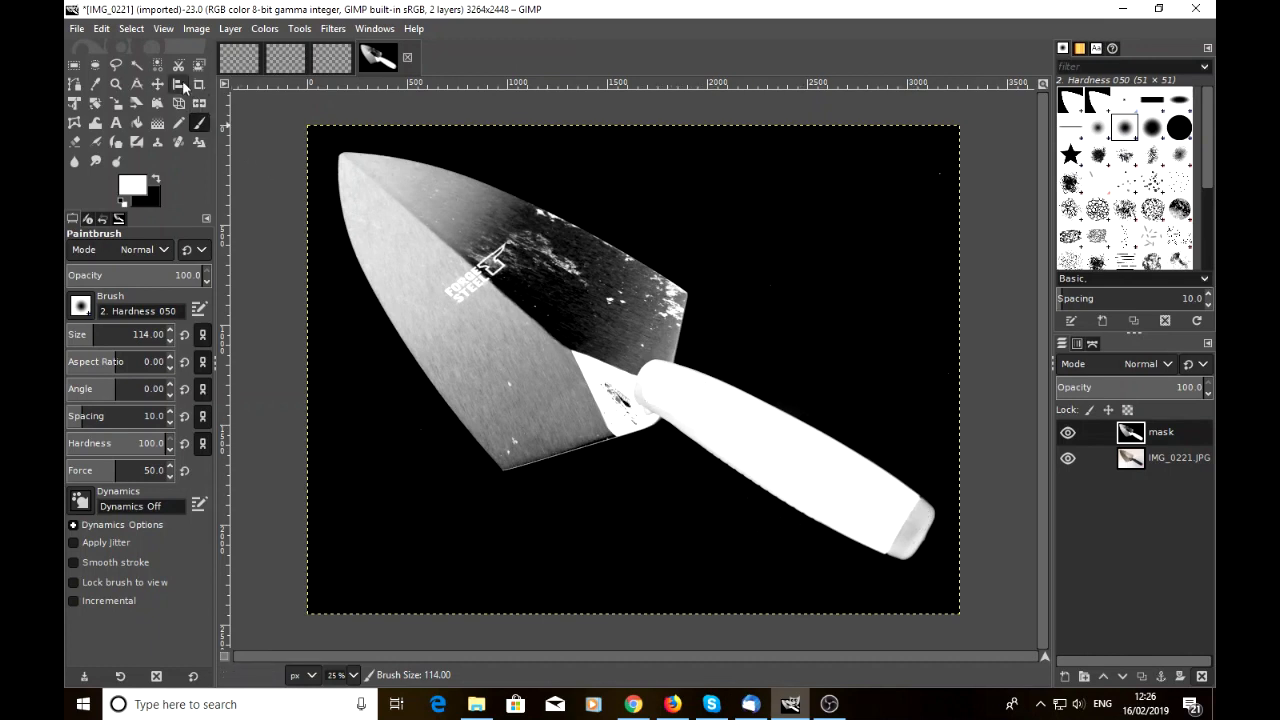
Step: Fuzzy-select the trowel's handle and paint white inside the selection
click(136, 66)
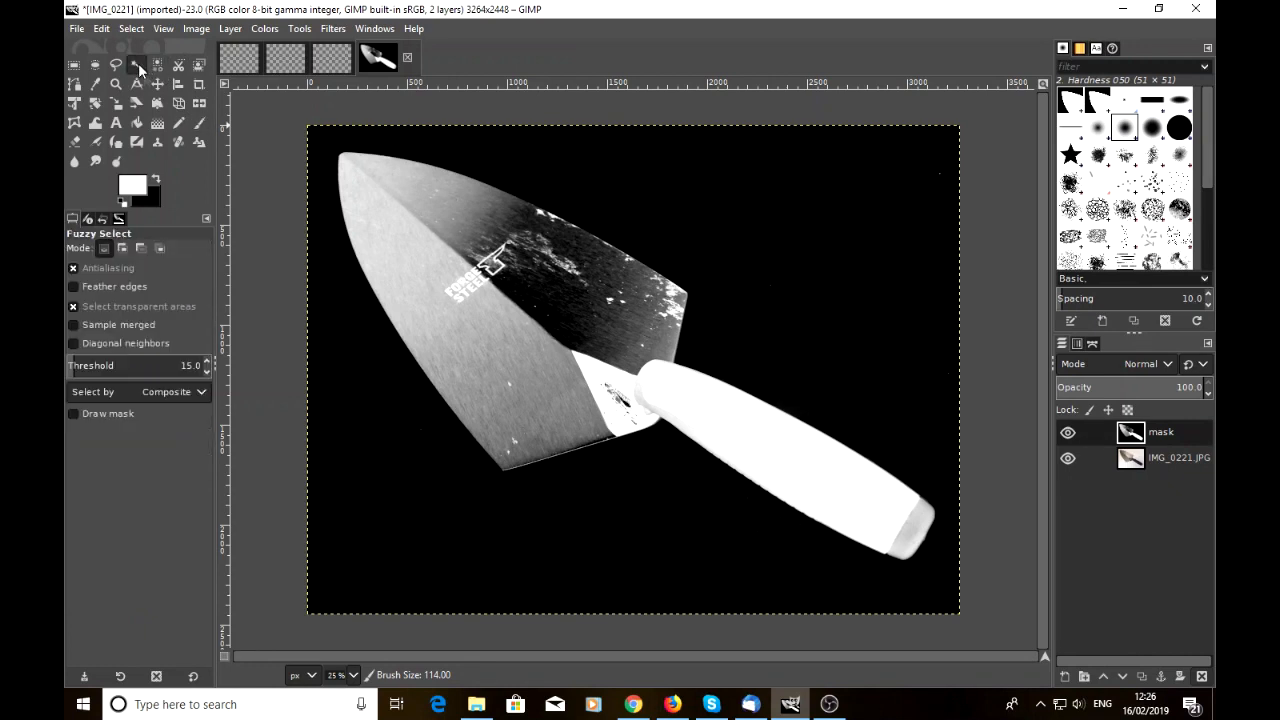
click(700, 430)
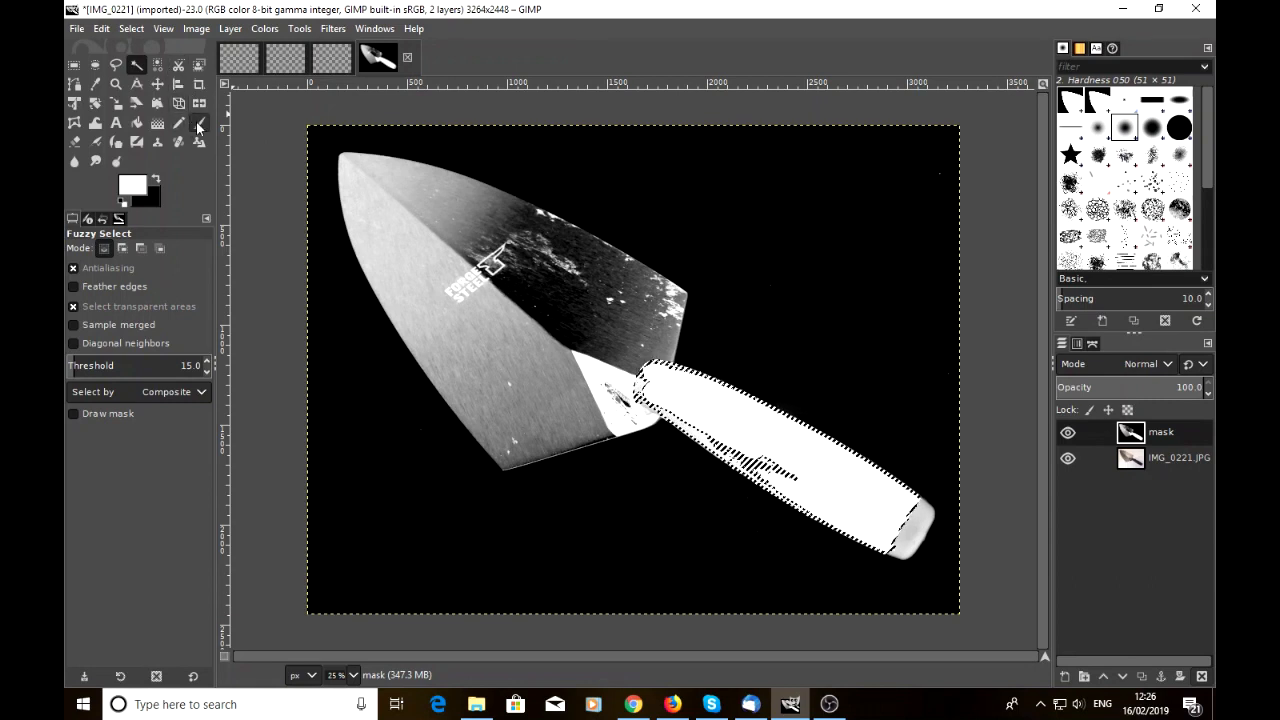
click(200, 124)
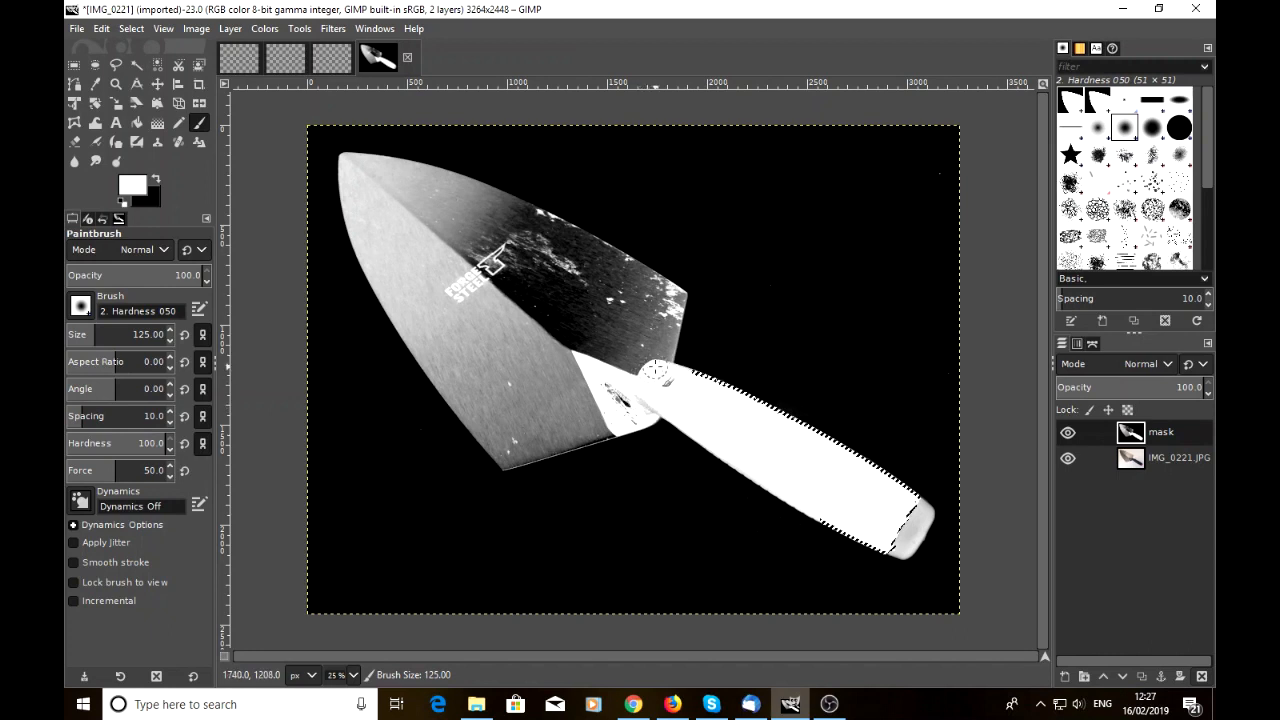
drag(656, 370, 910, 530)
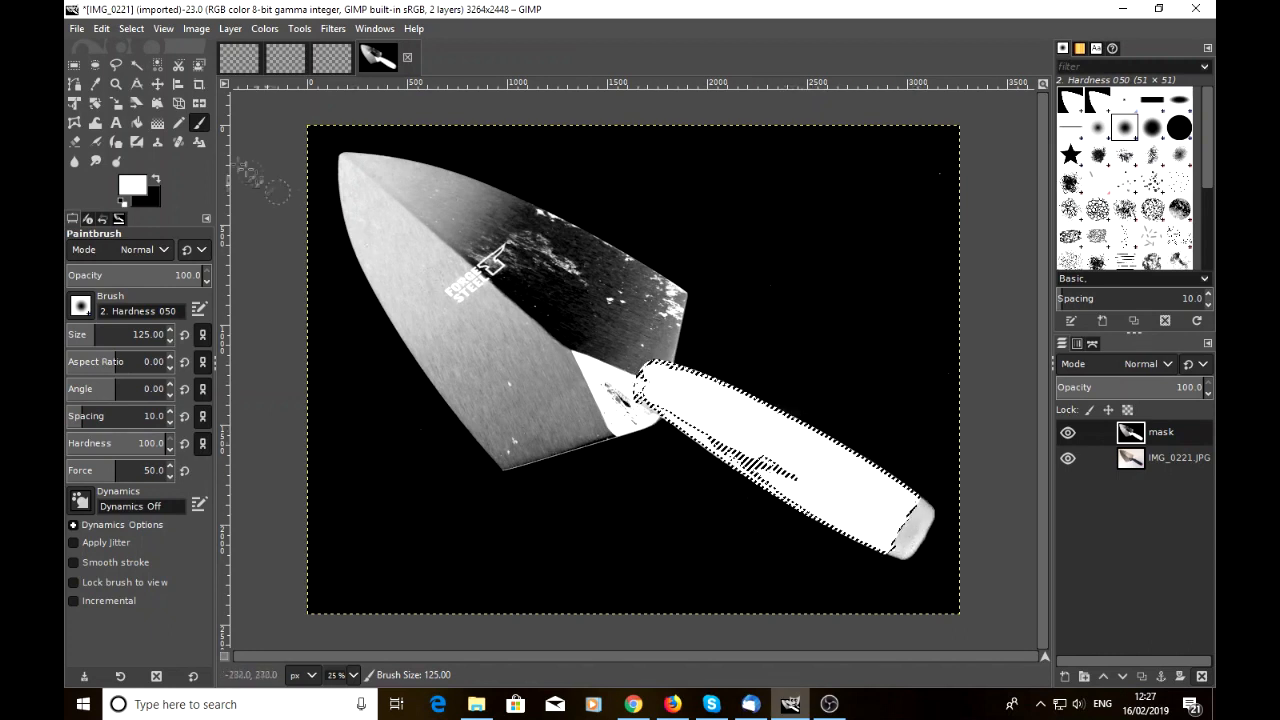
Step: Paint white over the handle's remaining dark patches and the specks at its end
click(158, 84)
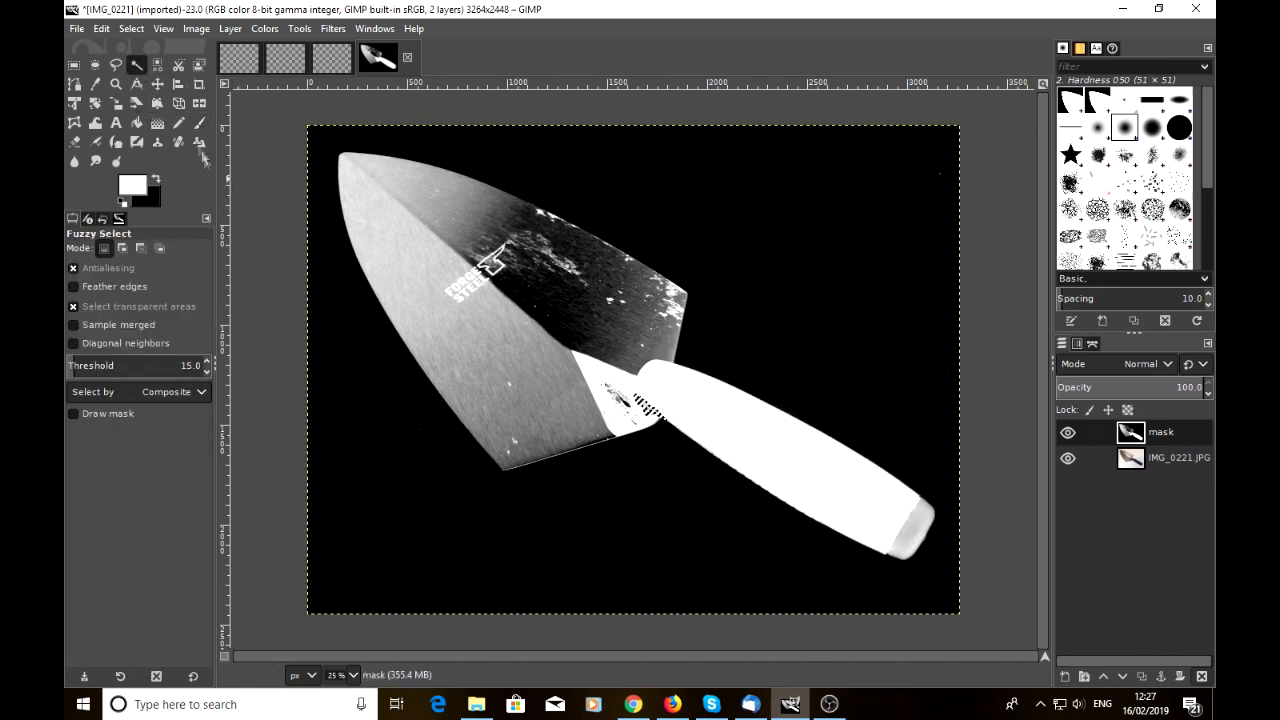
click(200, 124)
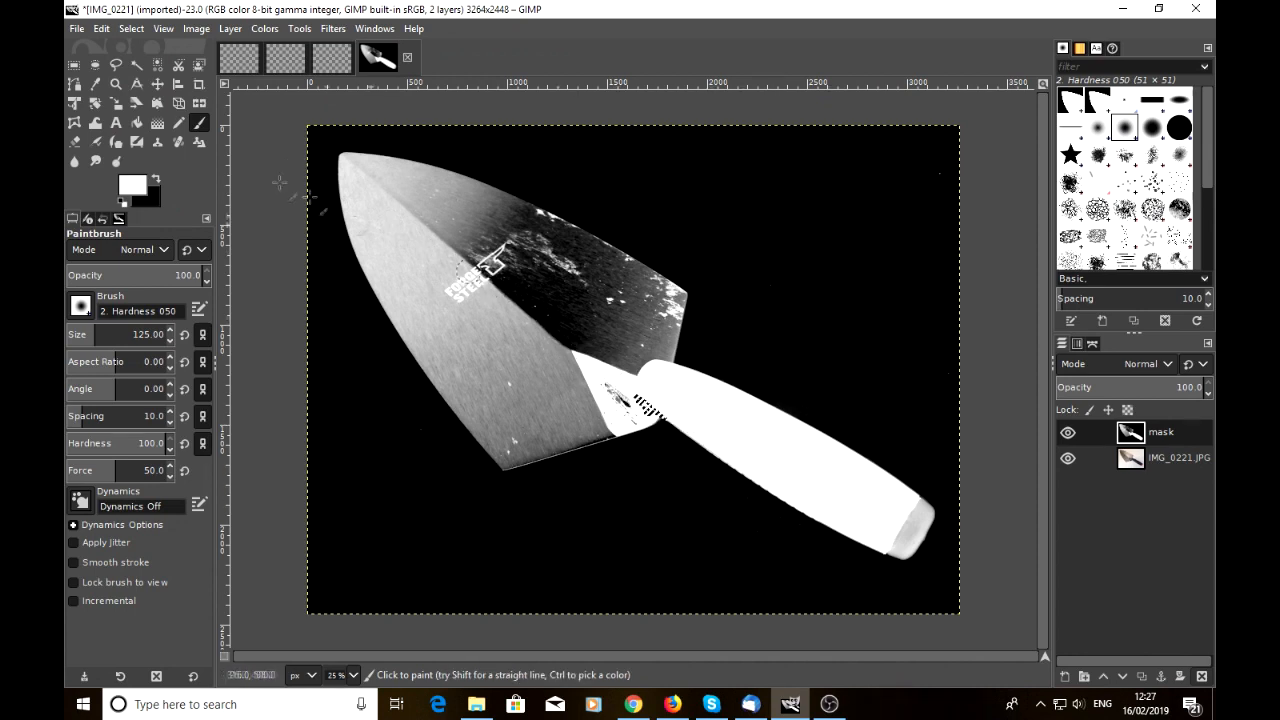
click(116, 84)
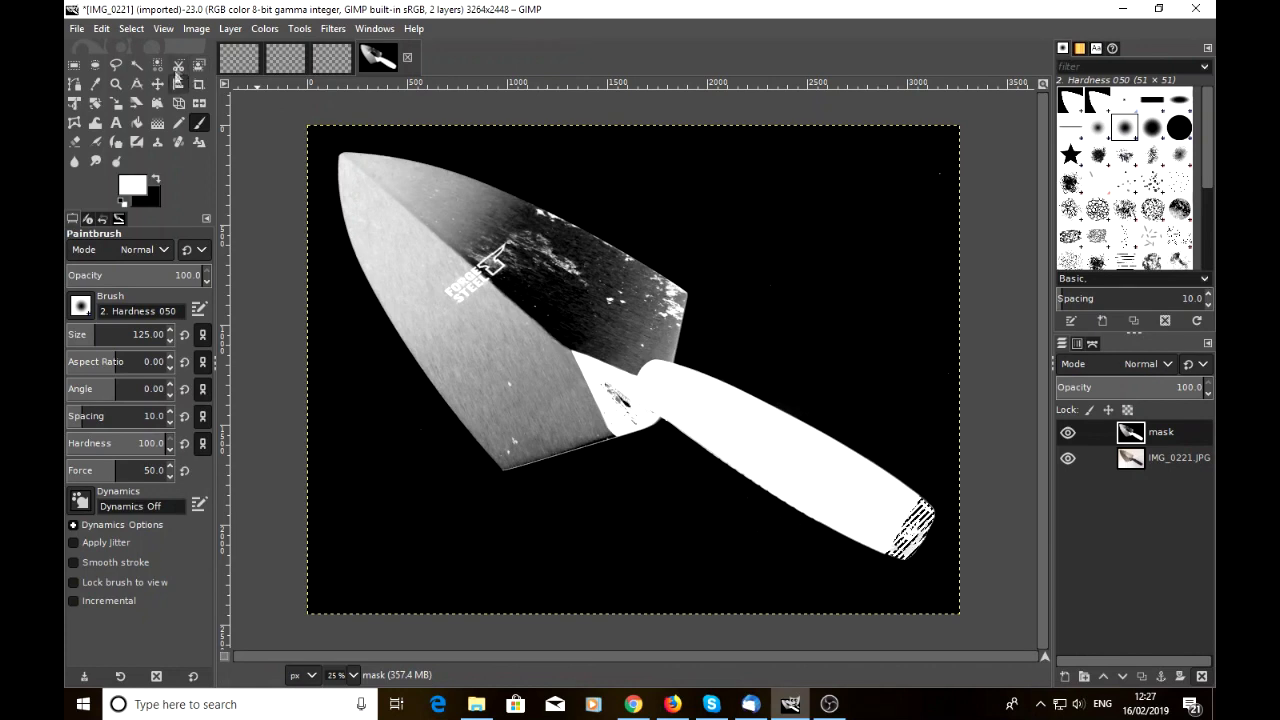
click(132, 28)
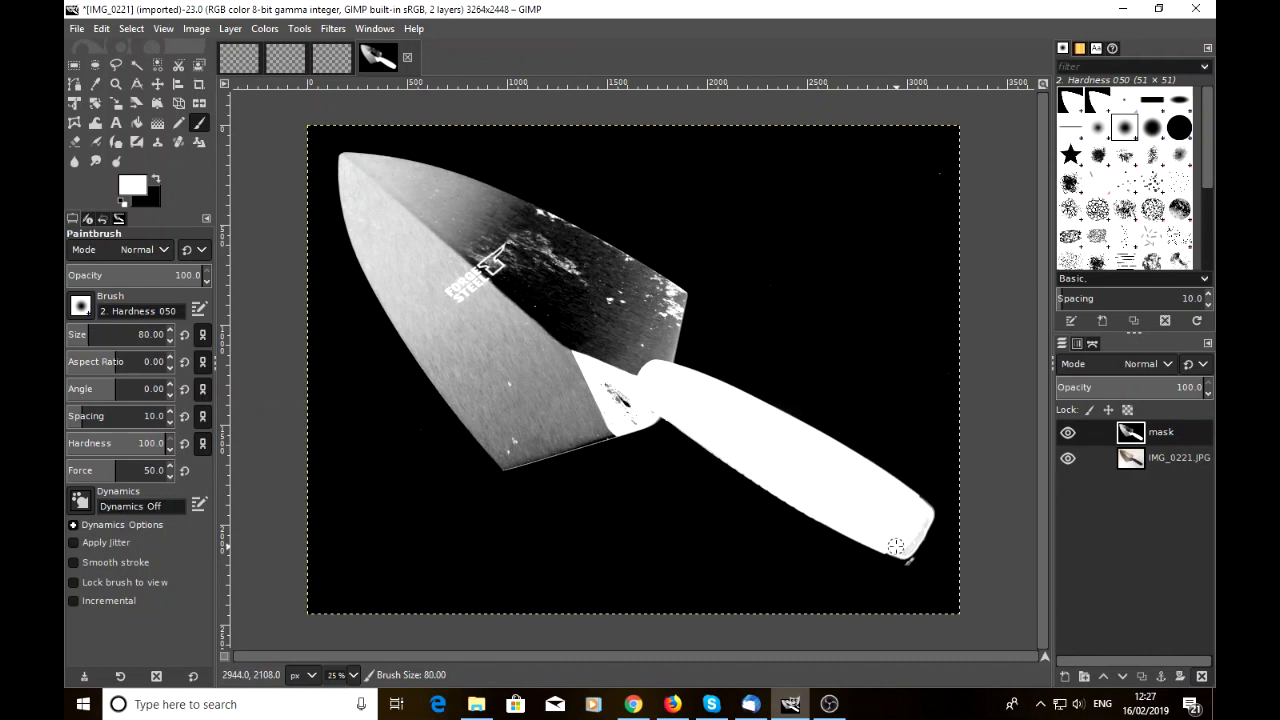
mouse_move(900, 550)
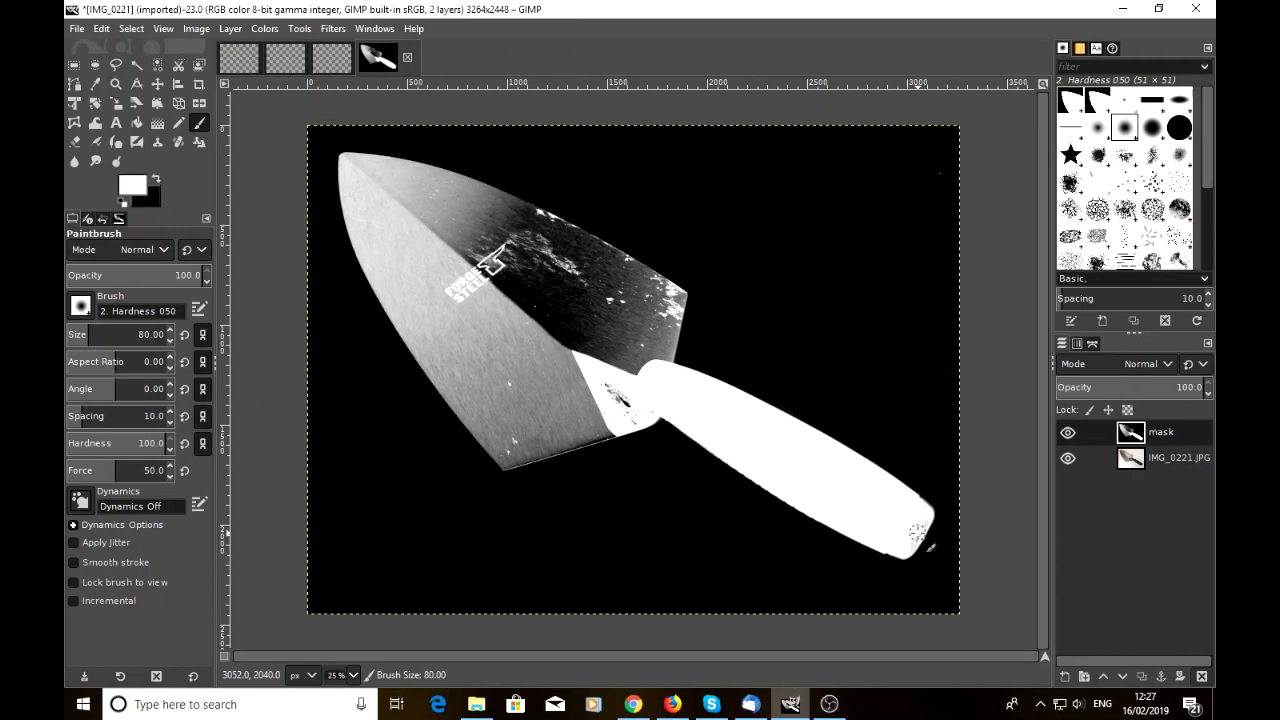
mouse_move(920, 518)
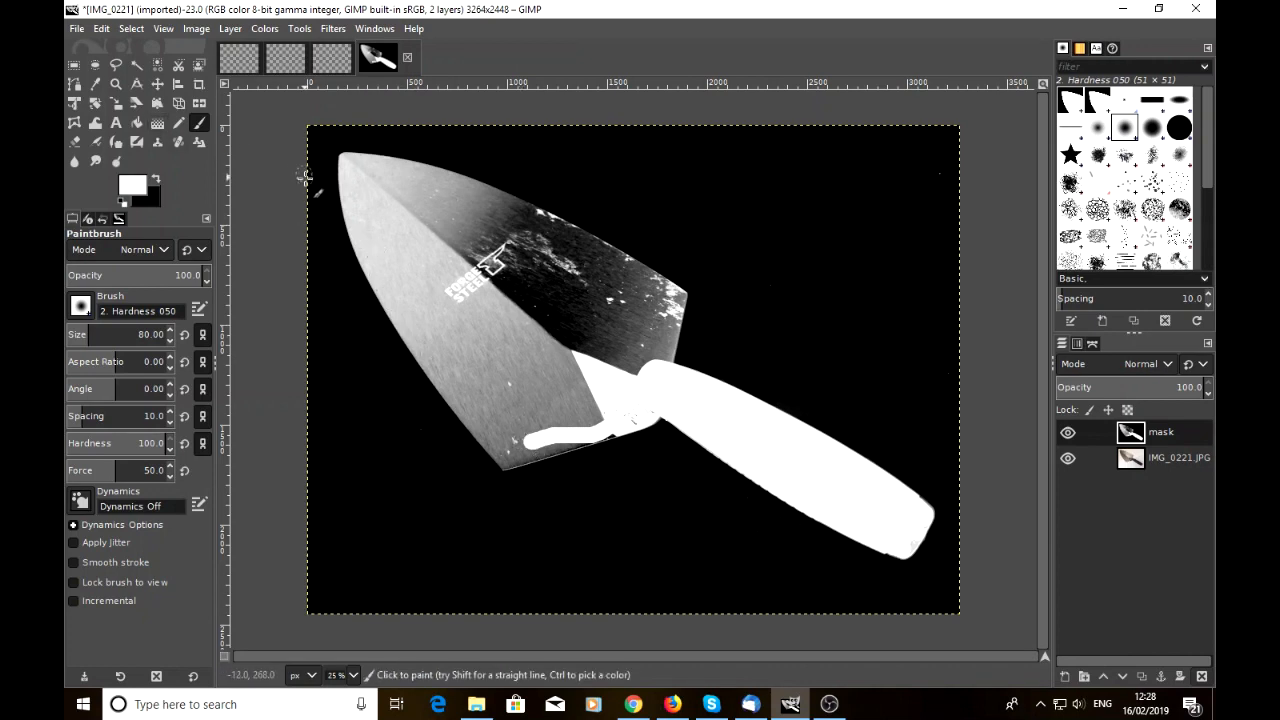
mouse_move(800, 376)
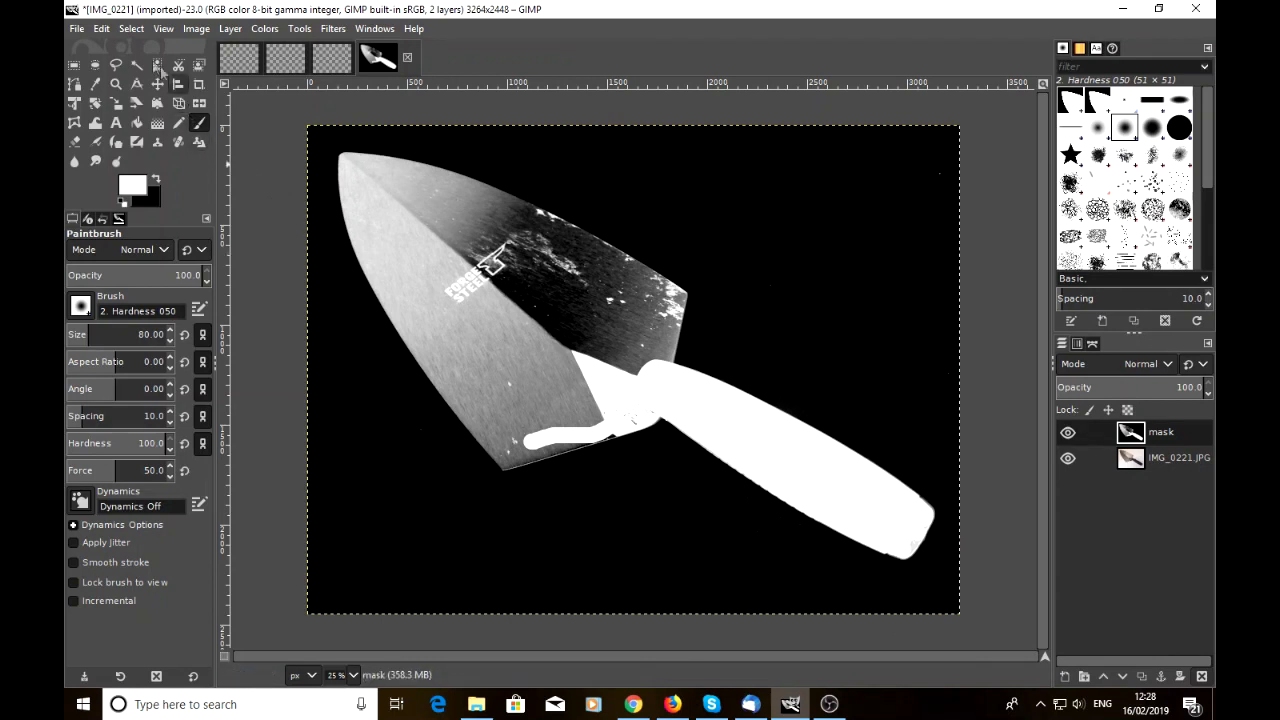
mouse_move(136, 66)
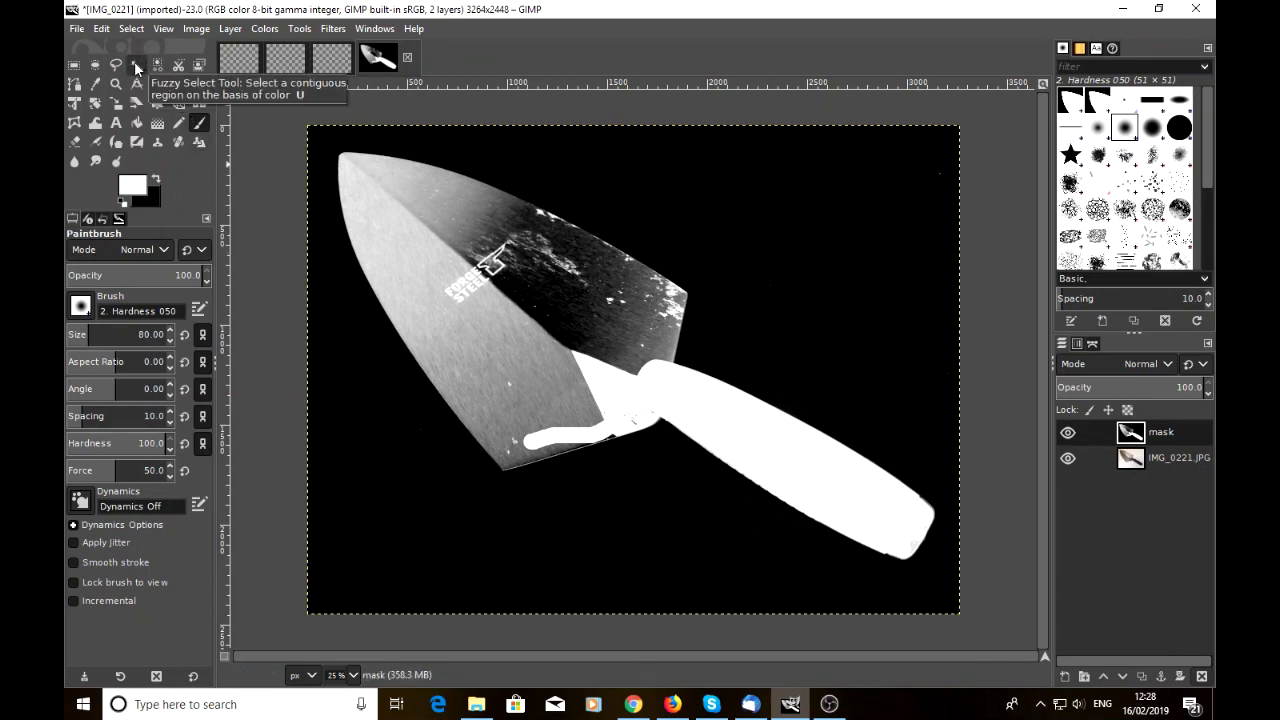
Step: Select the black background, then paint white over the grey blade and handle areas
click(136, 64)
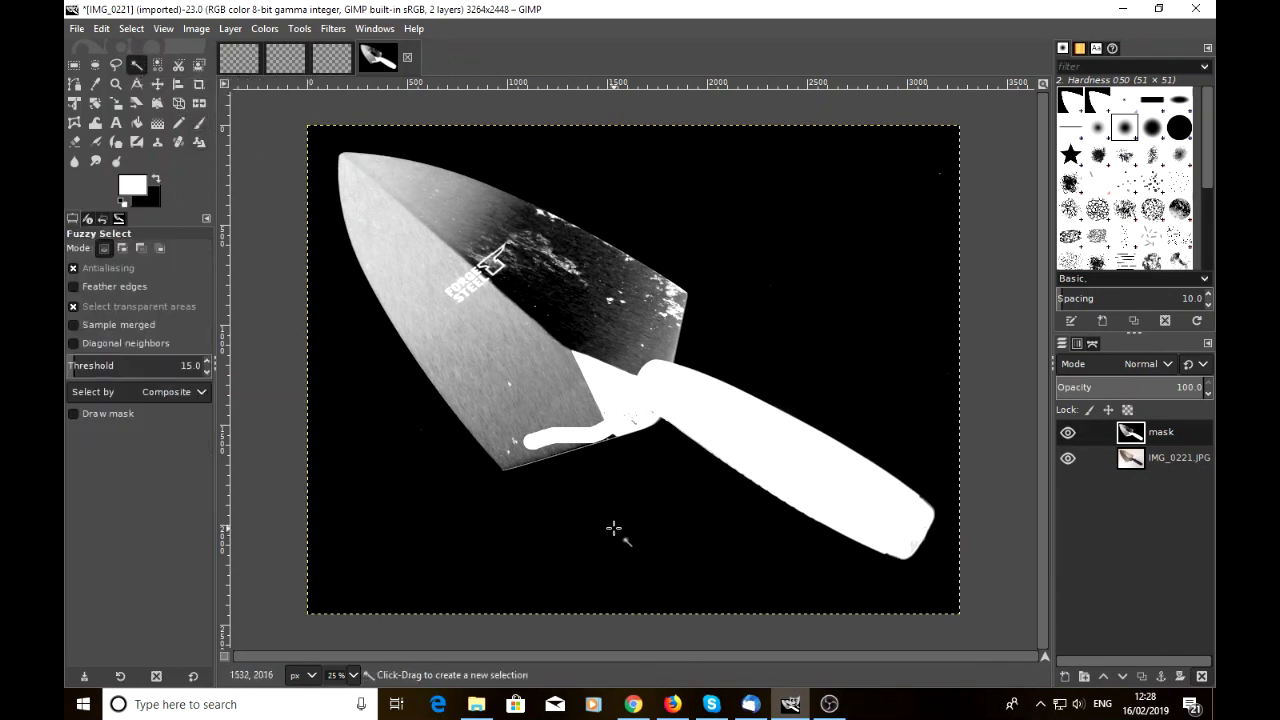
click(620, 520)
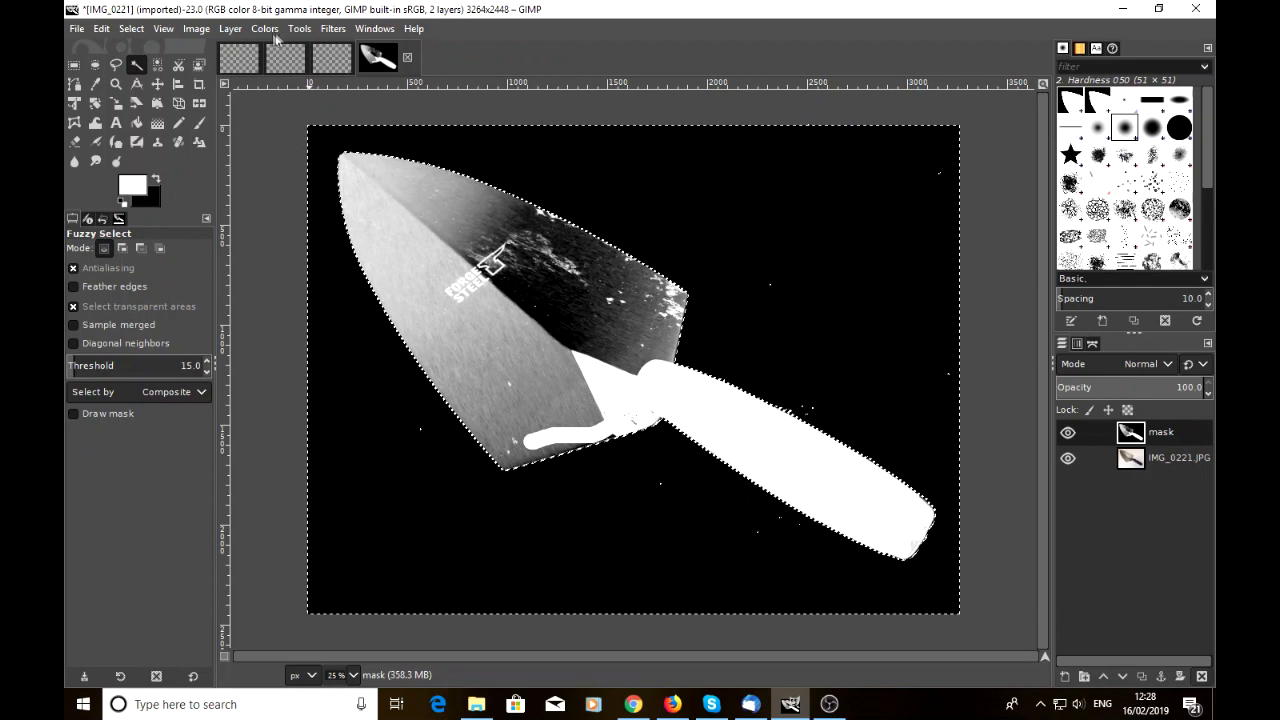
click(200, 124)
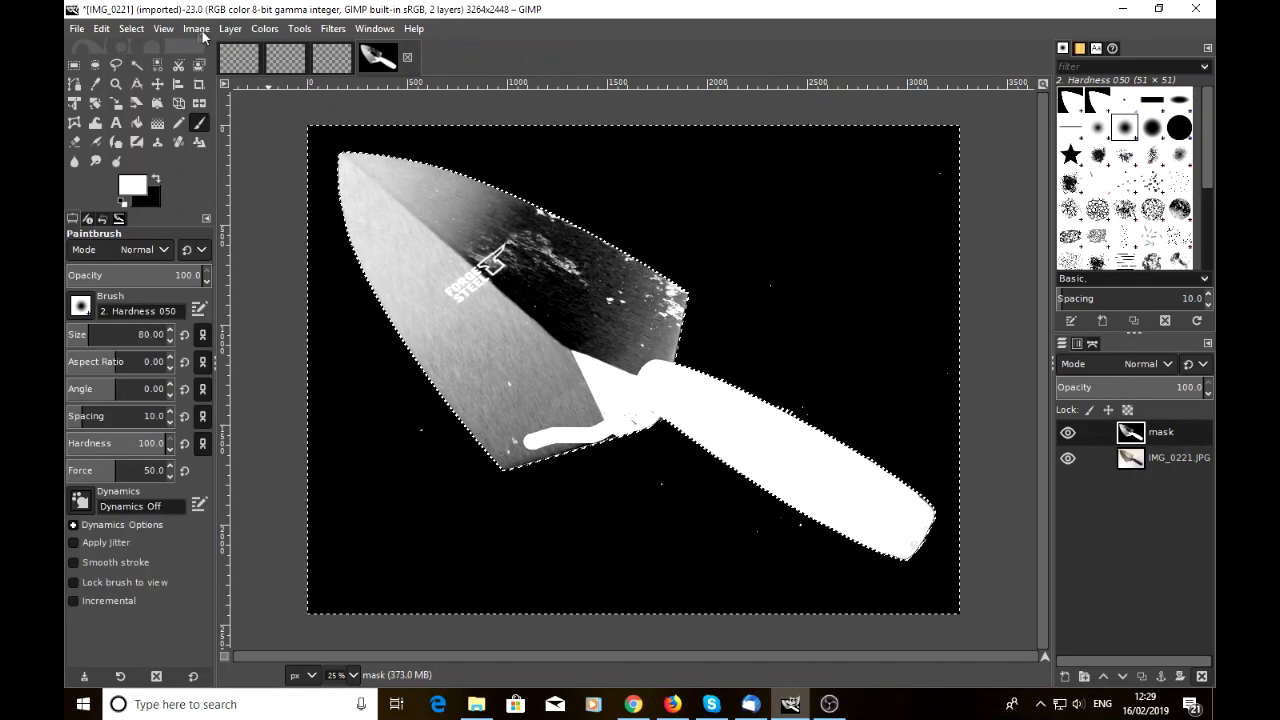
click(132, 28)
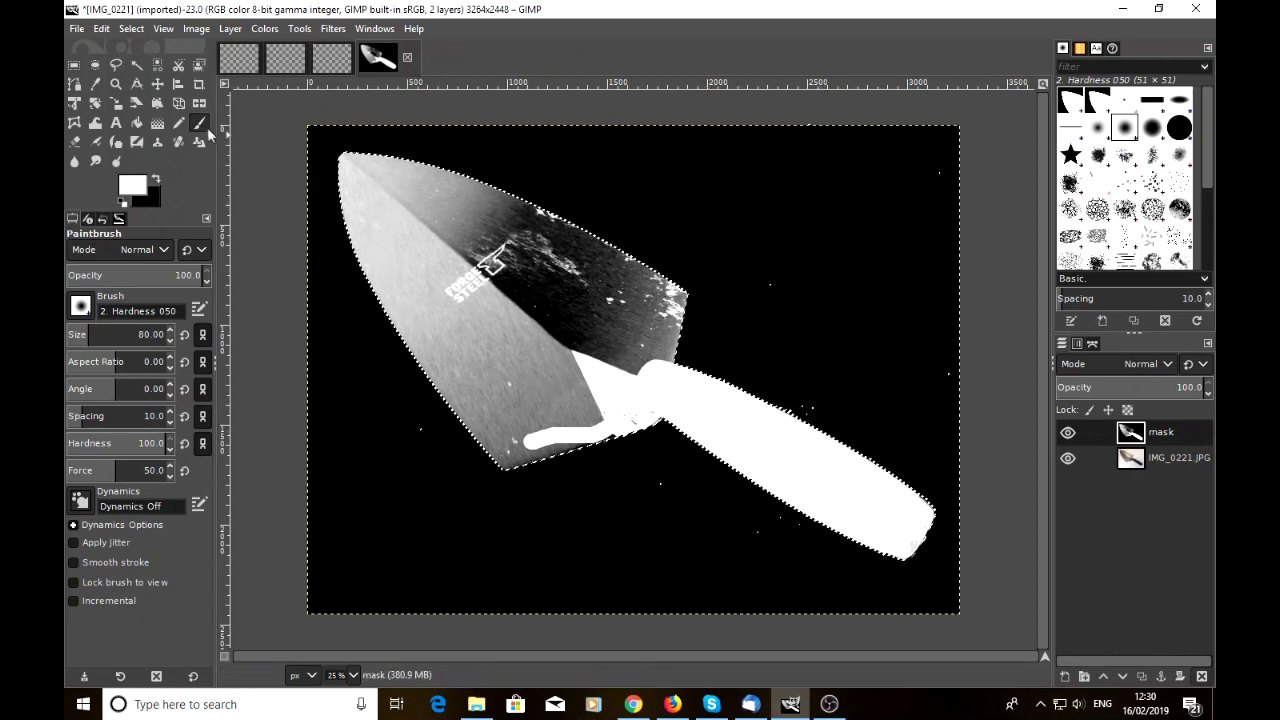
mouse_move(200, 124)
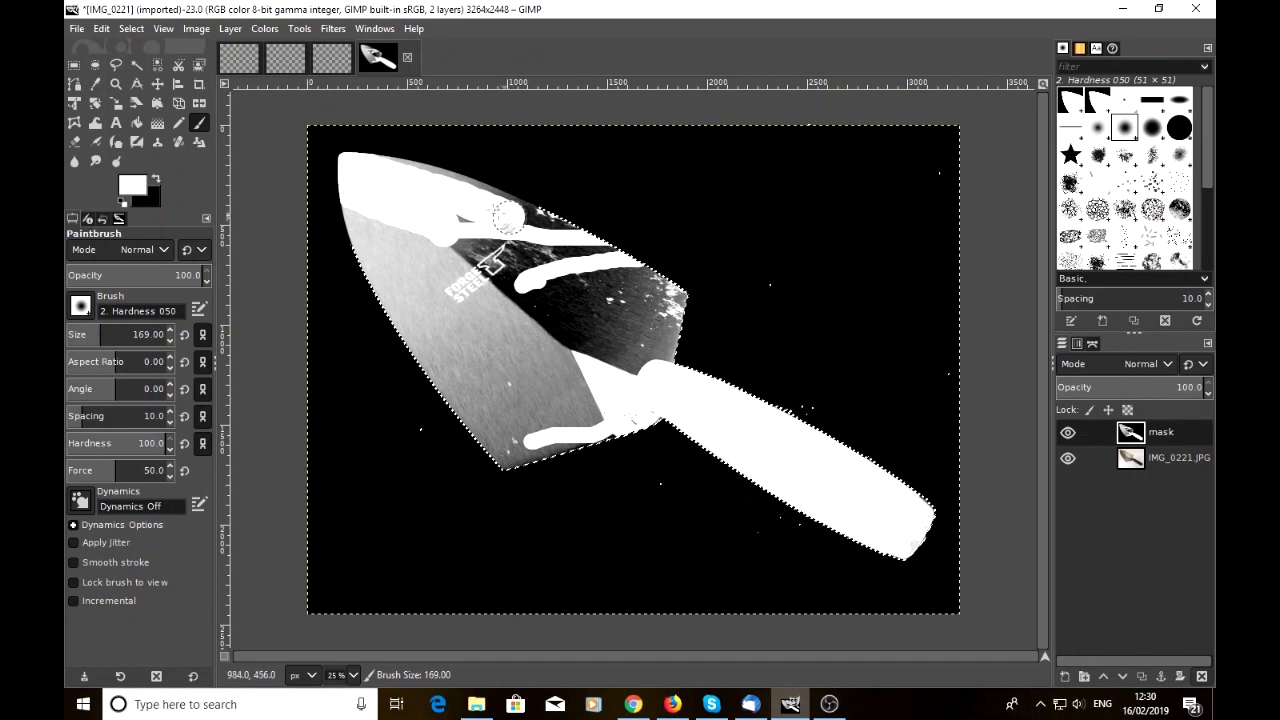
drag(510, 216, 644, 396)
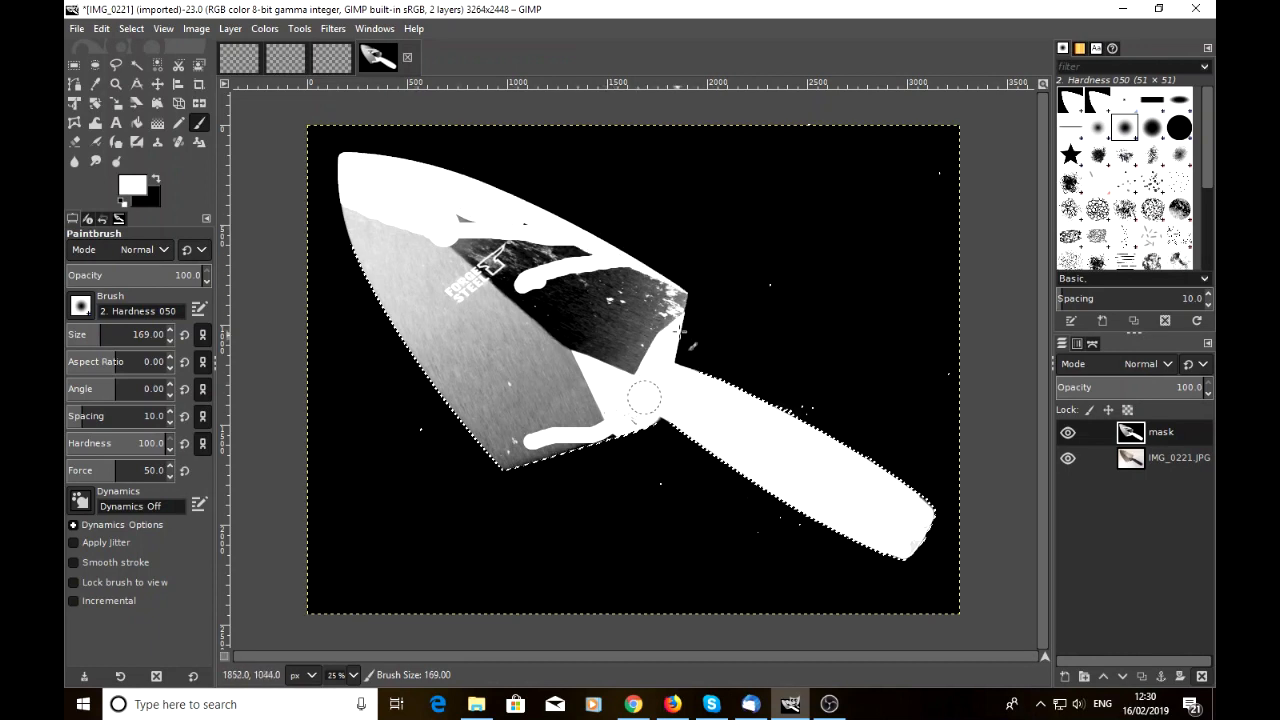
drag(644, 398, 484, 444)
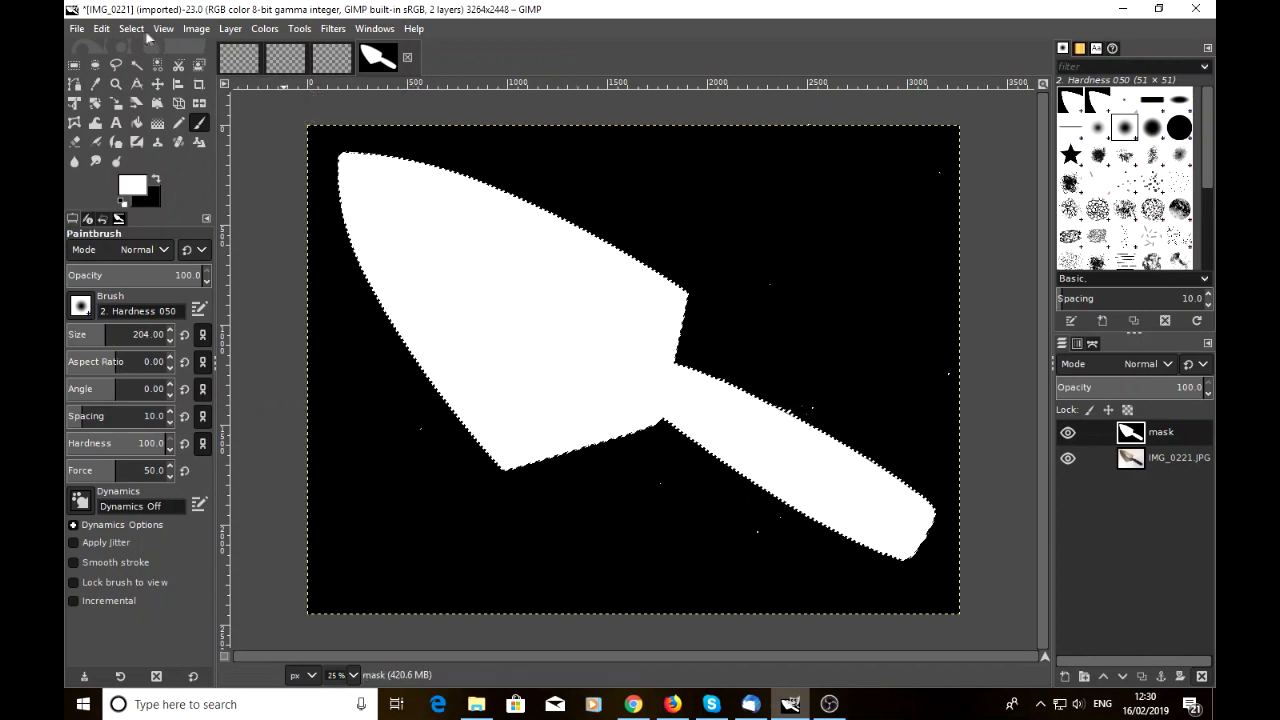
Step: Clear the selection, then bring up Edit to cut the mask layer
click(132, 28)
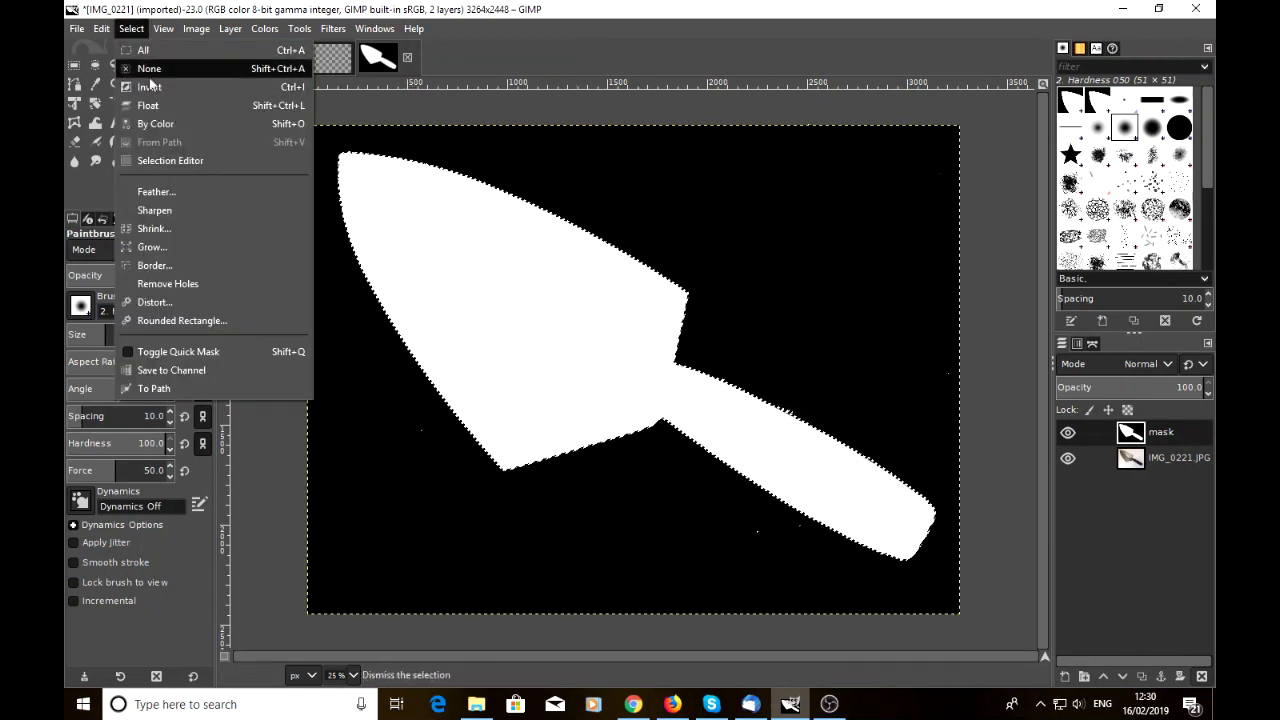
click(148, 68)
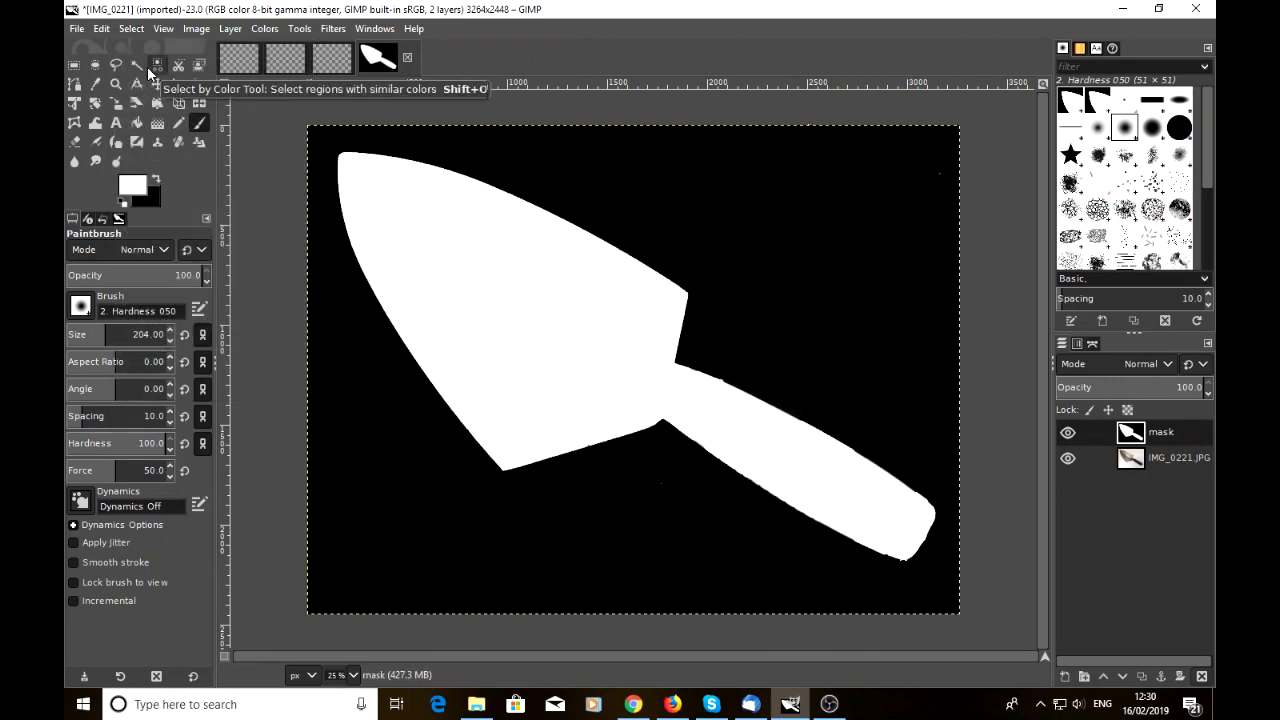
mouse_move(660, 292)
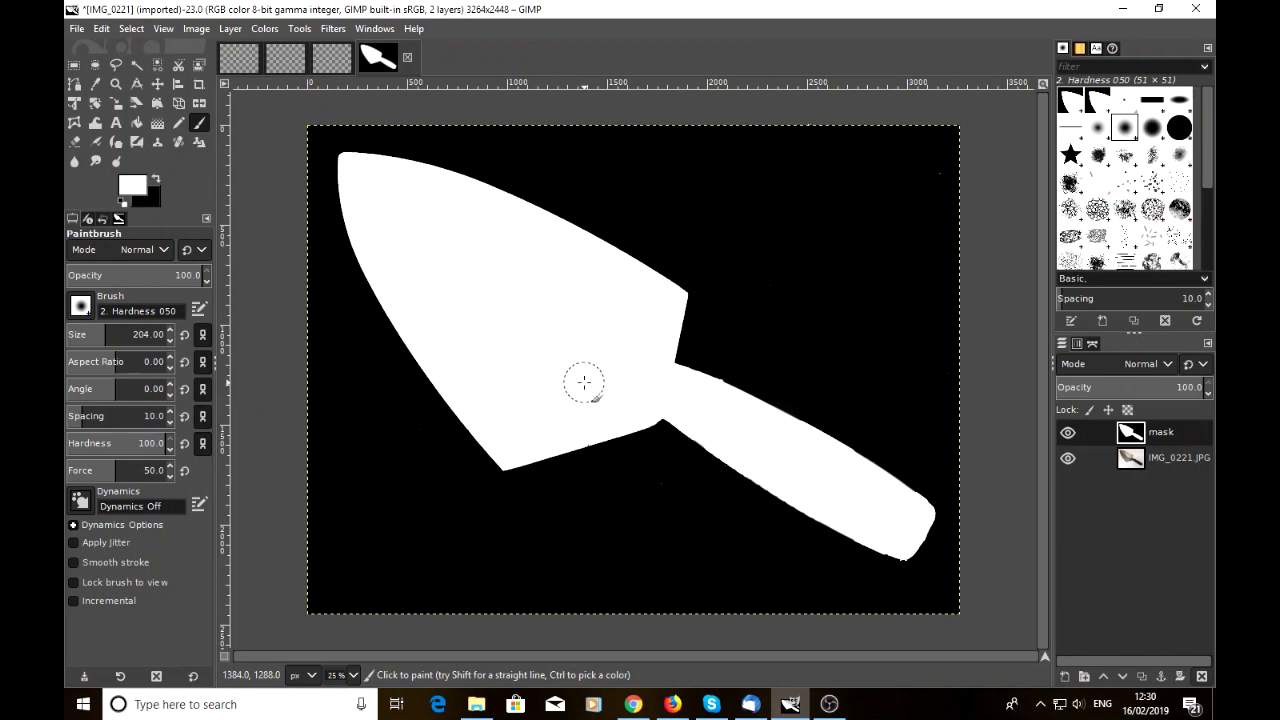
mouse_move(576, 370)
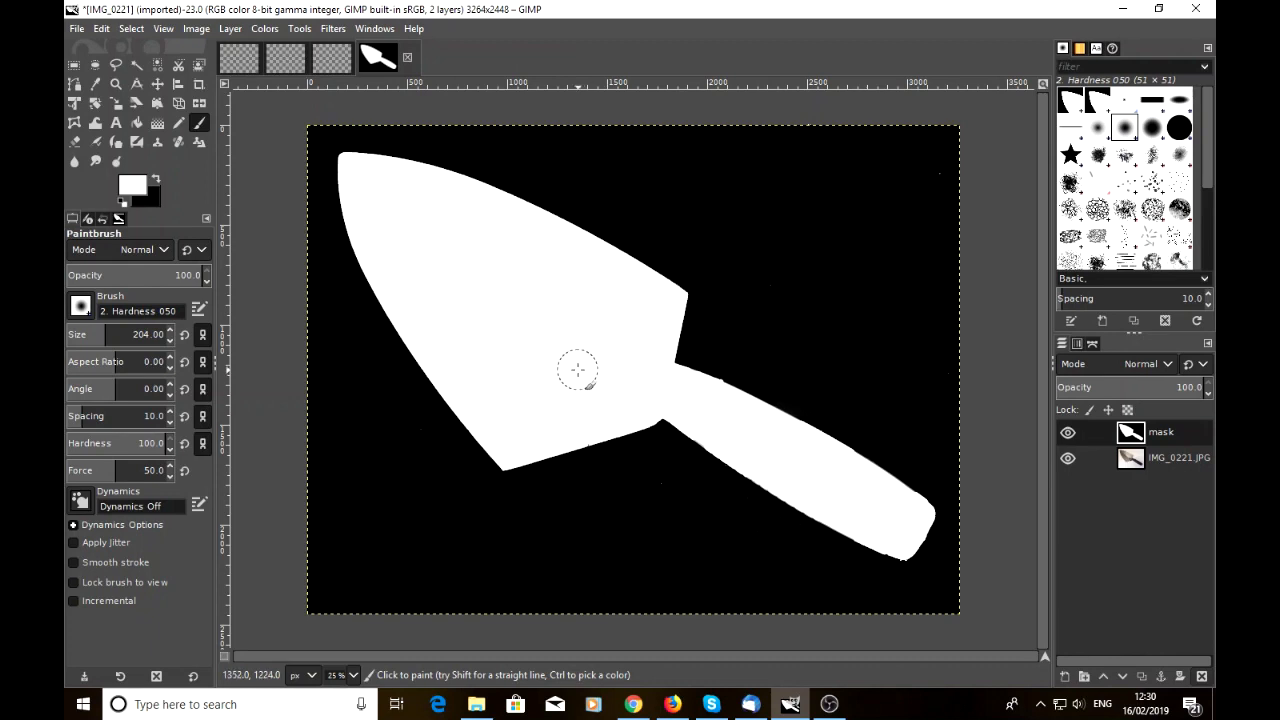
mouse_move(516, 284)
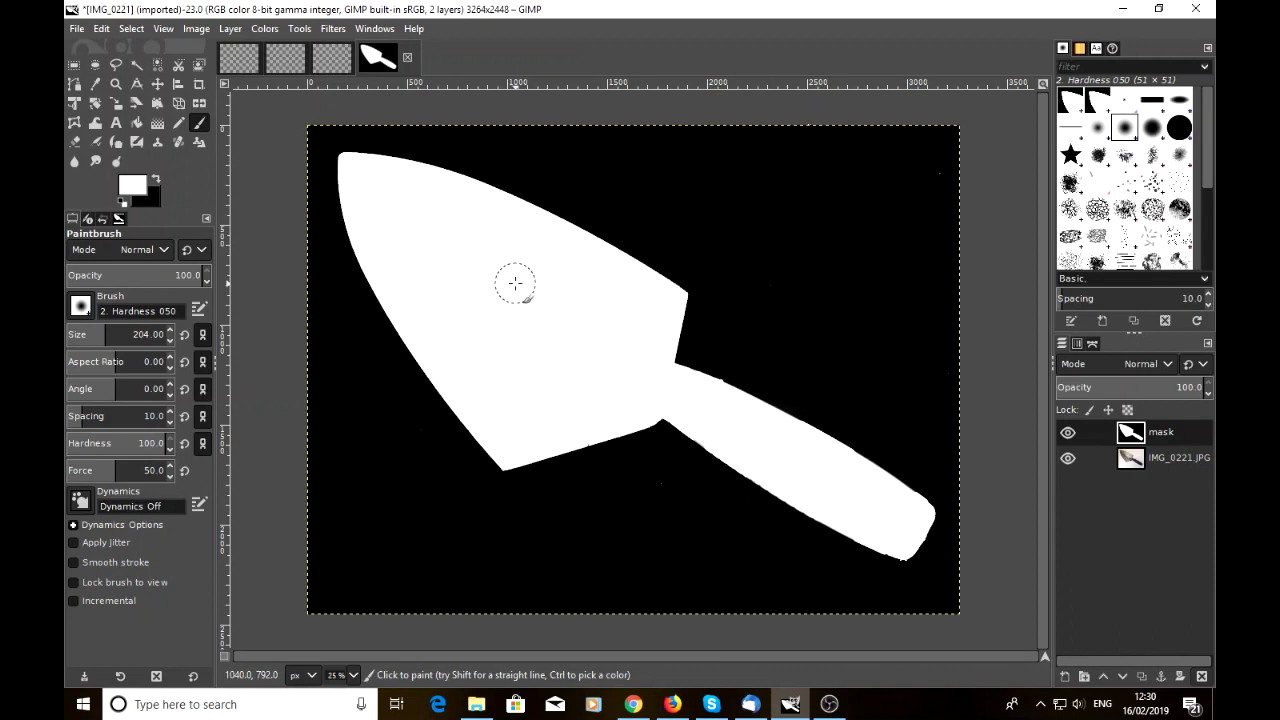
click(100, 28)
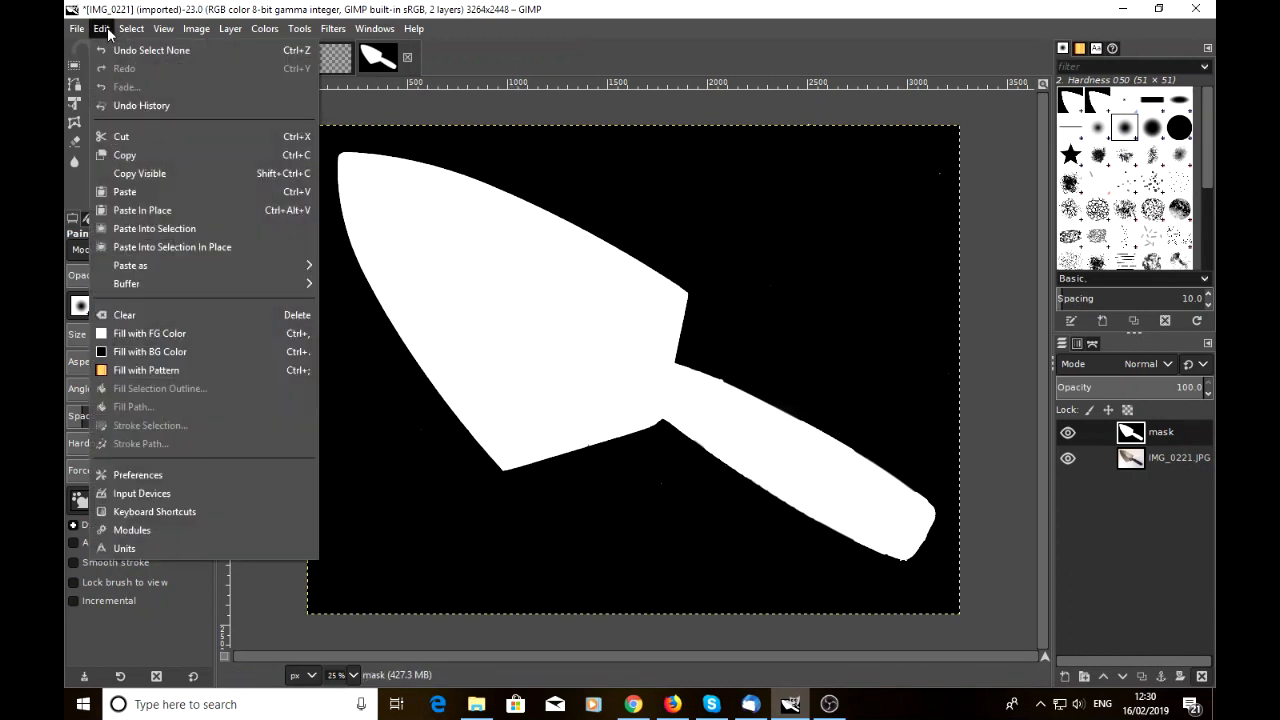
mouse_move(120, 136)
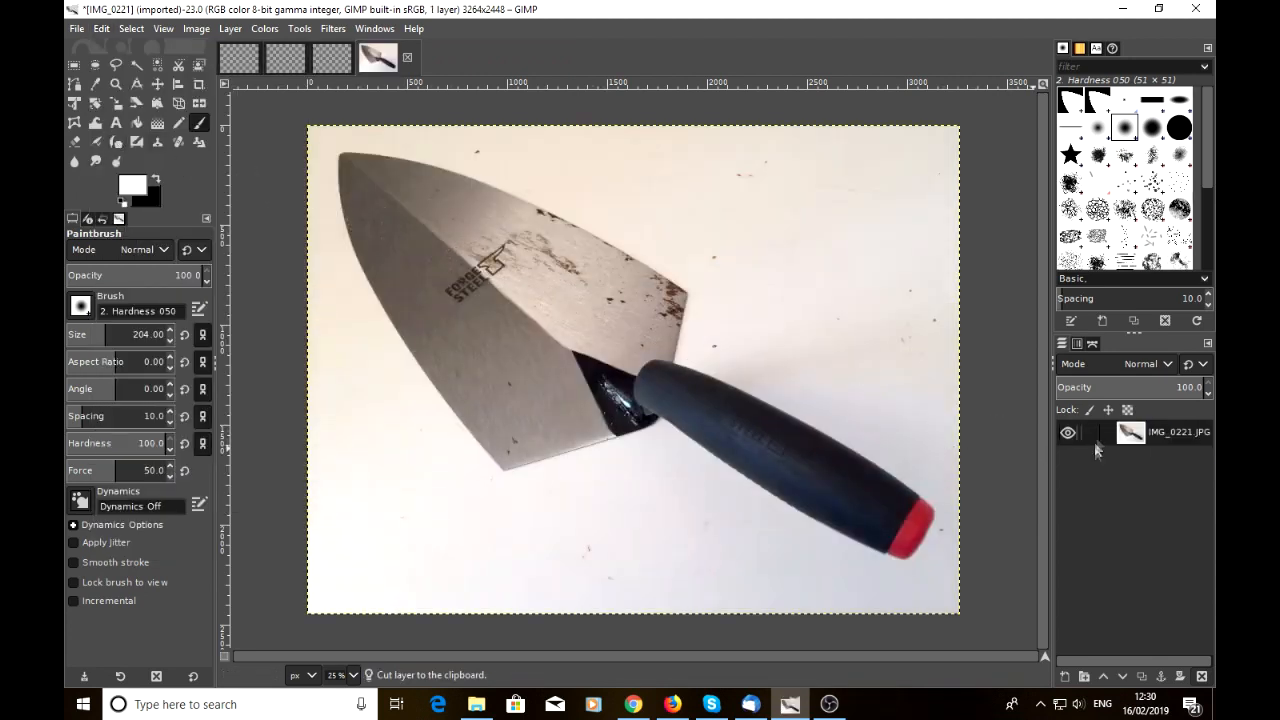
mouse_move(1090, 470)
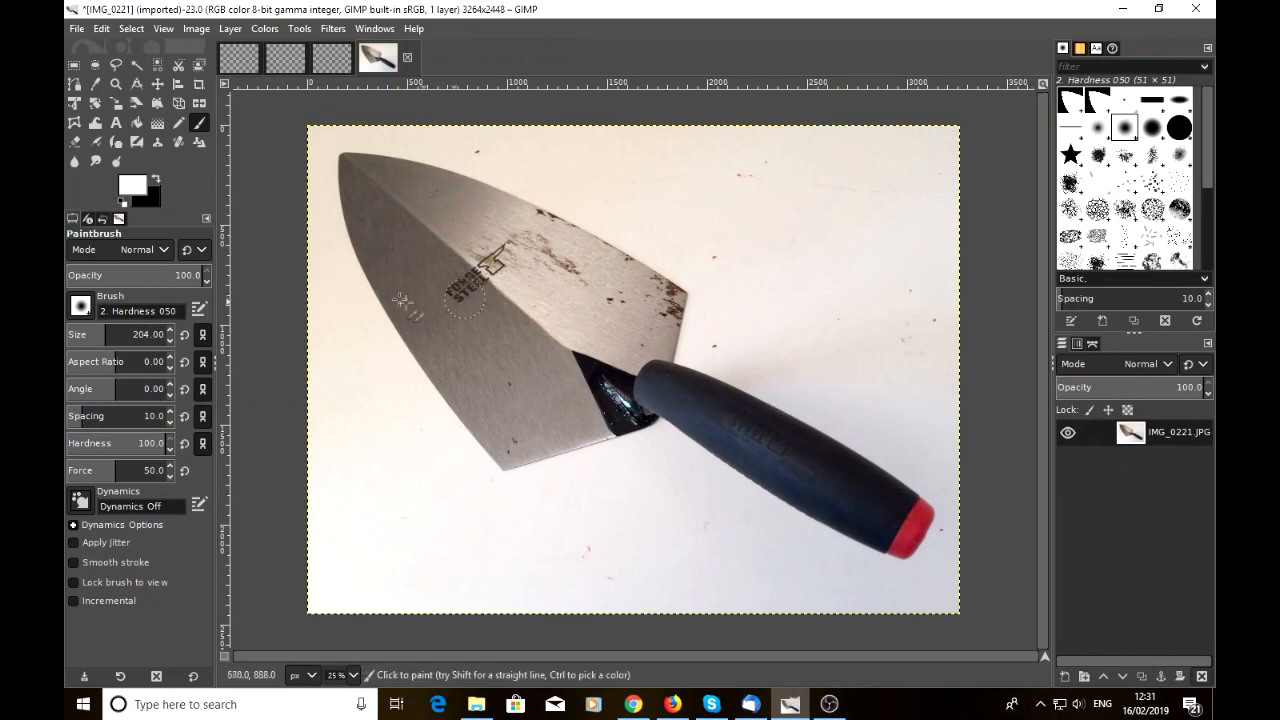
Step: Bring up the Layer commands to reach Add Layer Mask for the trowel photo
click(230, 28)
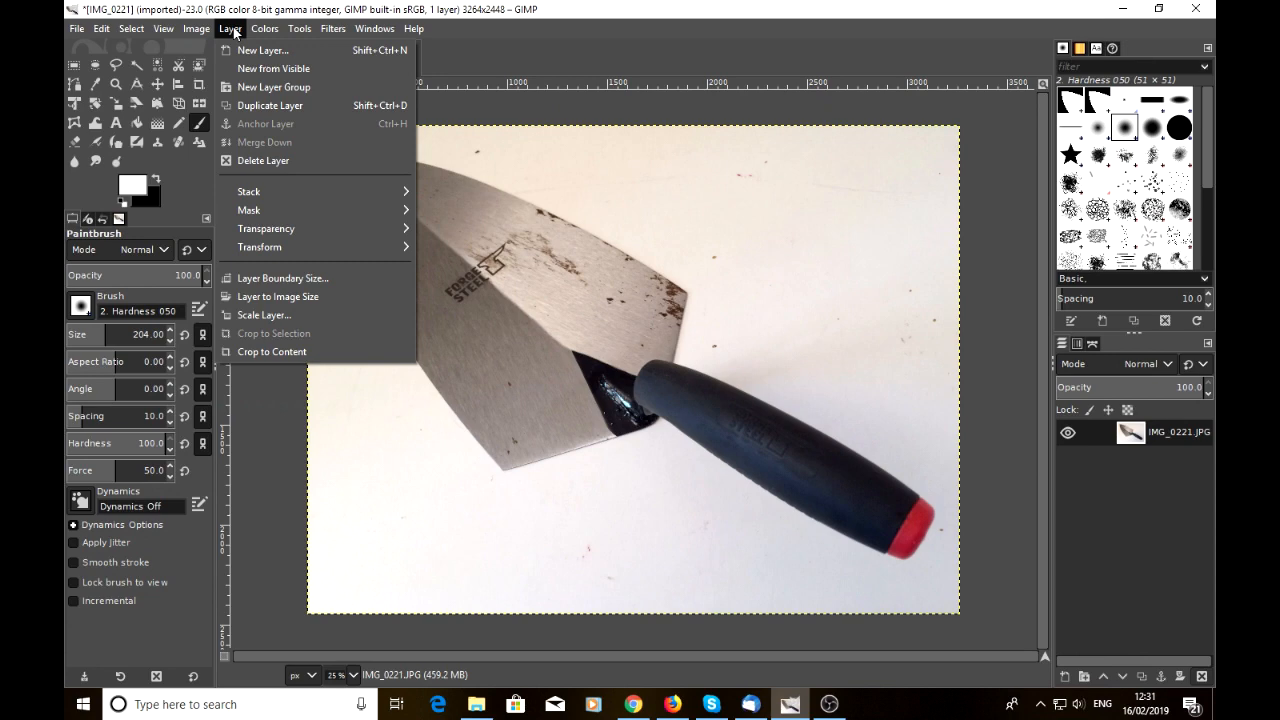
mouse_move(248, 210)
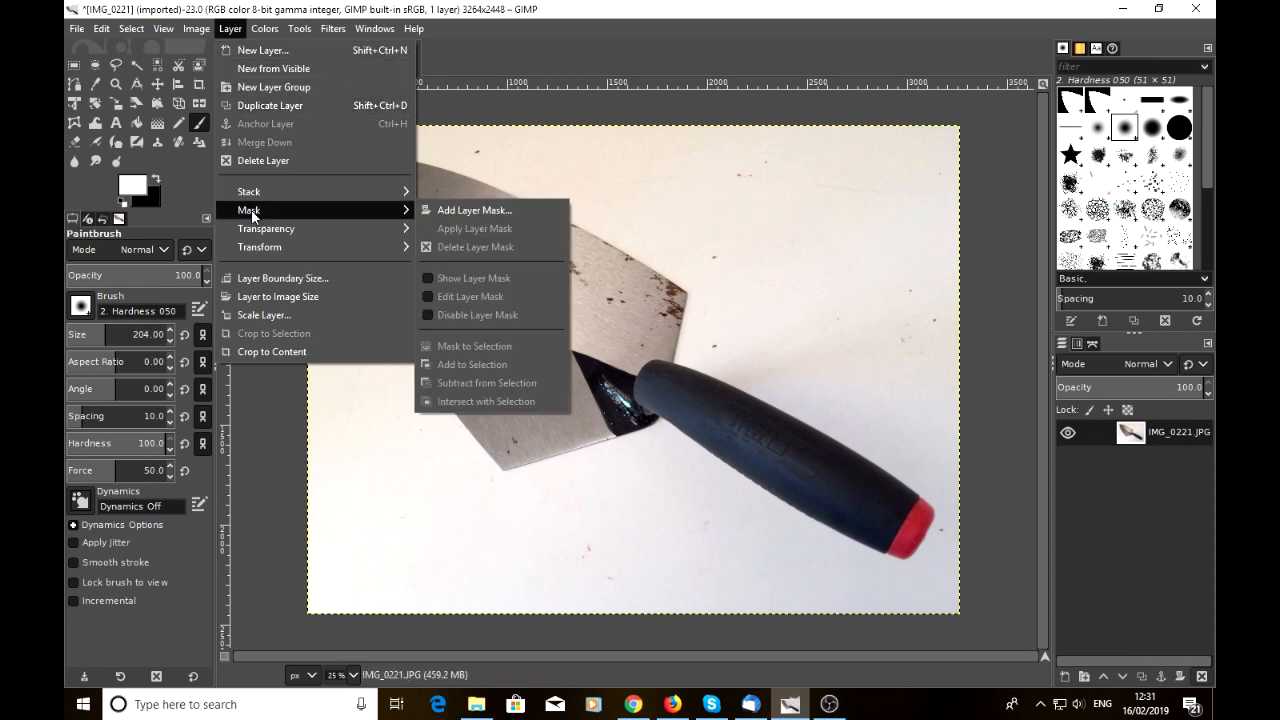
mouse_move(474, 210)
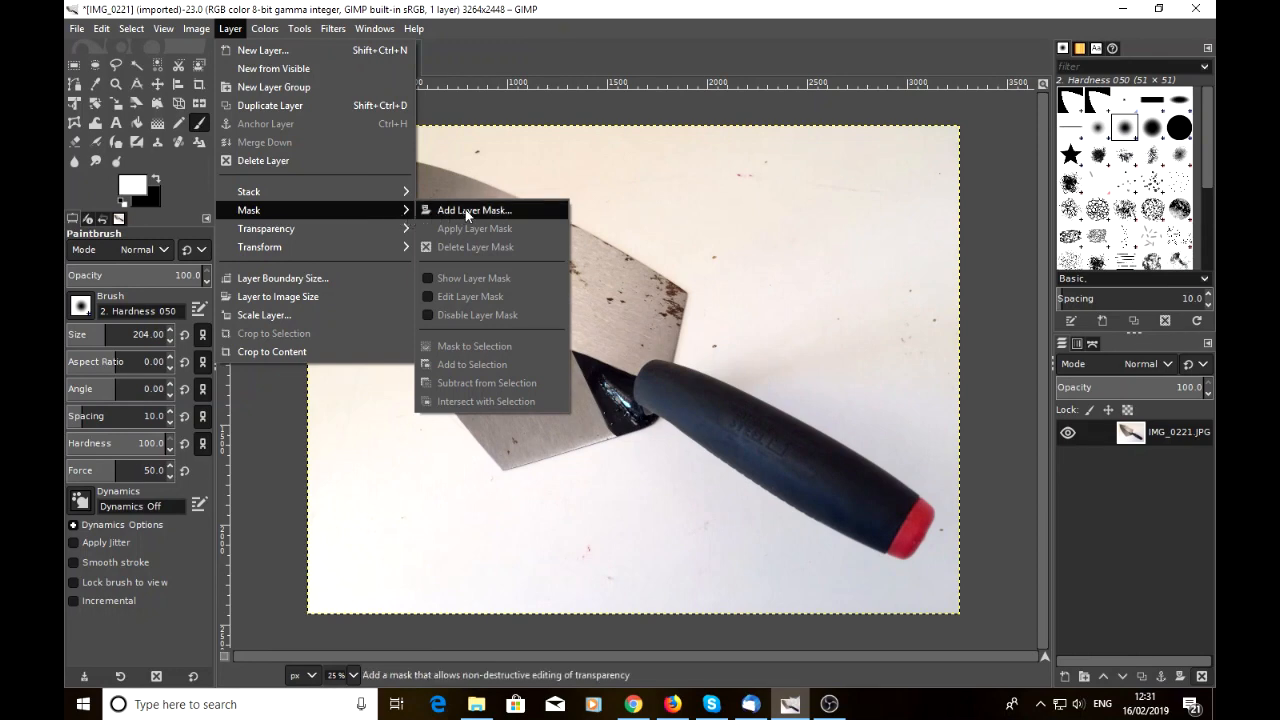
mouse_move(474, 210)
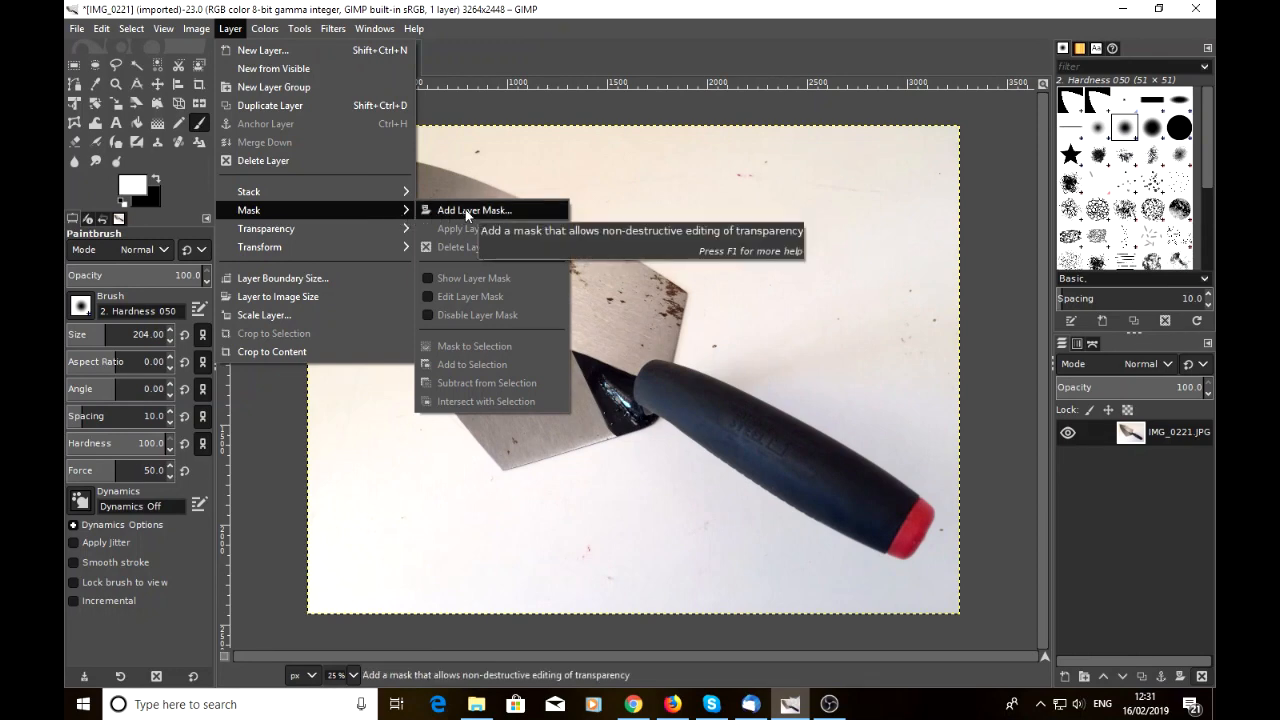
Step: Add a White (full opacity) layer mask to the trowel photo layer
click(472, 210)
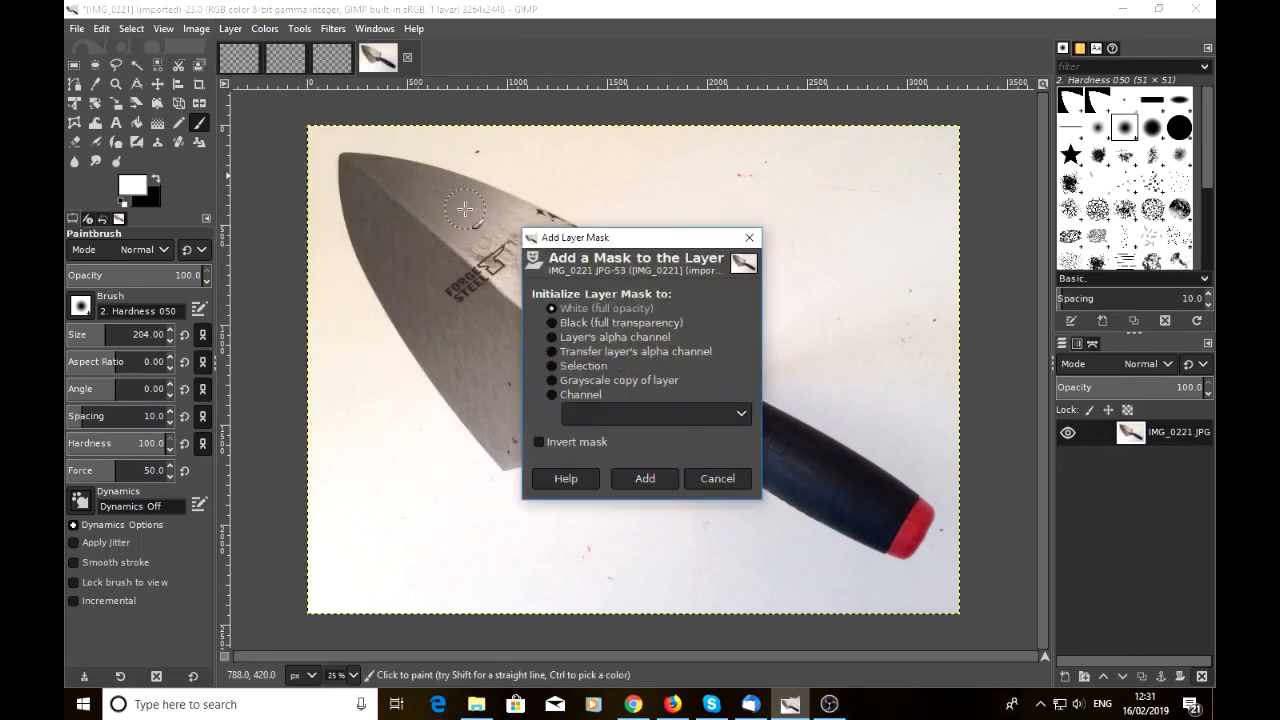
mouse_move(530, 280)
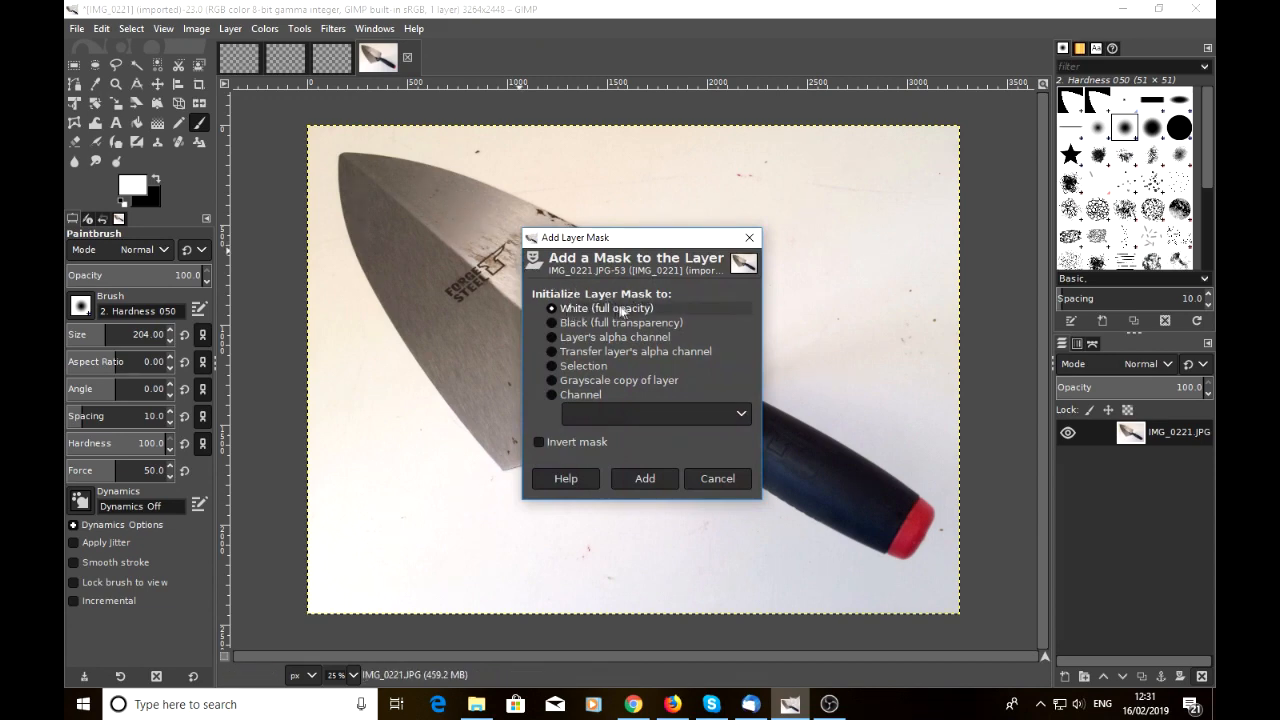
mouse_move(610, 322)
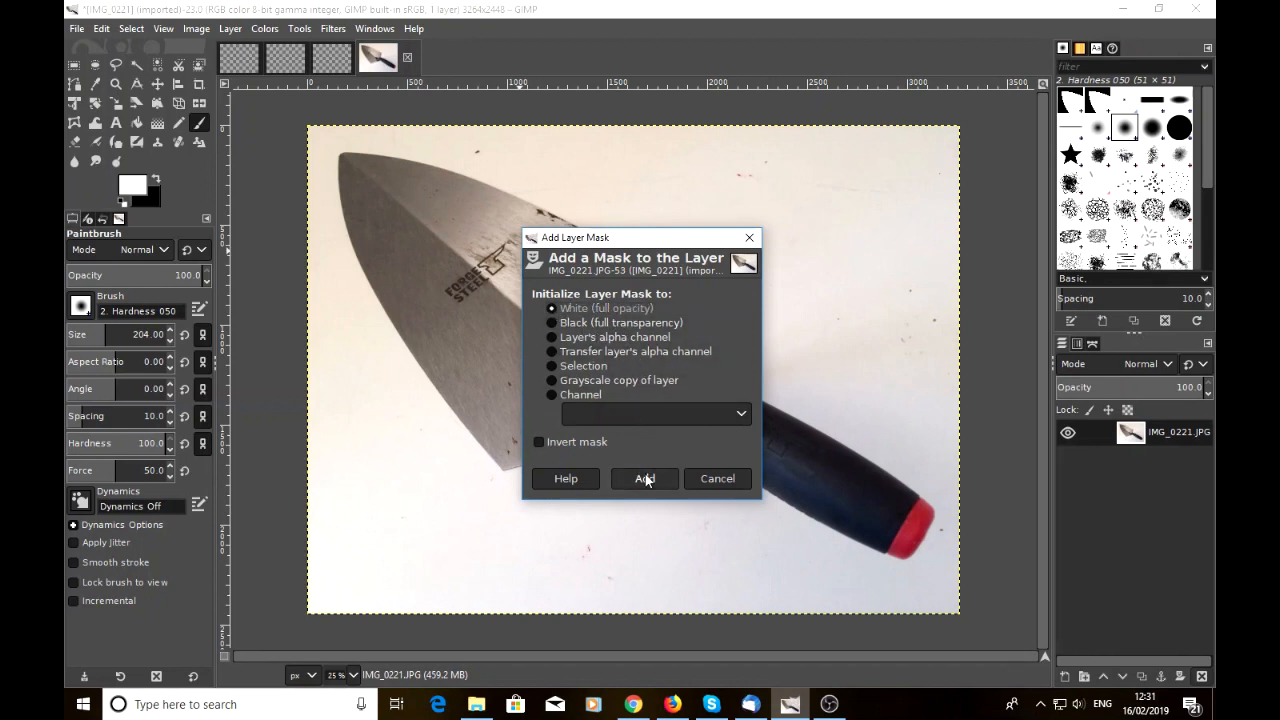
click(644, 478)
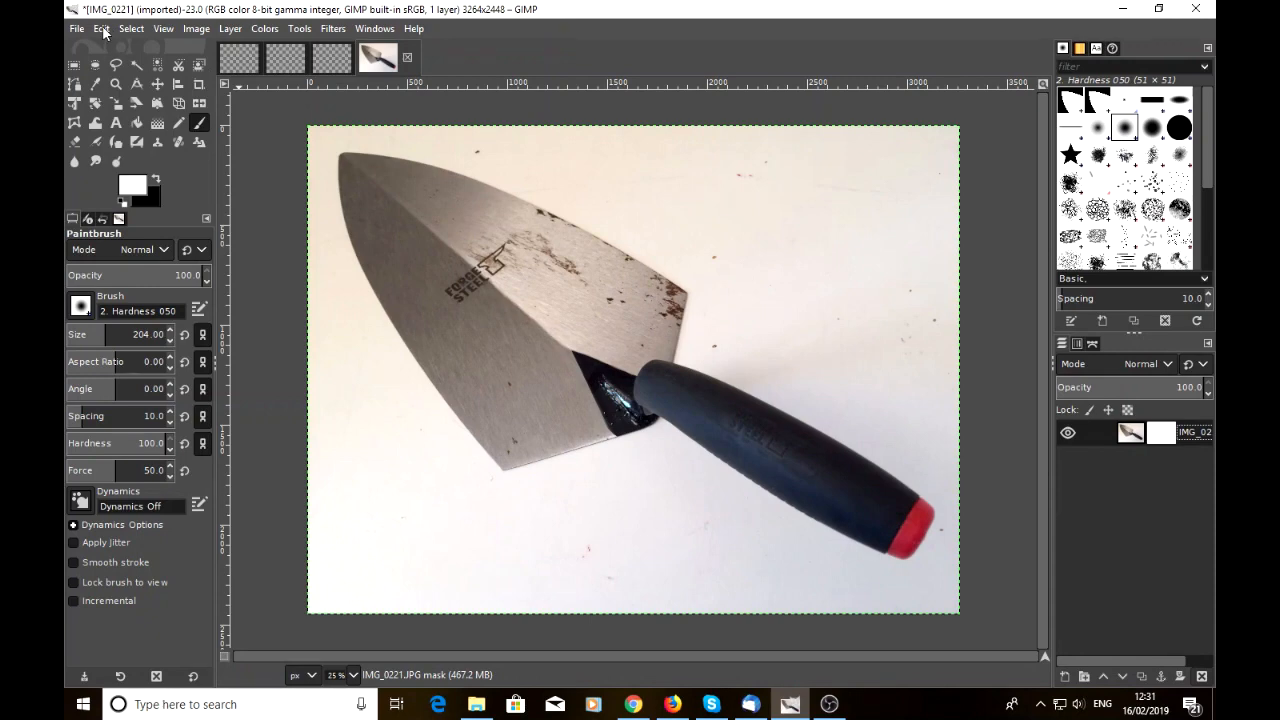
Step: Paste the cut trowel mask from the clipboard into the layer mask via Edit > Paste
click(100, 28)
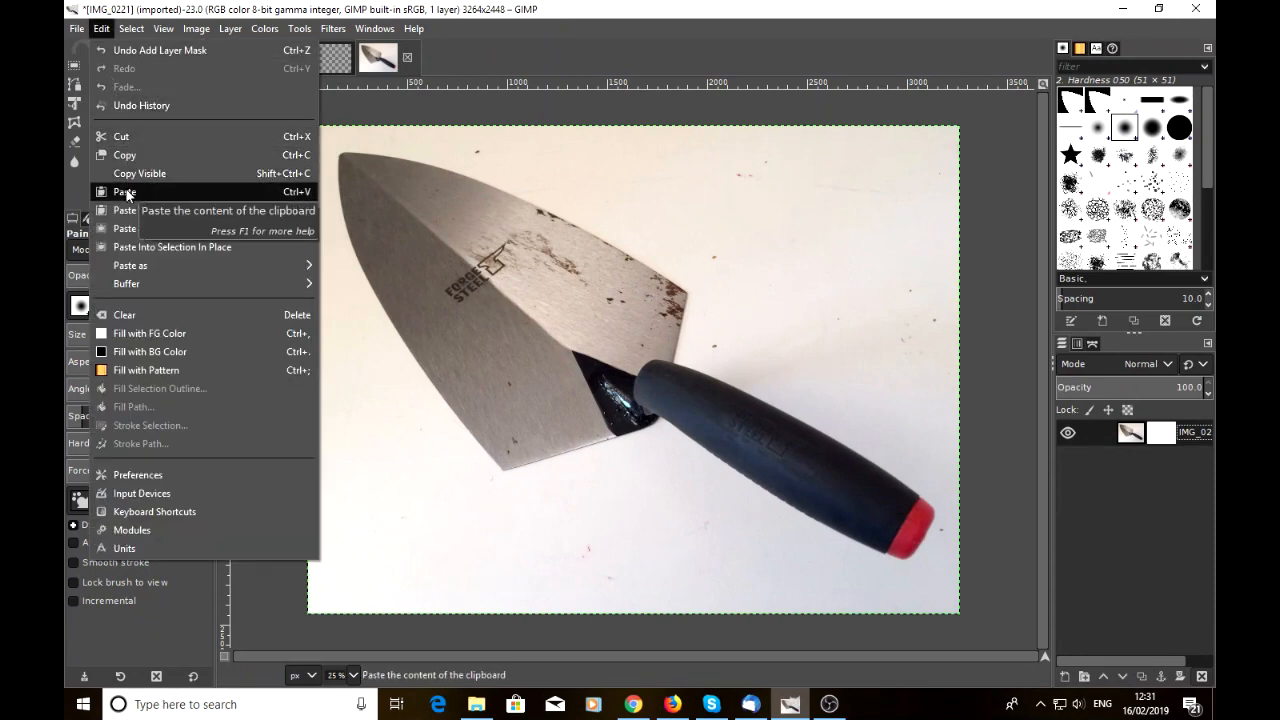
click(124, 192)
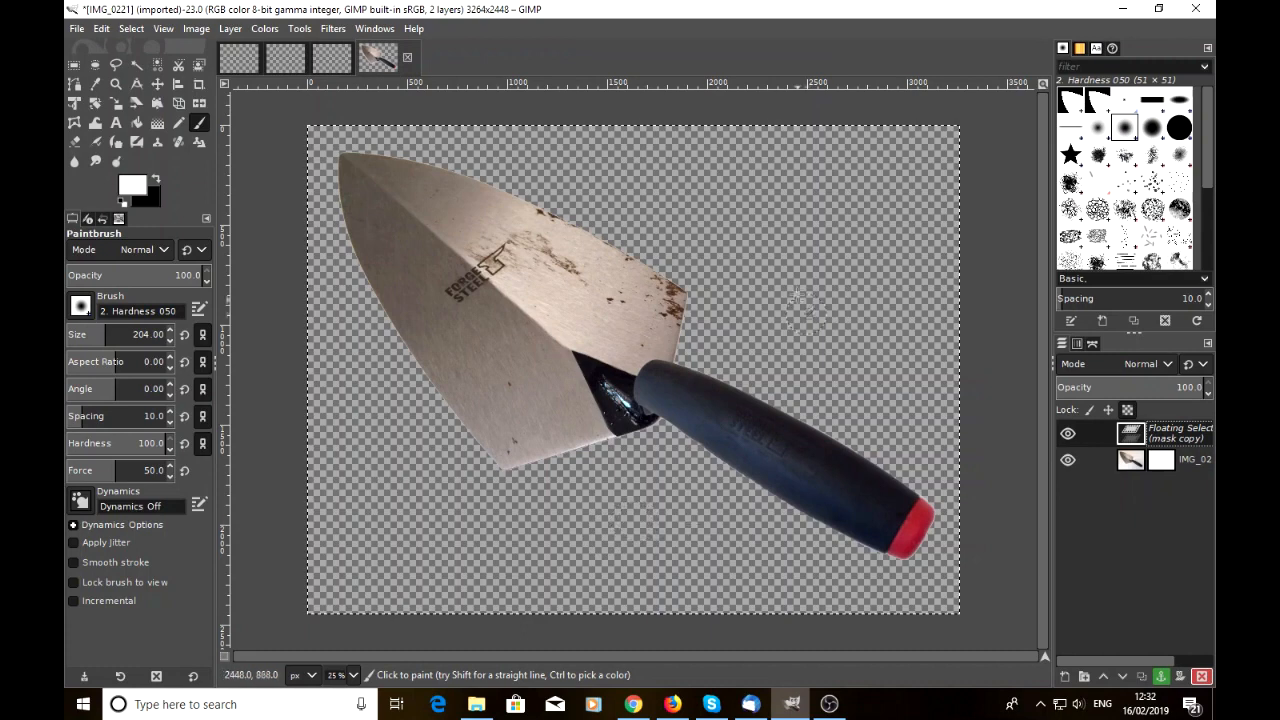
mouse_move(616, 524)
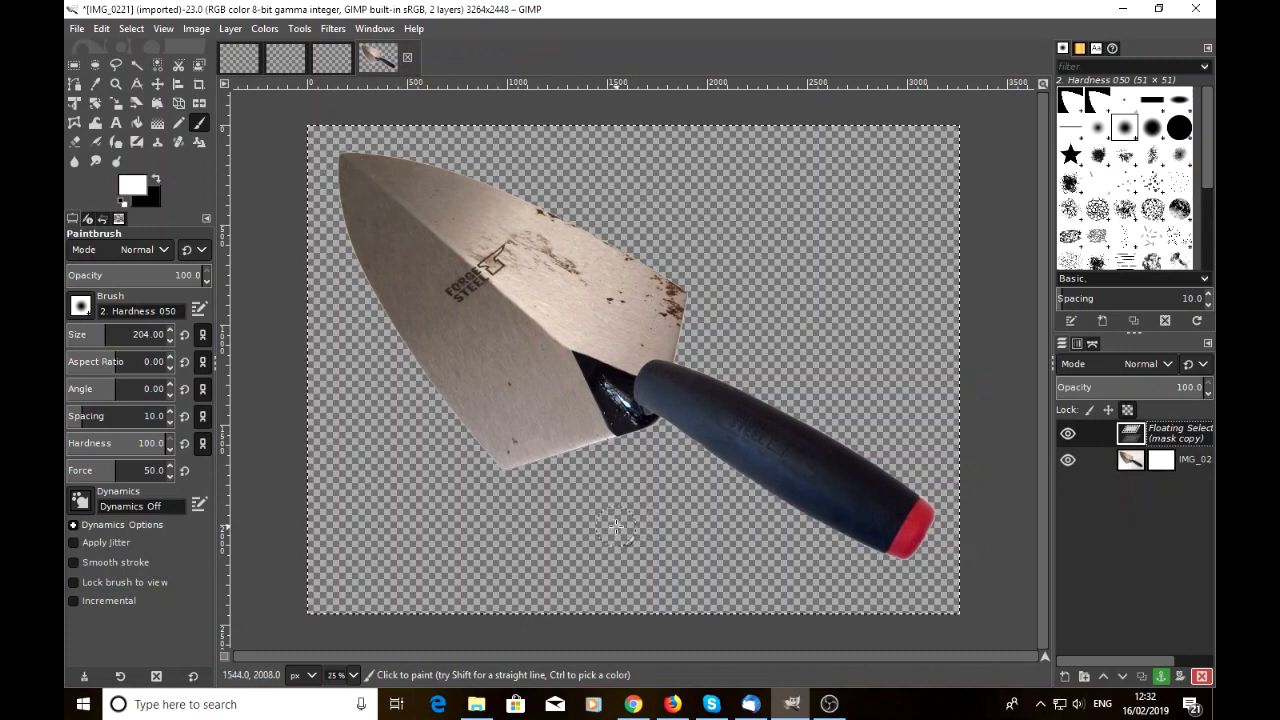
mouse_move(650, 390)
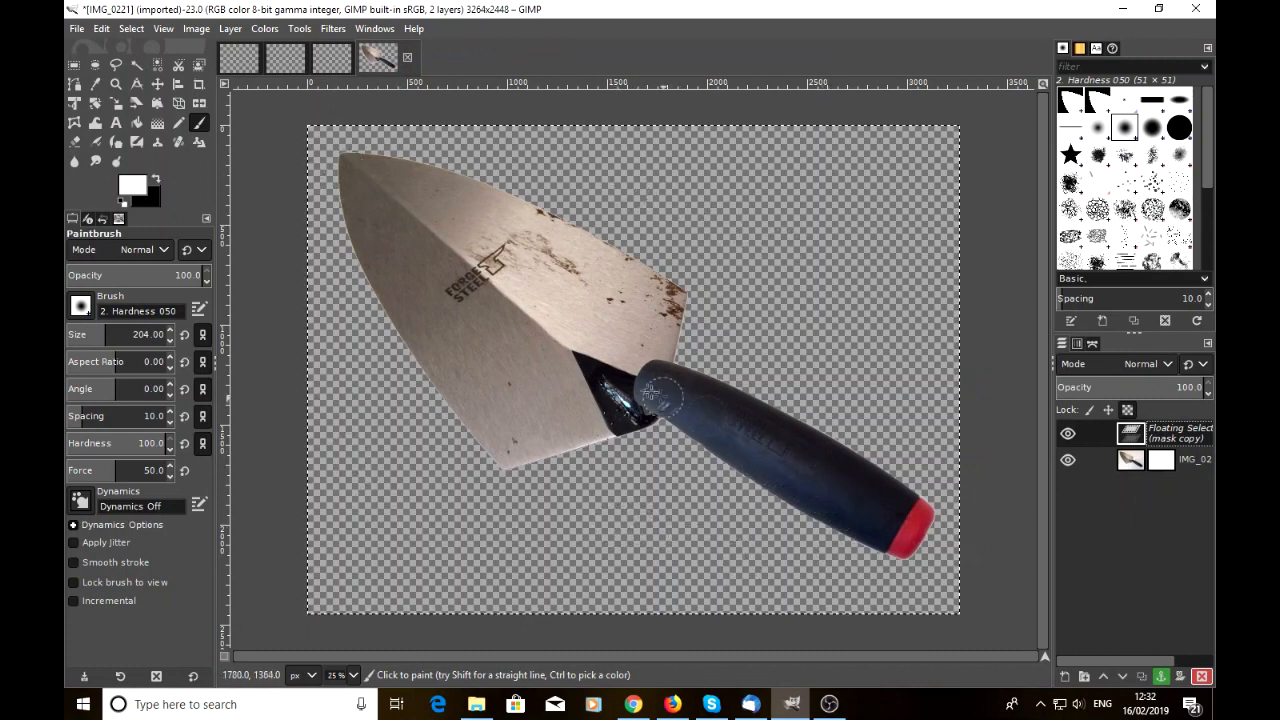
mouse_move(600, 376)
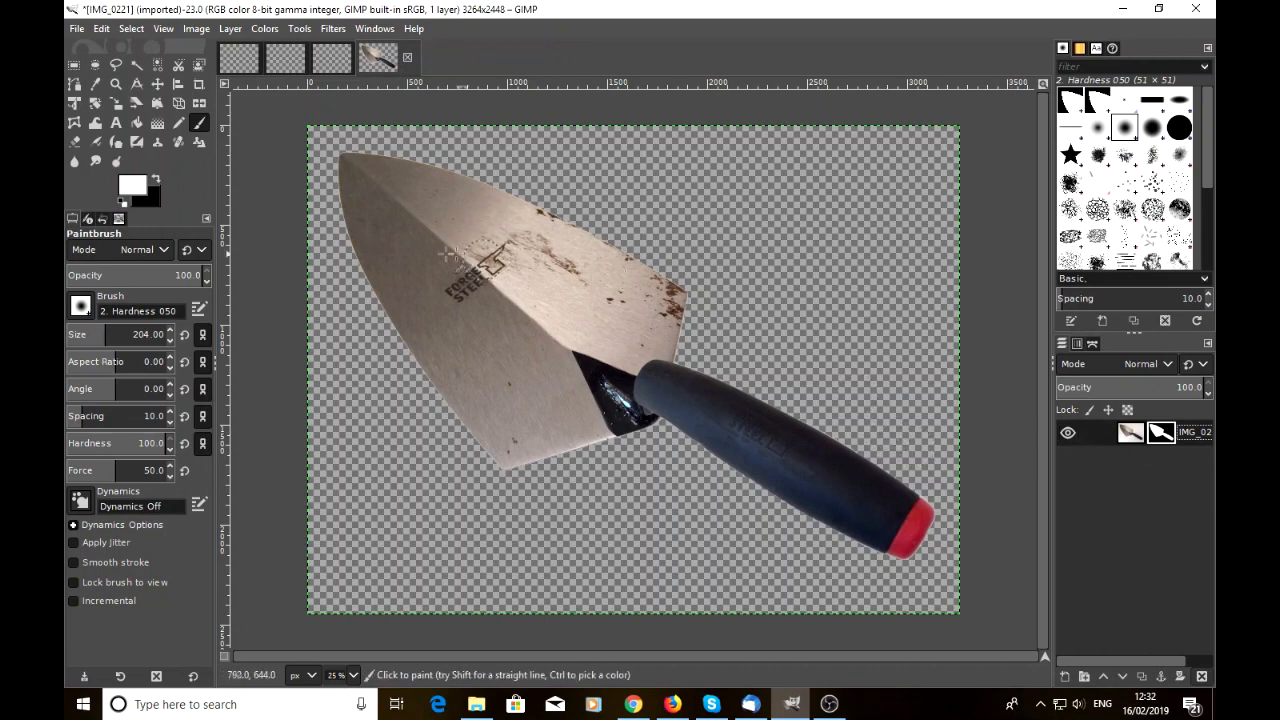
mouse_move(476, 376)
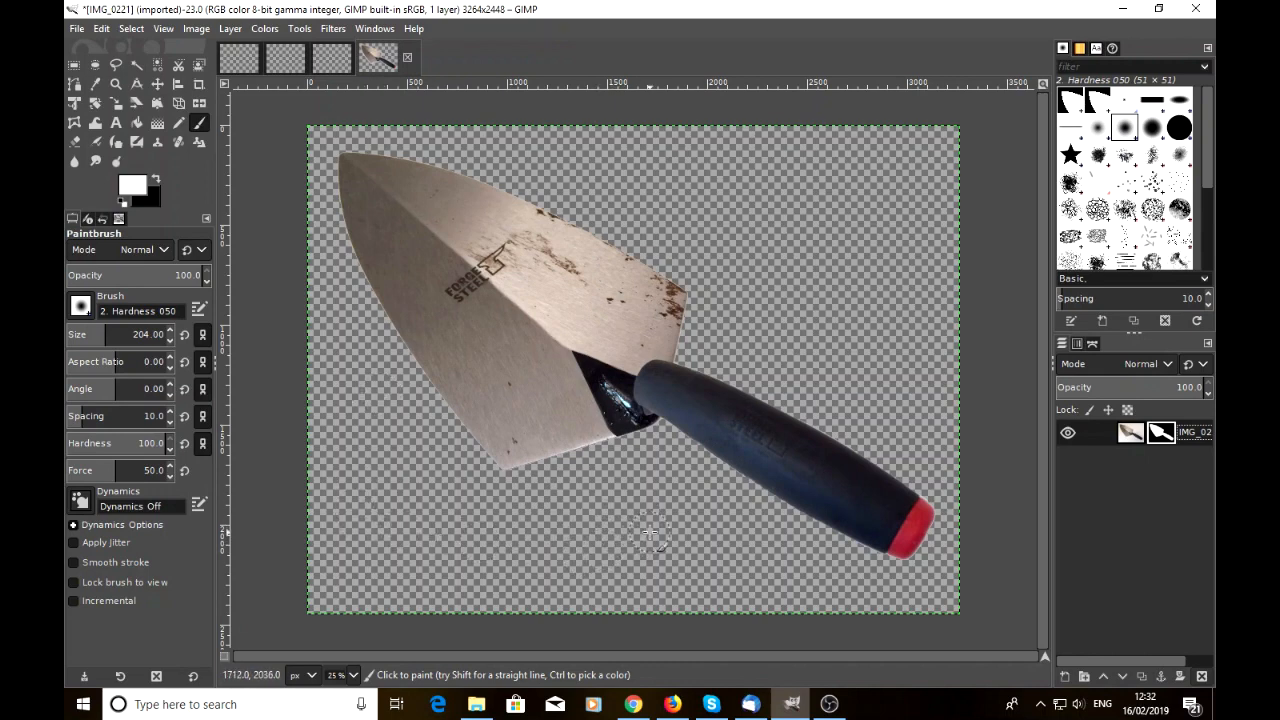
mouse_move(636, 504)
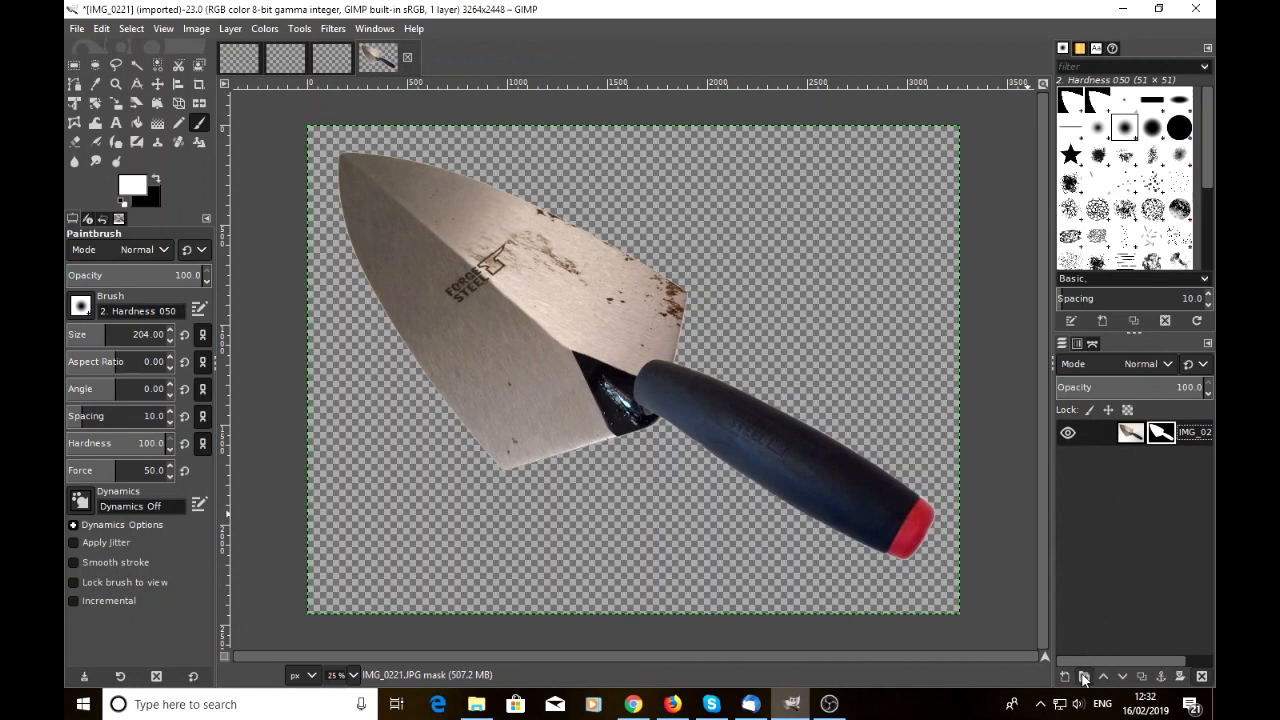
mouse_move(1064, 676)
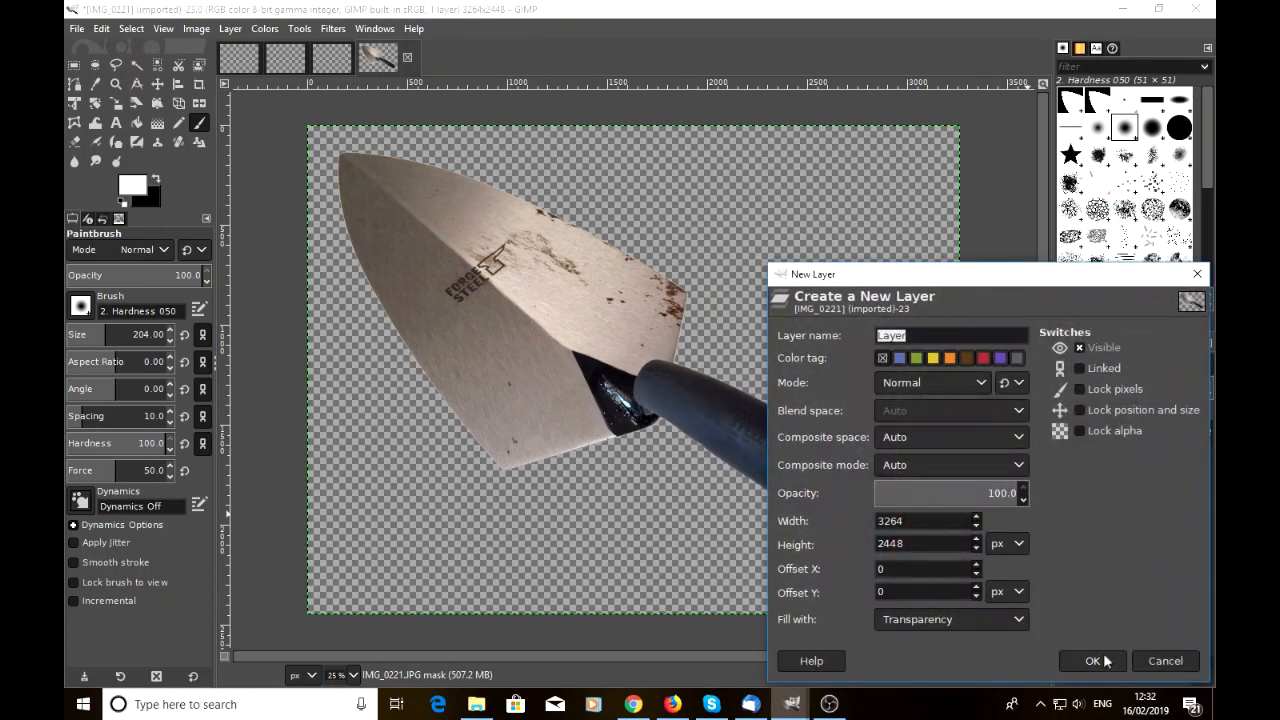
click(1092, 660)
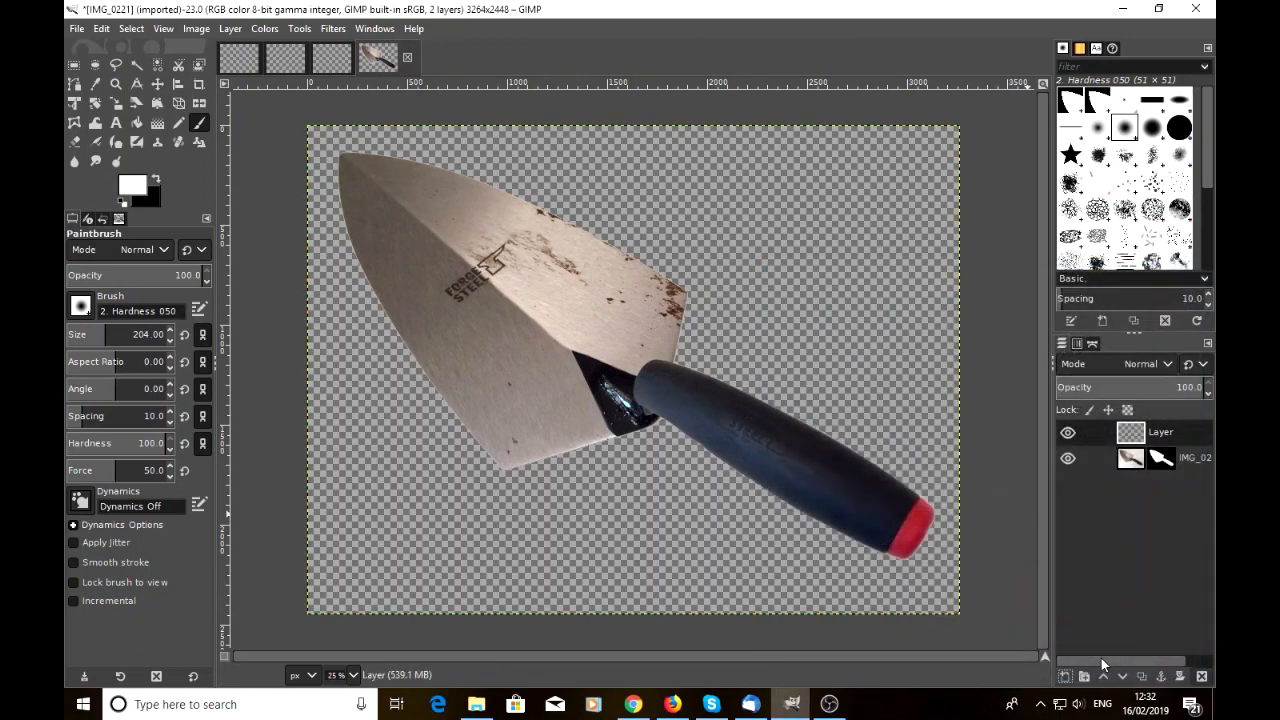
mouse_move(1082, 488)
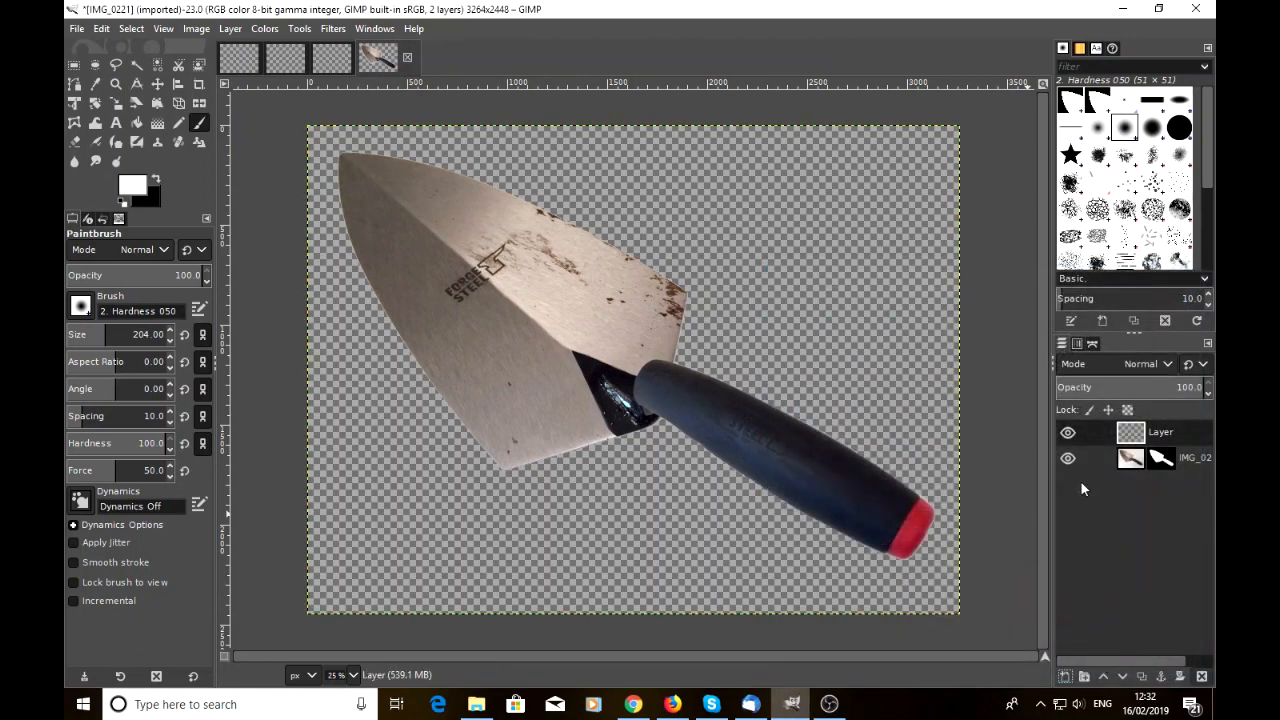
mouse_move(648, 338)
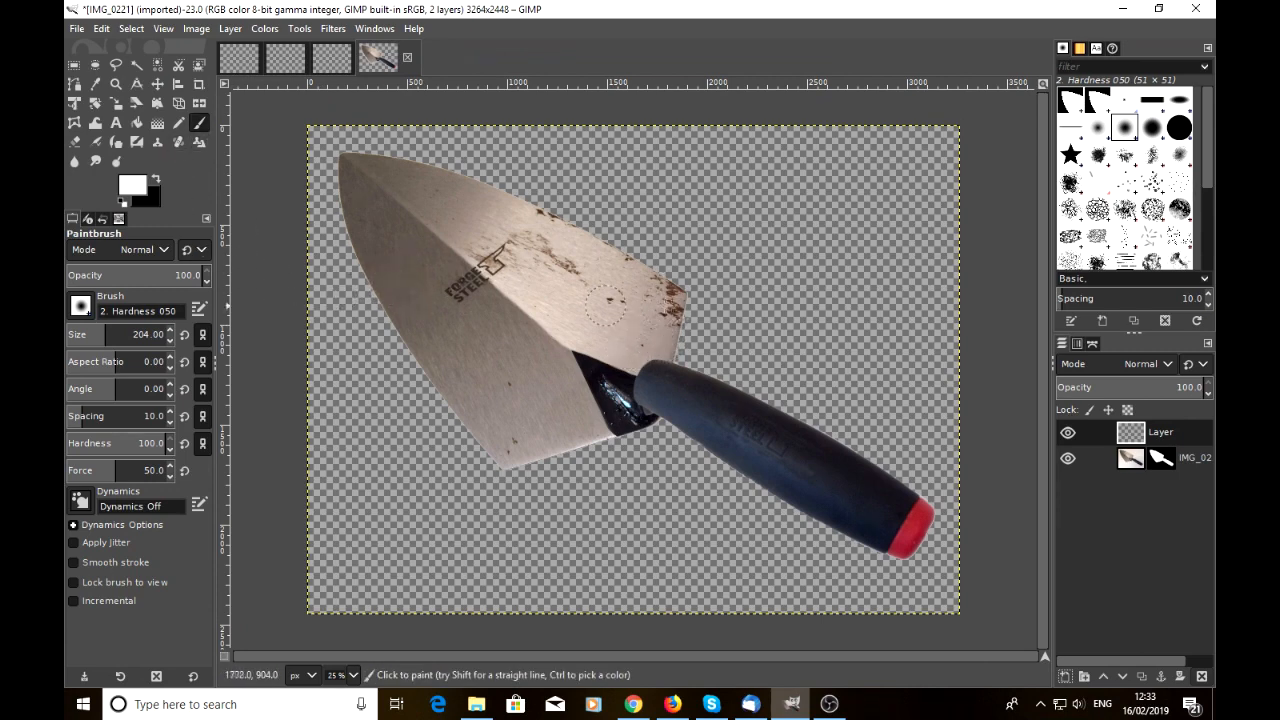
Step: Move the empty layer below the trowel and brush white across the top behind the blade
drag(536, 282, 790, 270)
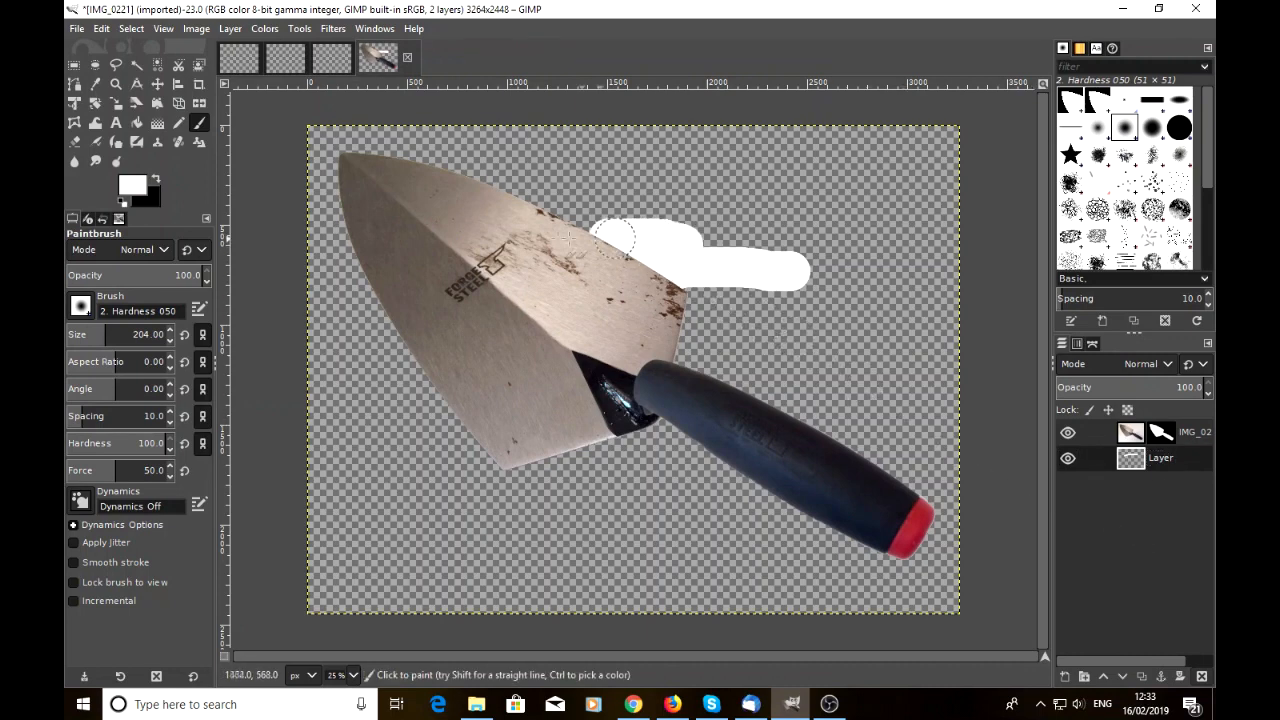
drag(620, 240, 584, 160)
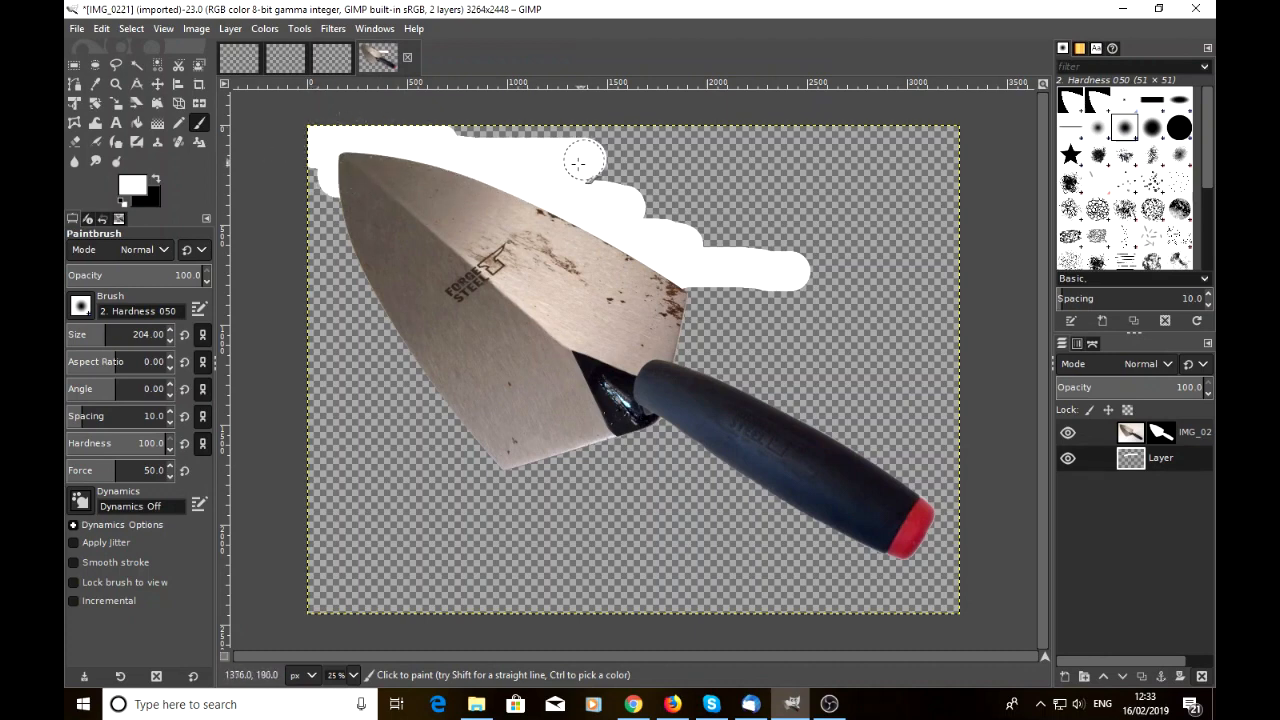
mouse_move(370, 204)
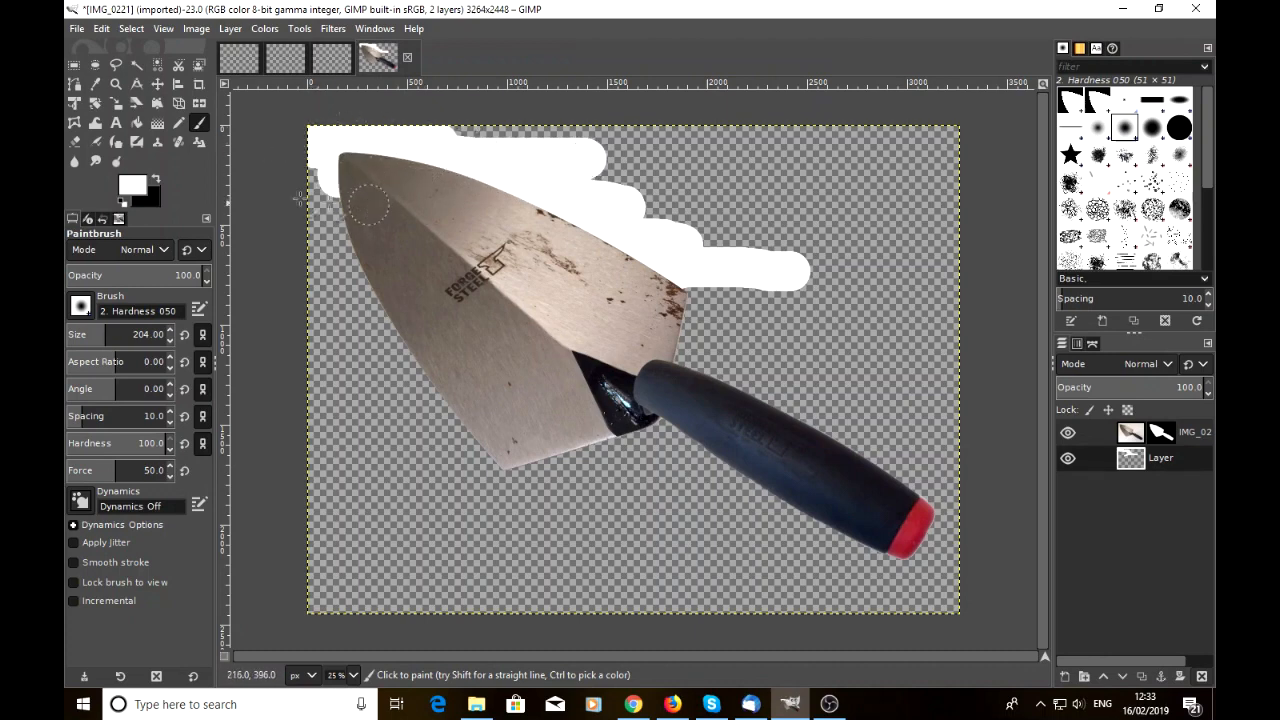
mouse_move(136, 124)
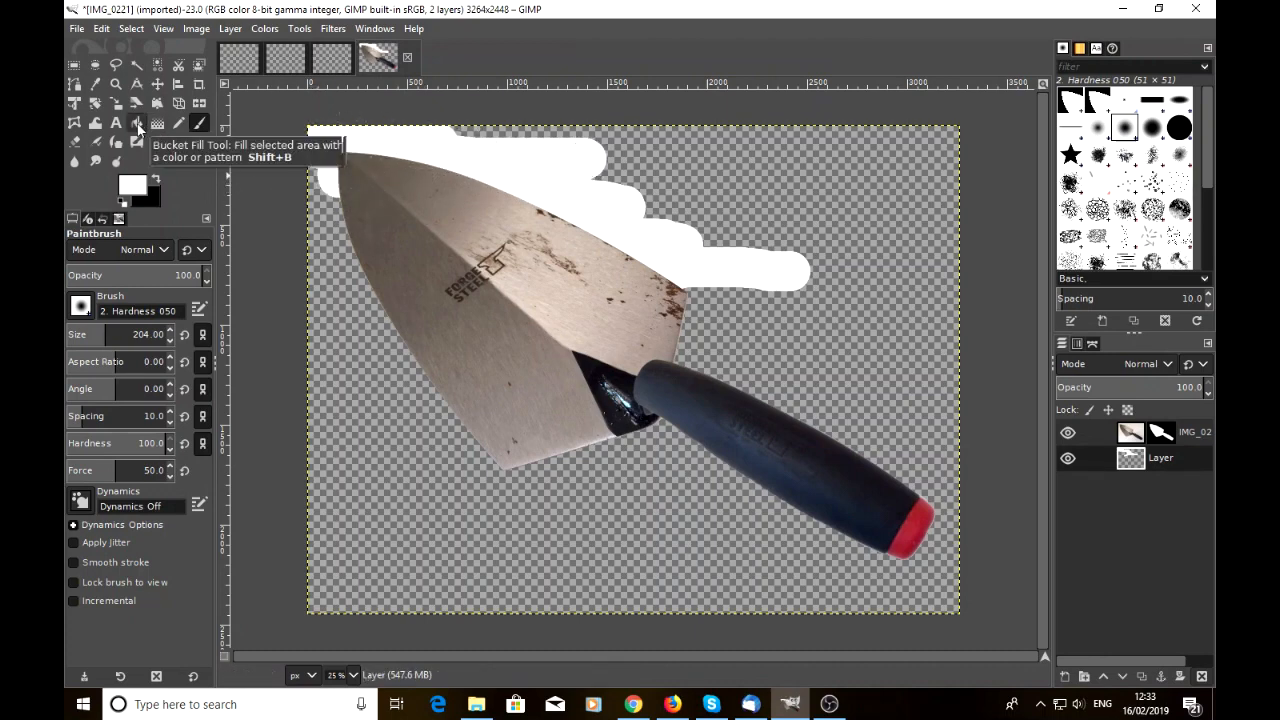
Step: Bucket-fill the background layer behind the trowel with solid white
click(136, 124)
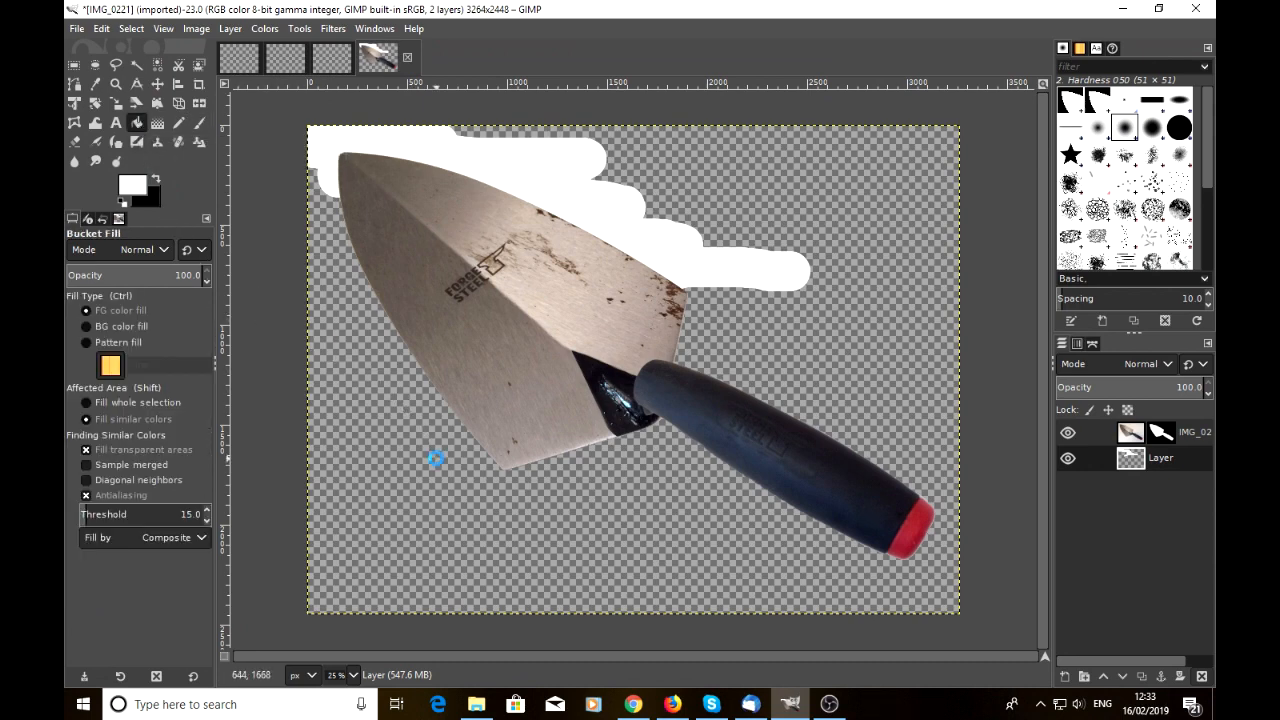
click(436, 458)
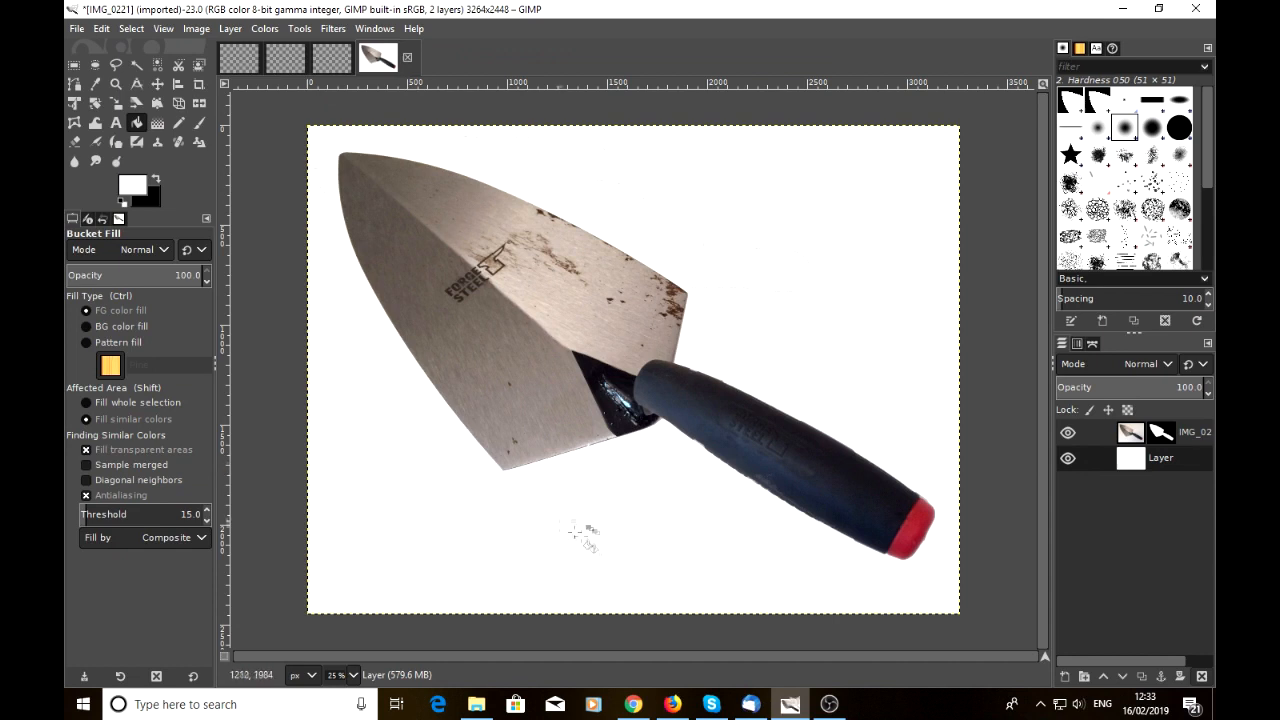
mouse_move(496, 536)
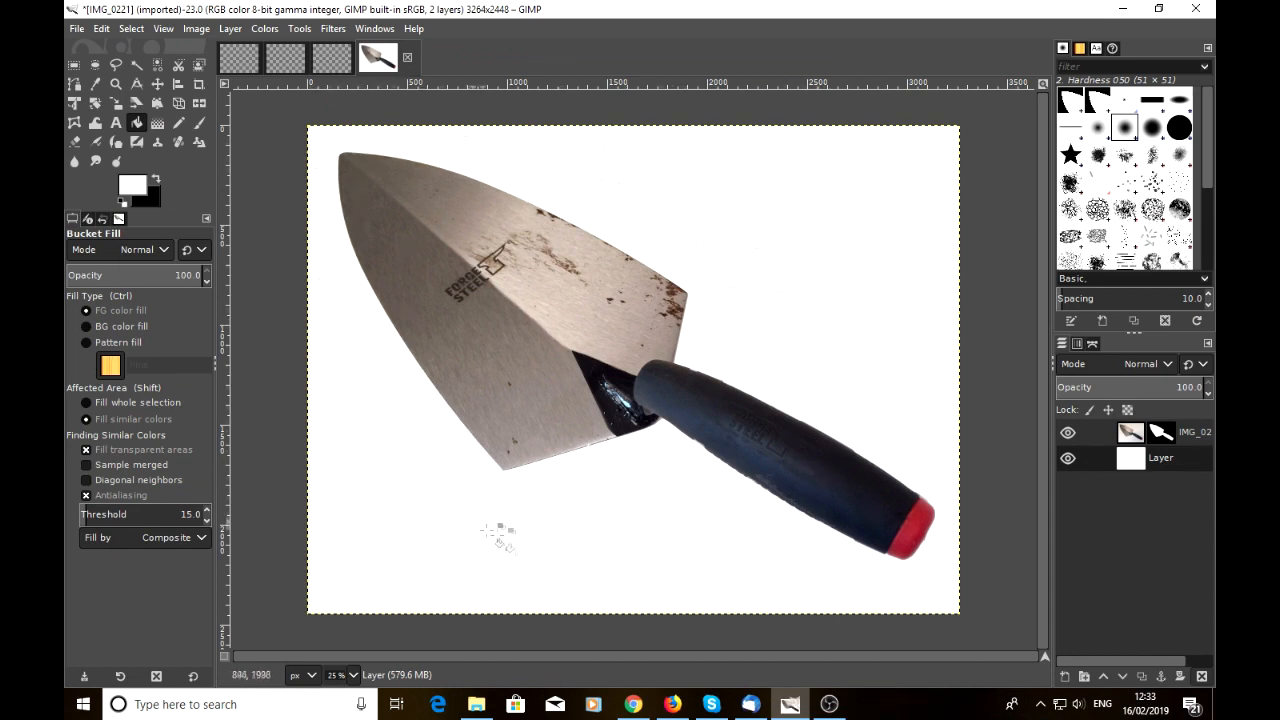
mouse_move(324, 170)
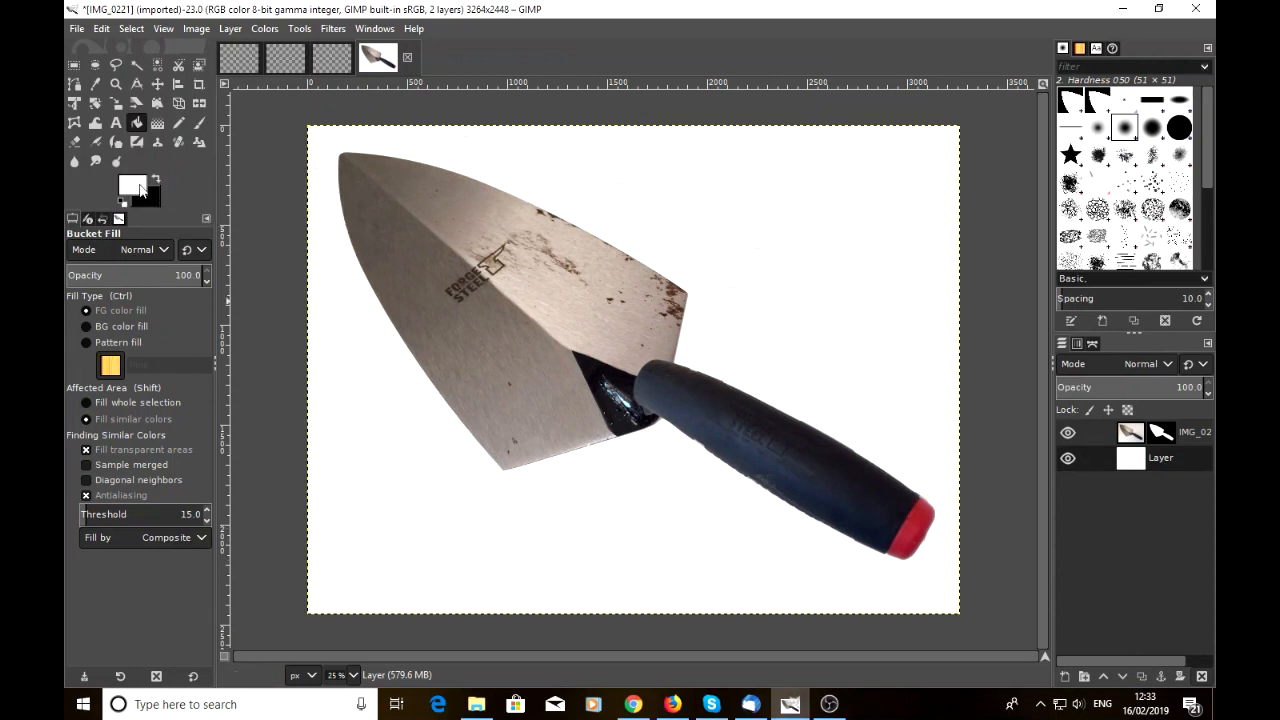
Step: Set the foreground colour to a blue shade and bucket-fill the background layer with it
click(132, 184)
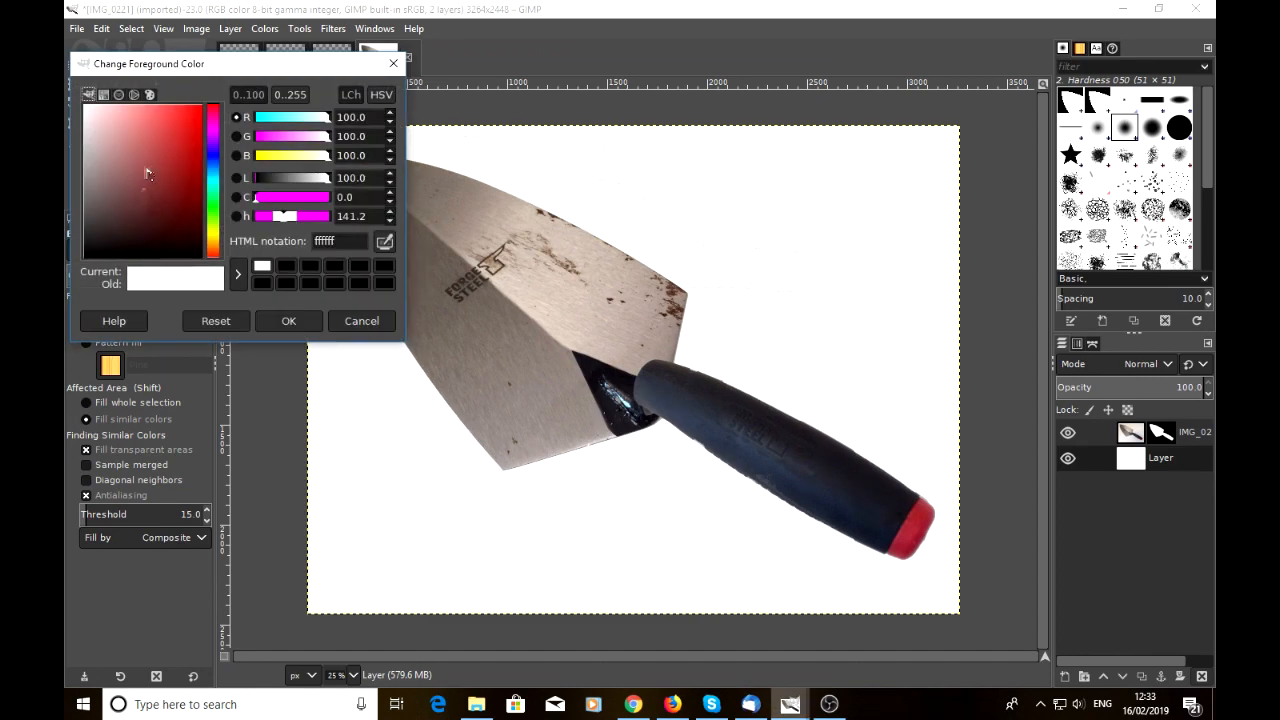
mouse_move(216, 184)
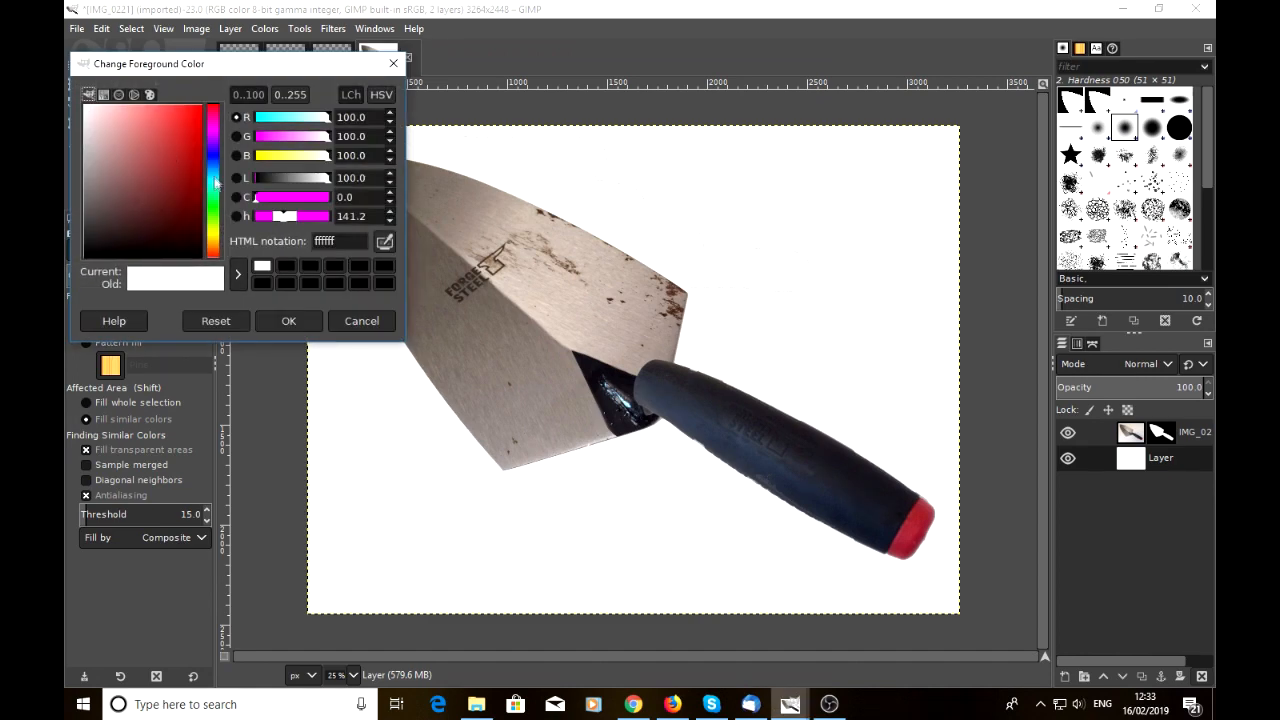
click(216, 210)
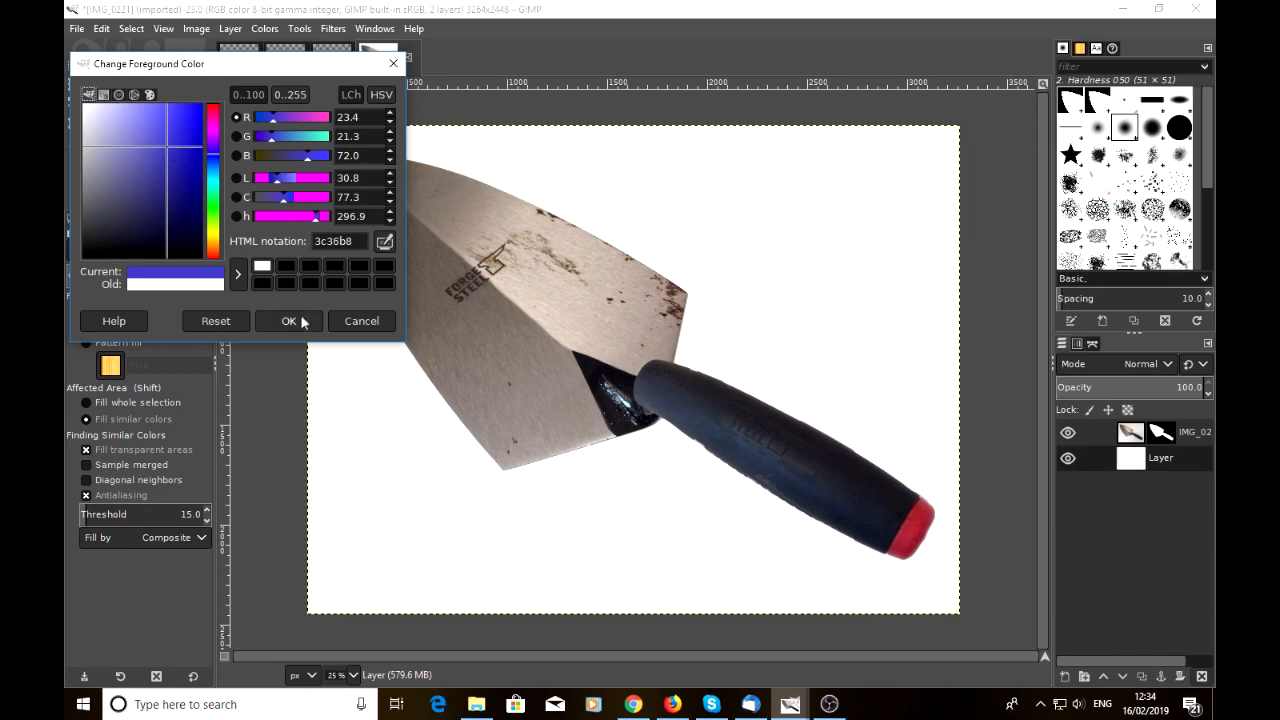
click(288, 320)
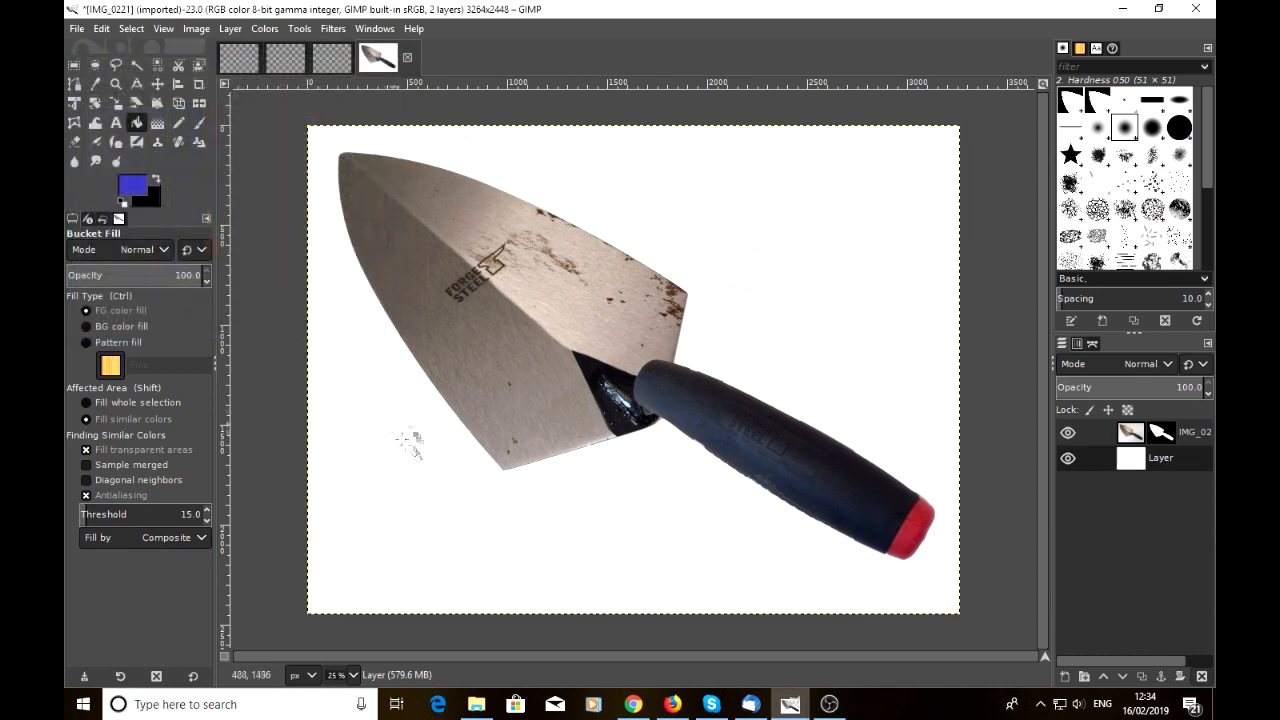
click(410, 444)
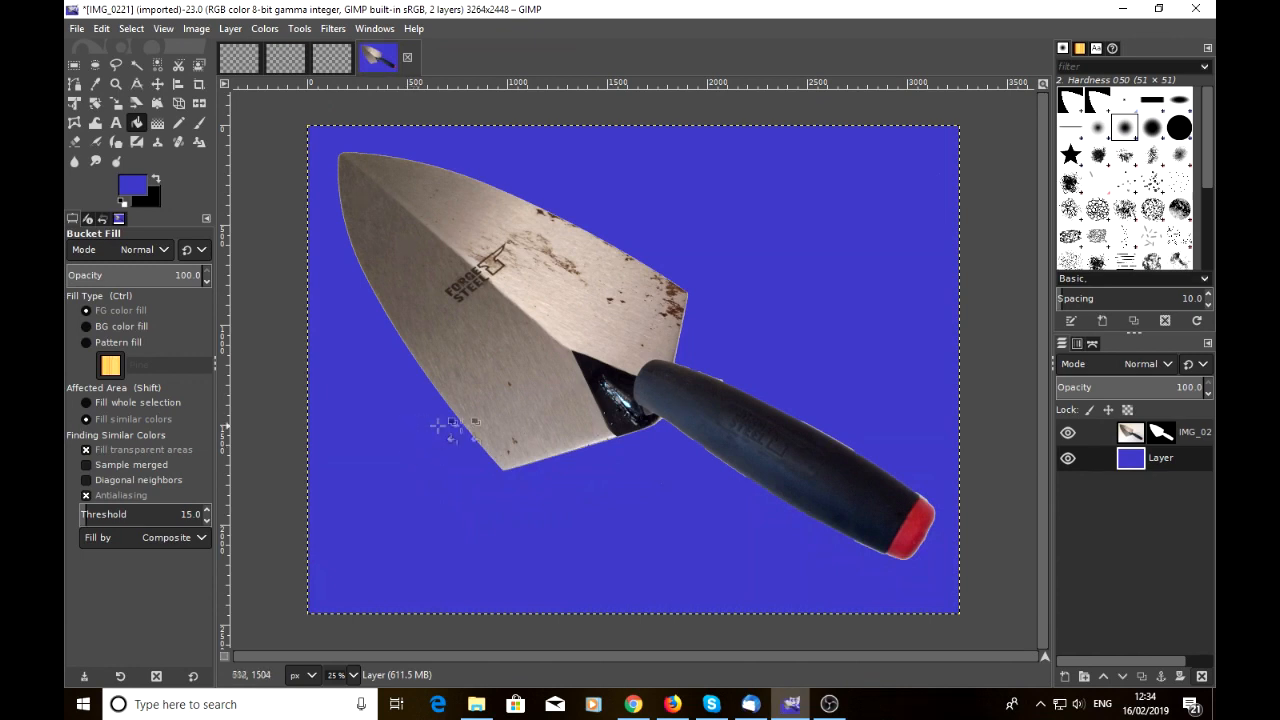
mouse_move(684, 428)
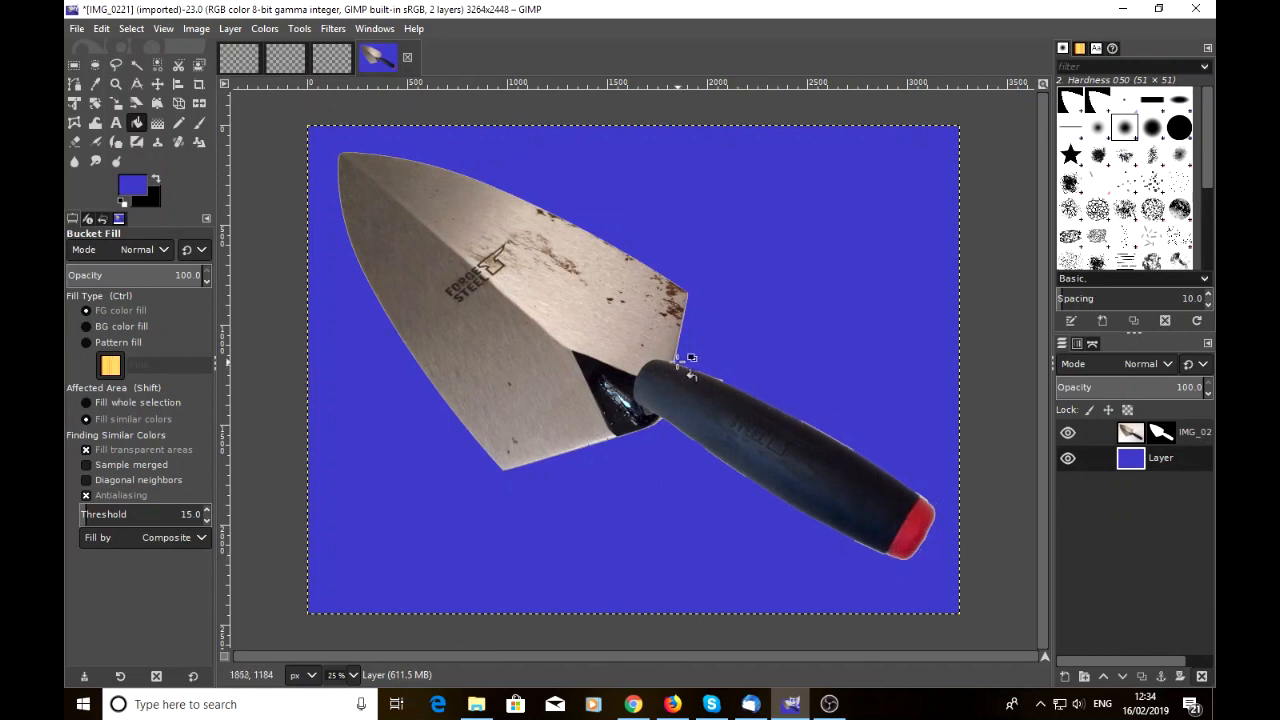
Step: Set the foreground colour back to white for refilling the background
click(132, 184)
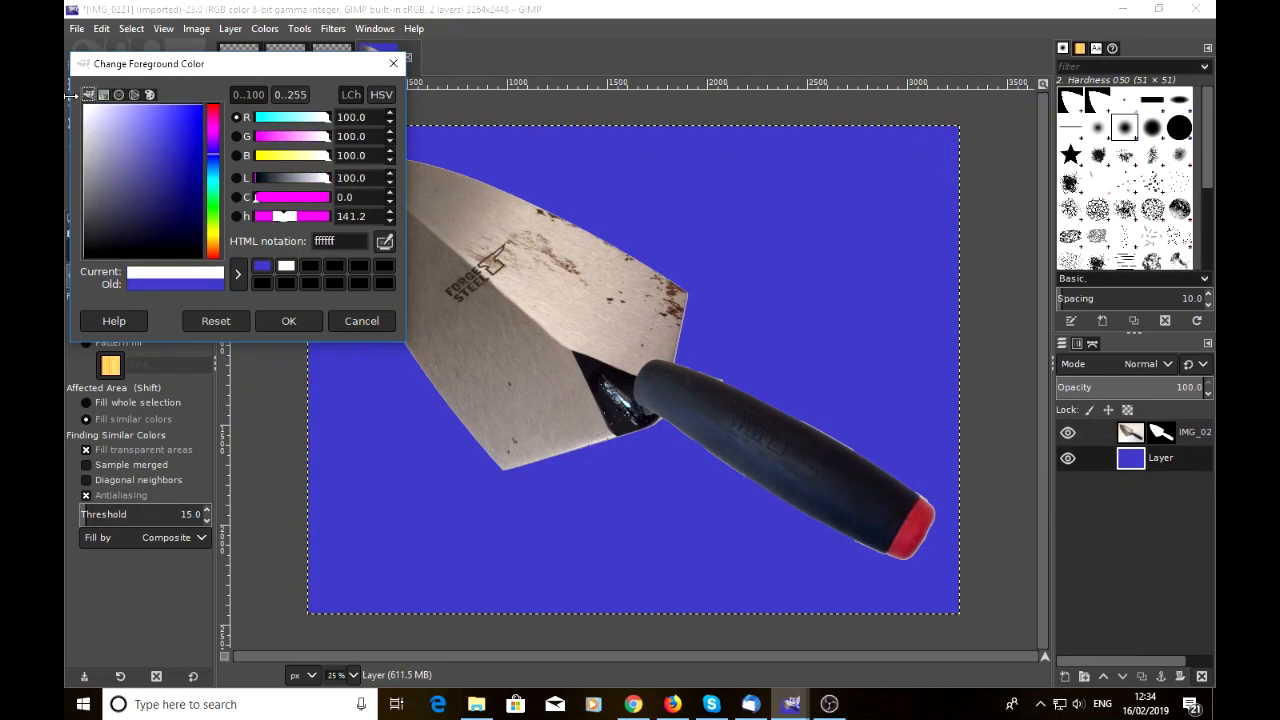
click(288, 320)
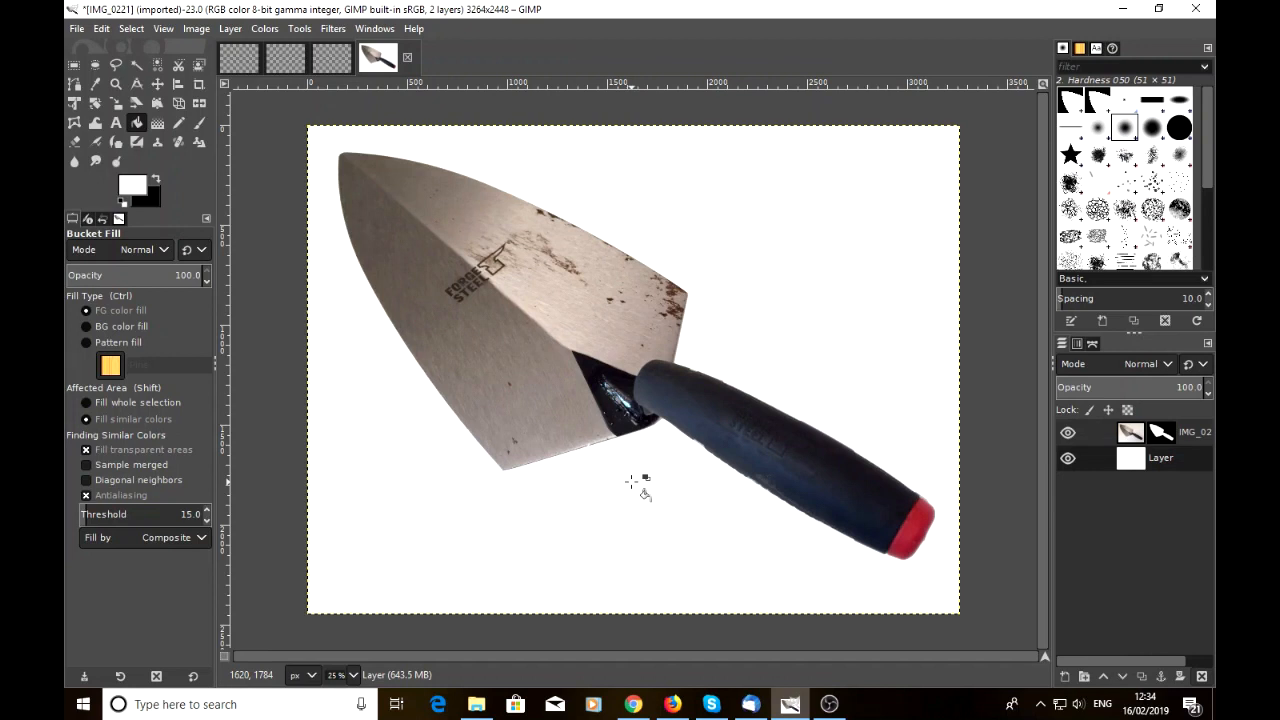
mouse_move(1016, 500)
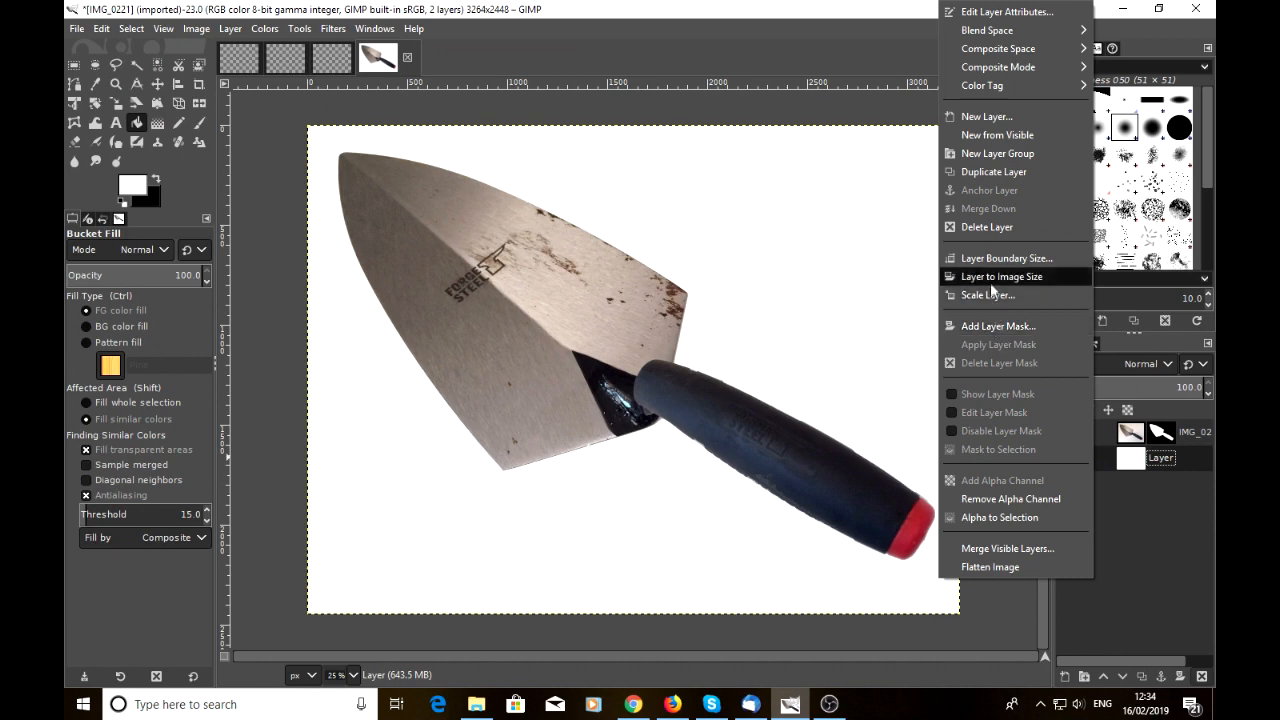
mouse_move(988, 568)
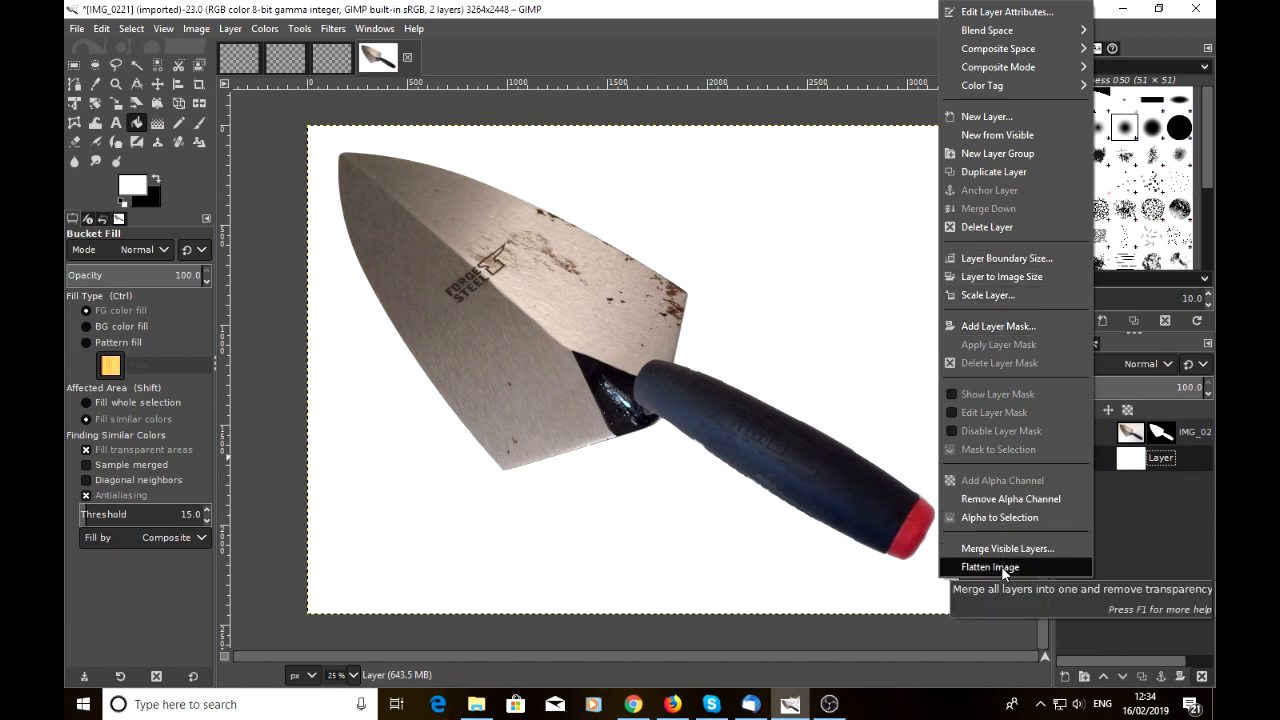
Step: Flatten the image so the trowel and white background become one layer
click(988, 568)
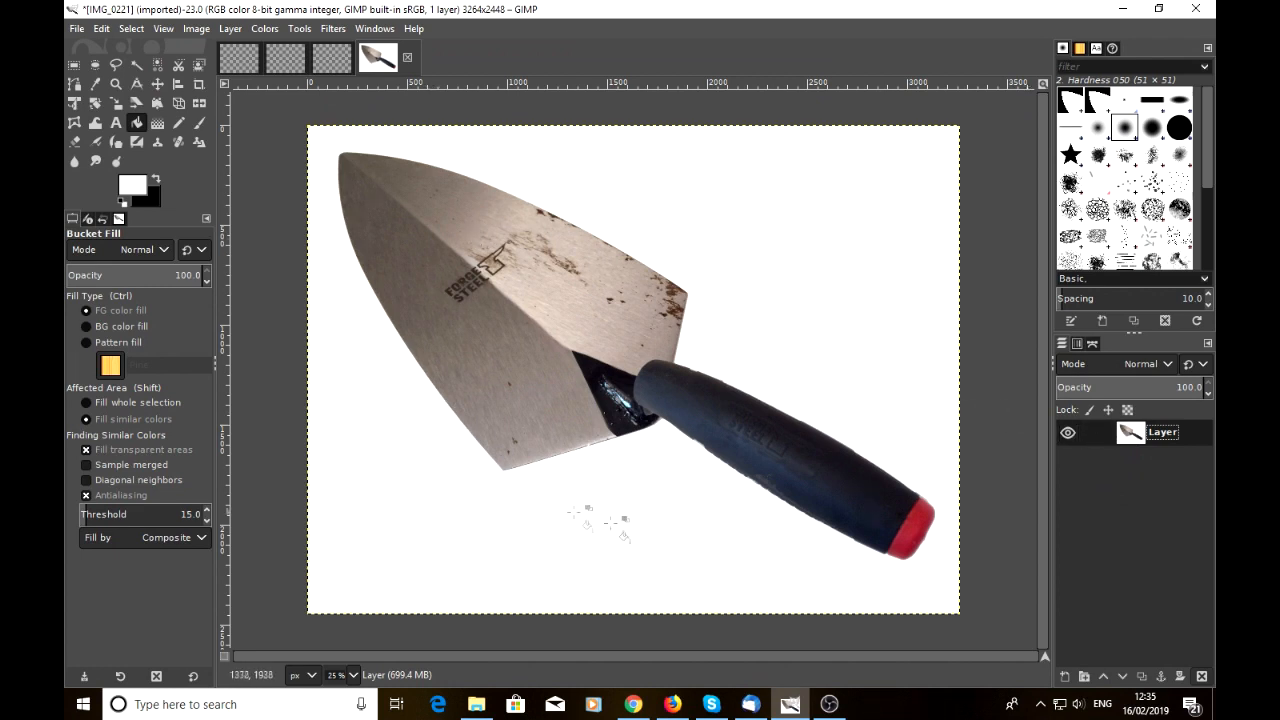
mouse_move(596, 308)
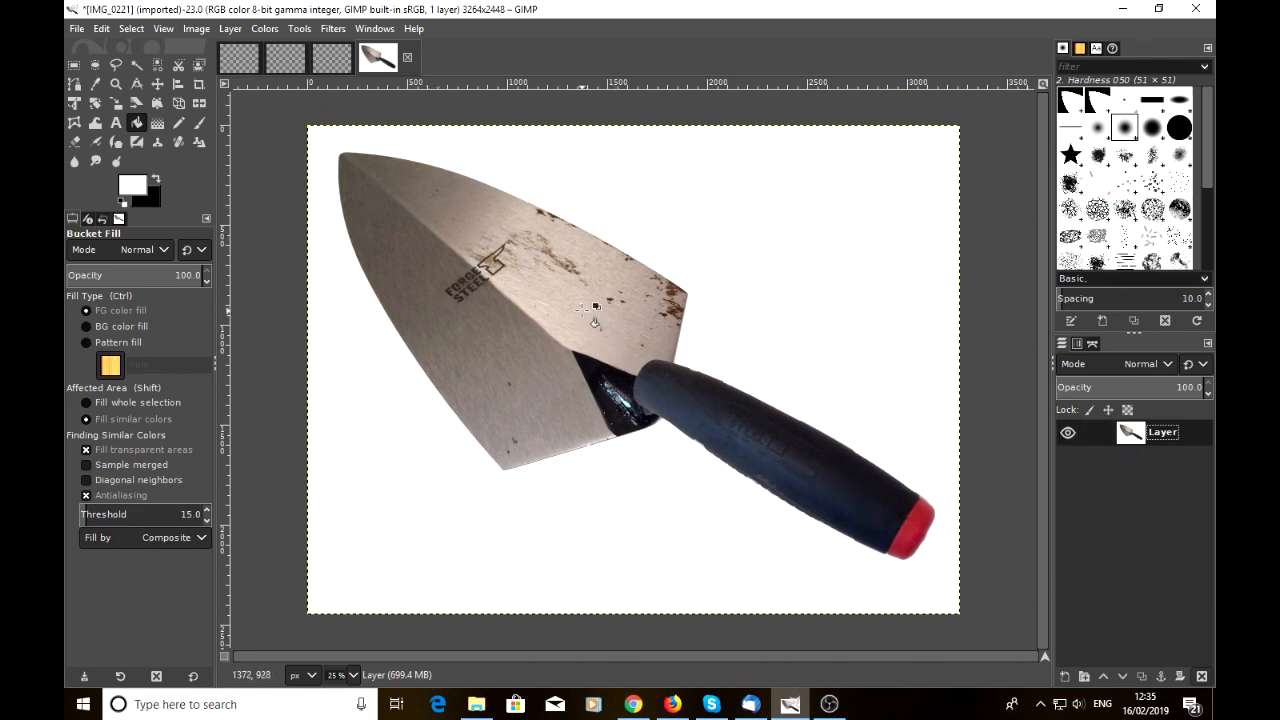
Step: Bring up the File commands to save the finished image
click(76, 28)
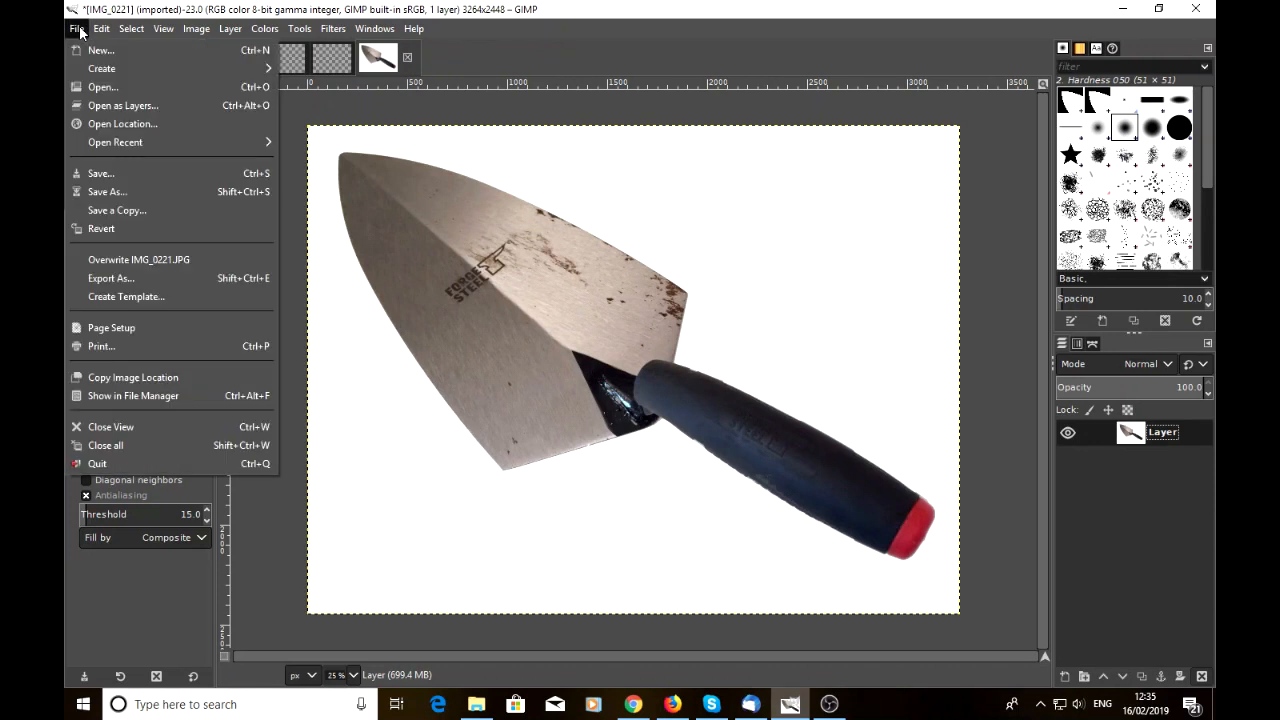
mouse_move(108, 192)
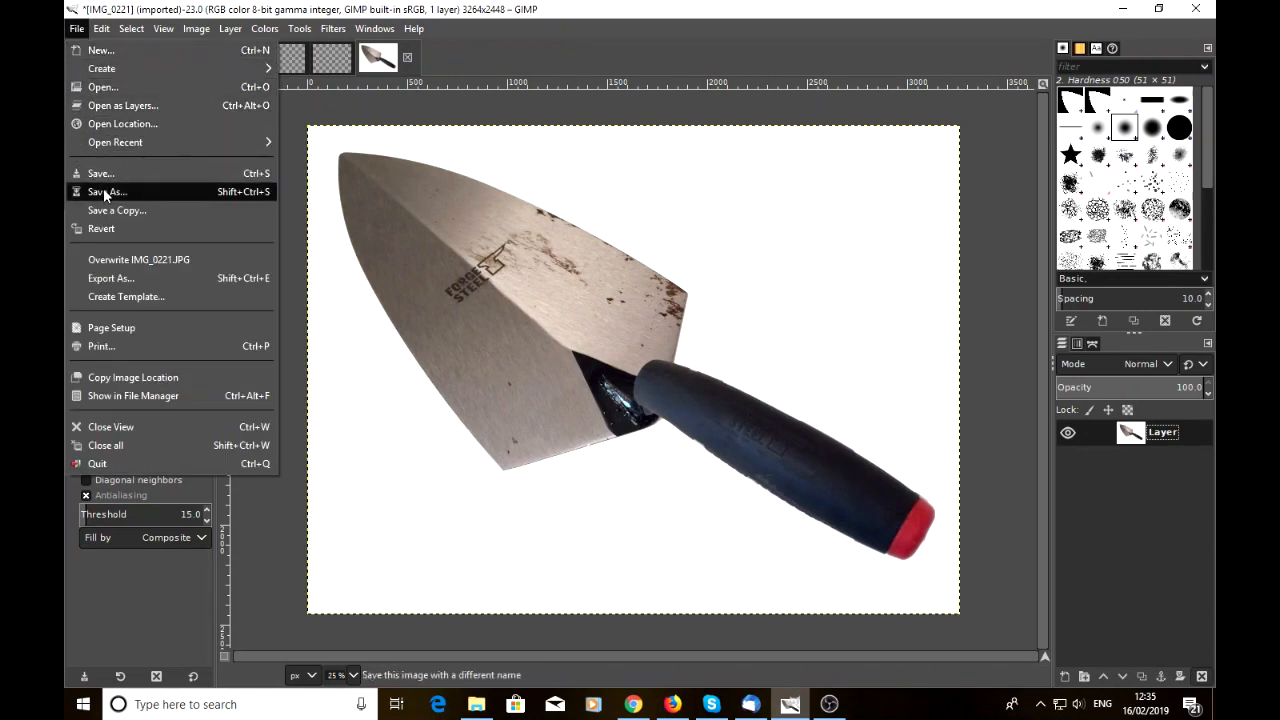
mouse_move(388, 422)
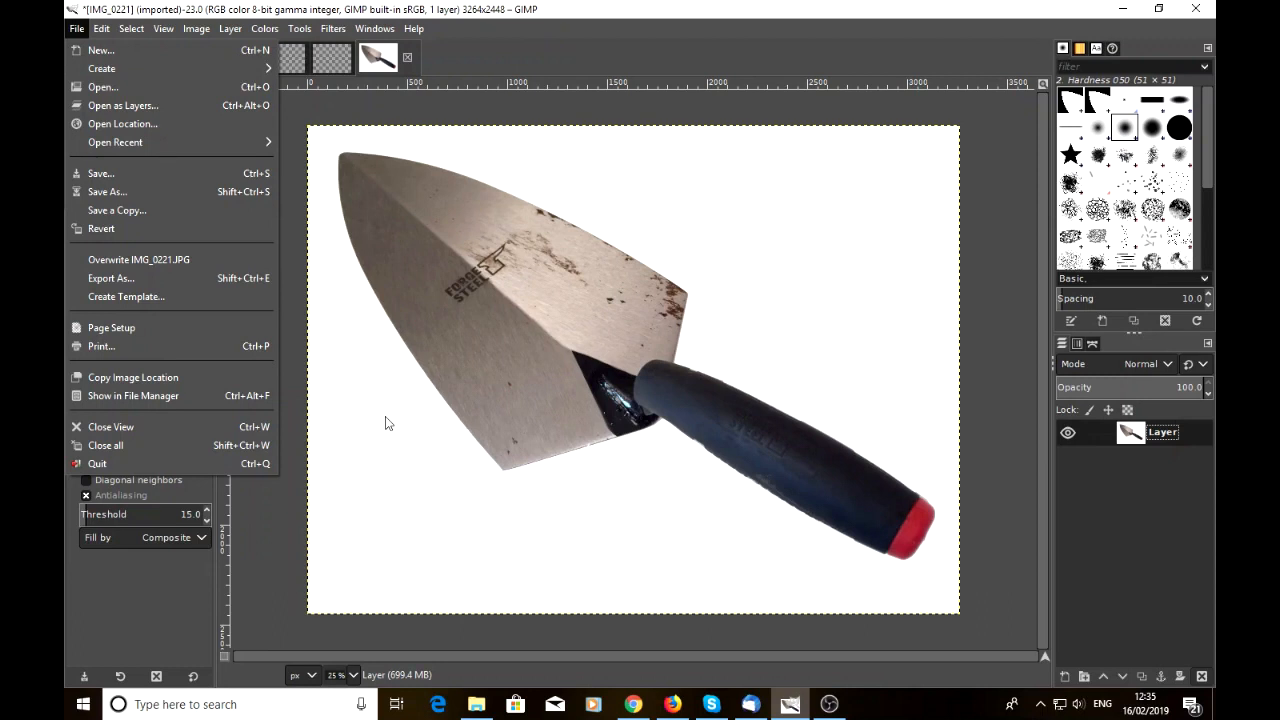
mouse_move(404, 444)
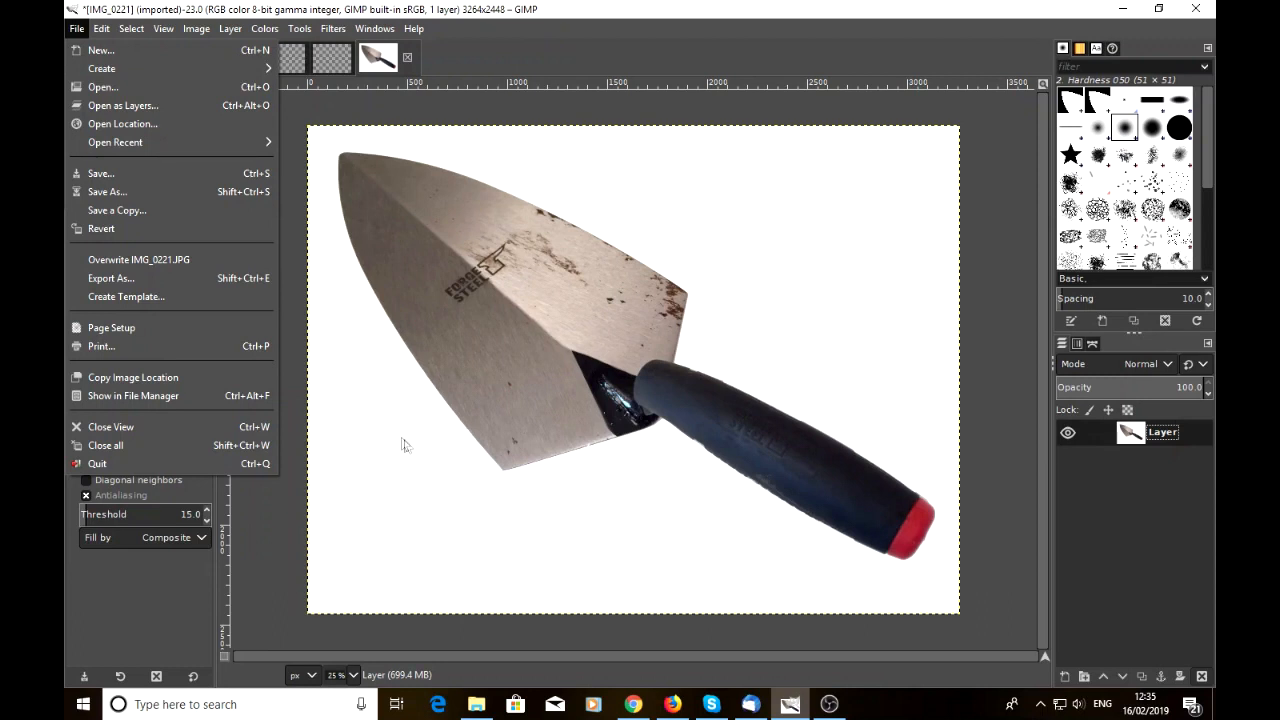
mouse_move(420, 462)
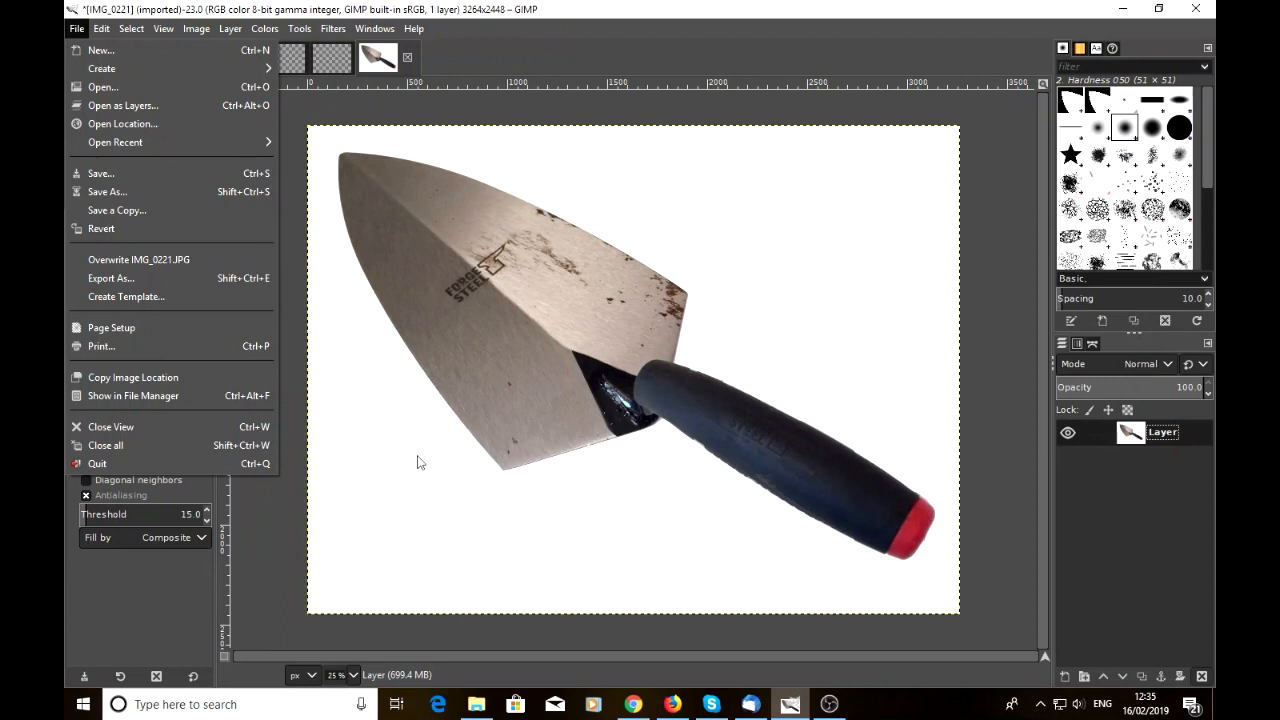